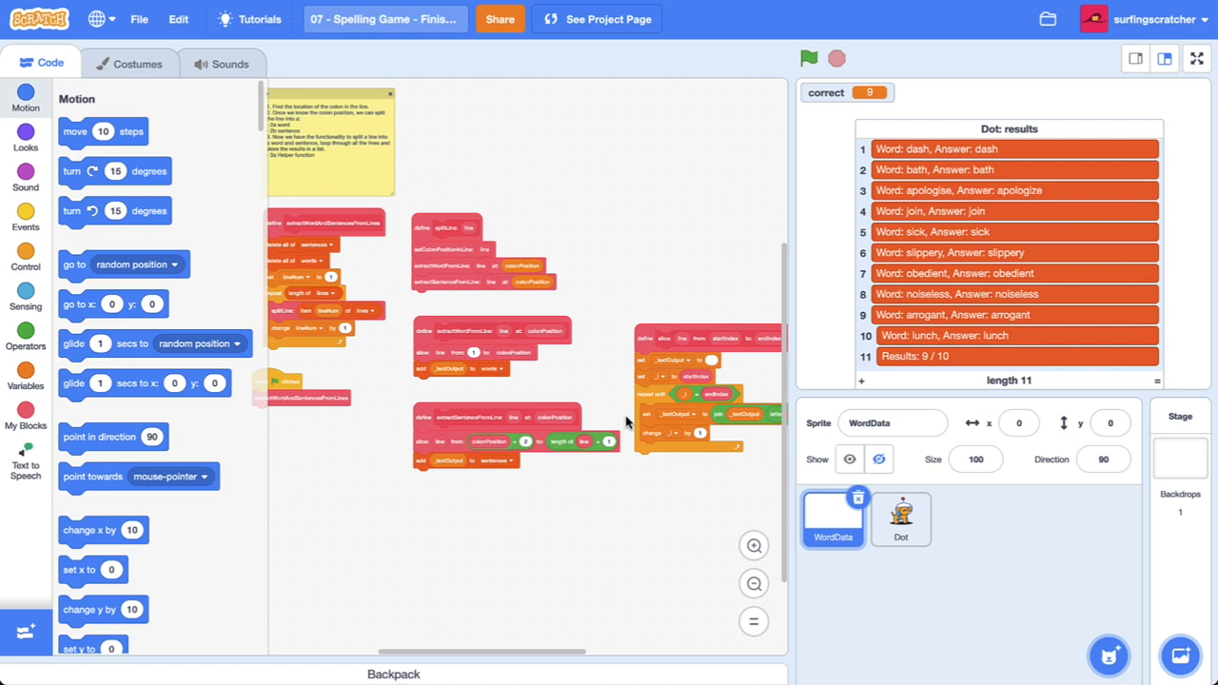
{"action": "mouse_move", "coordinate": [919, 477]}
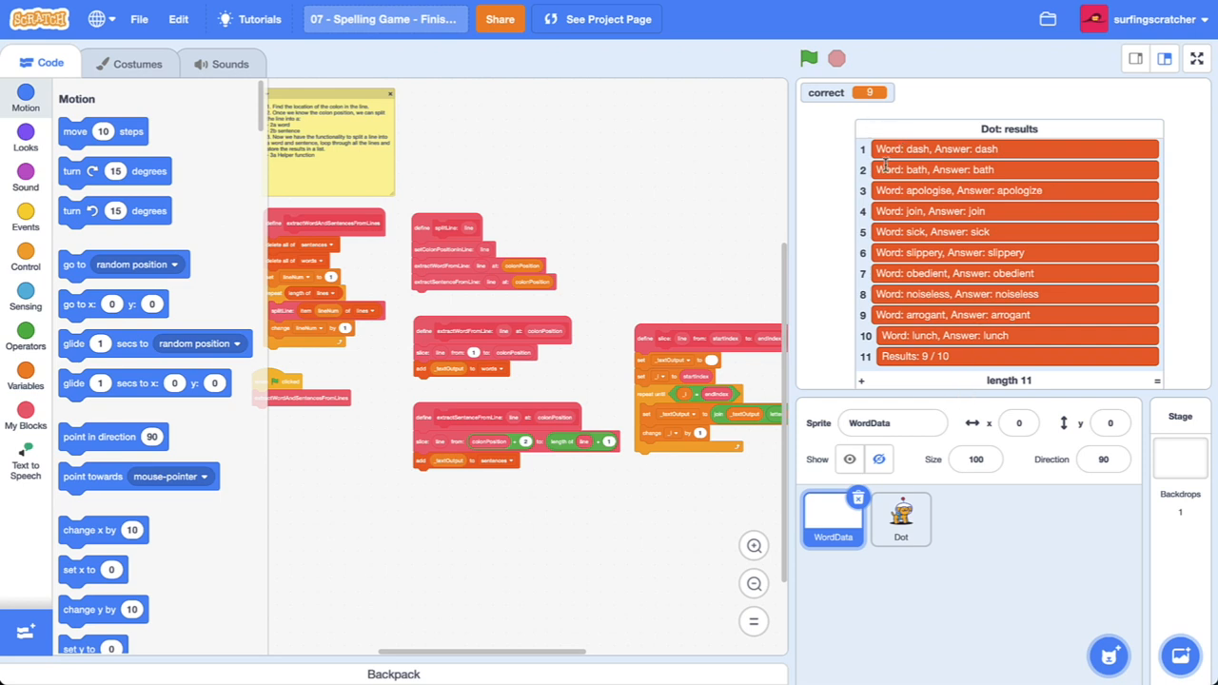
{"action": "mouse_move", "coordinate": [909, 233]}
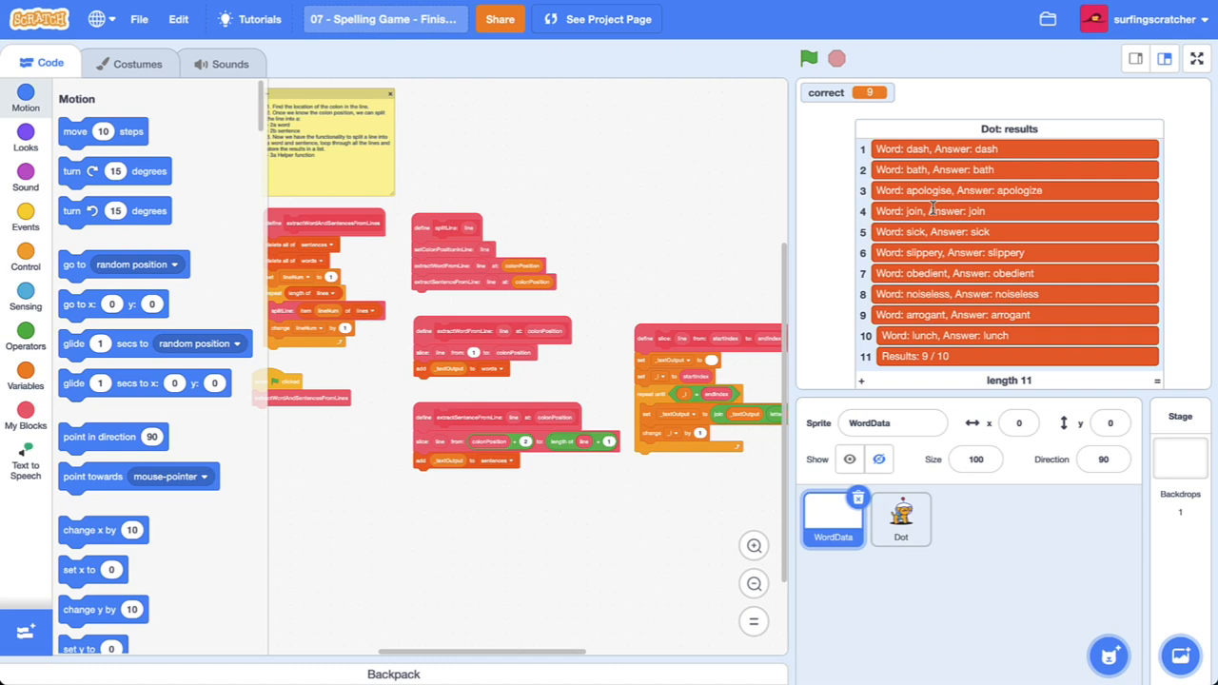
{"action": "mouse_move", "coordinate": [946, 229]}
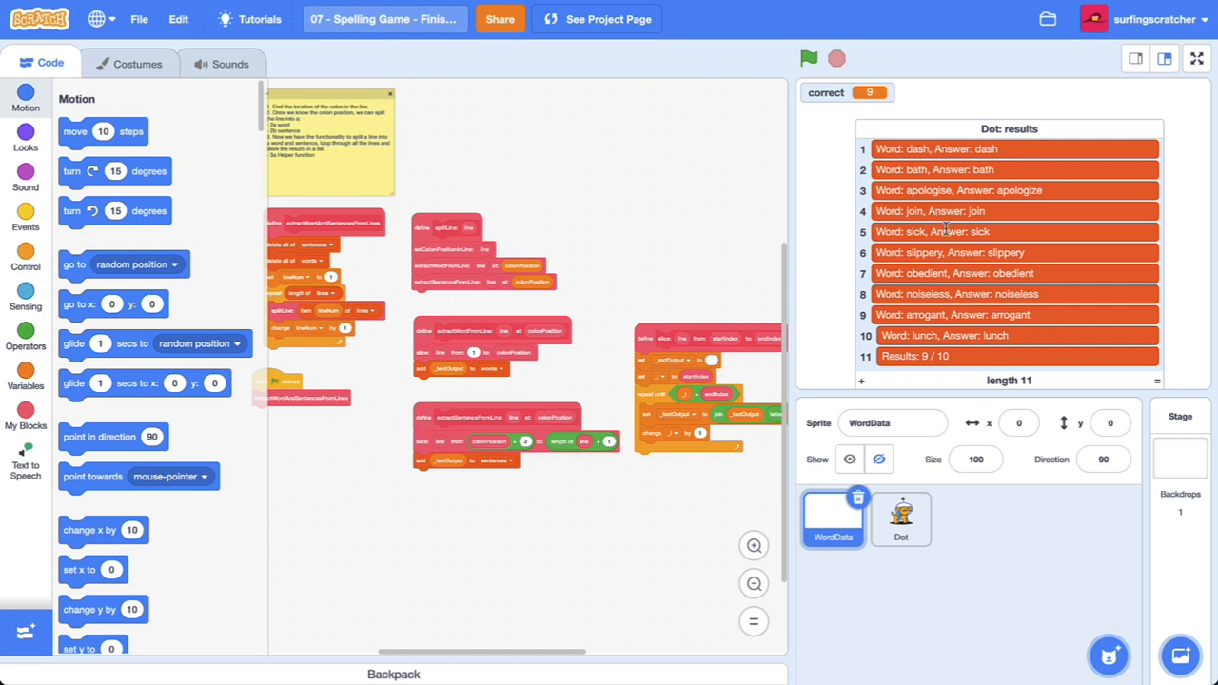
{"action": "mouse_move", "coordinate": [922, 290]}
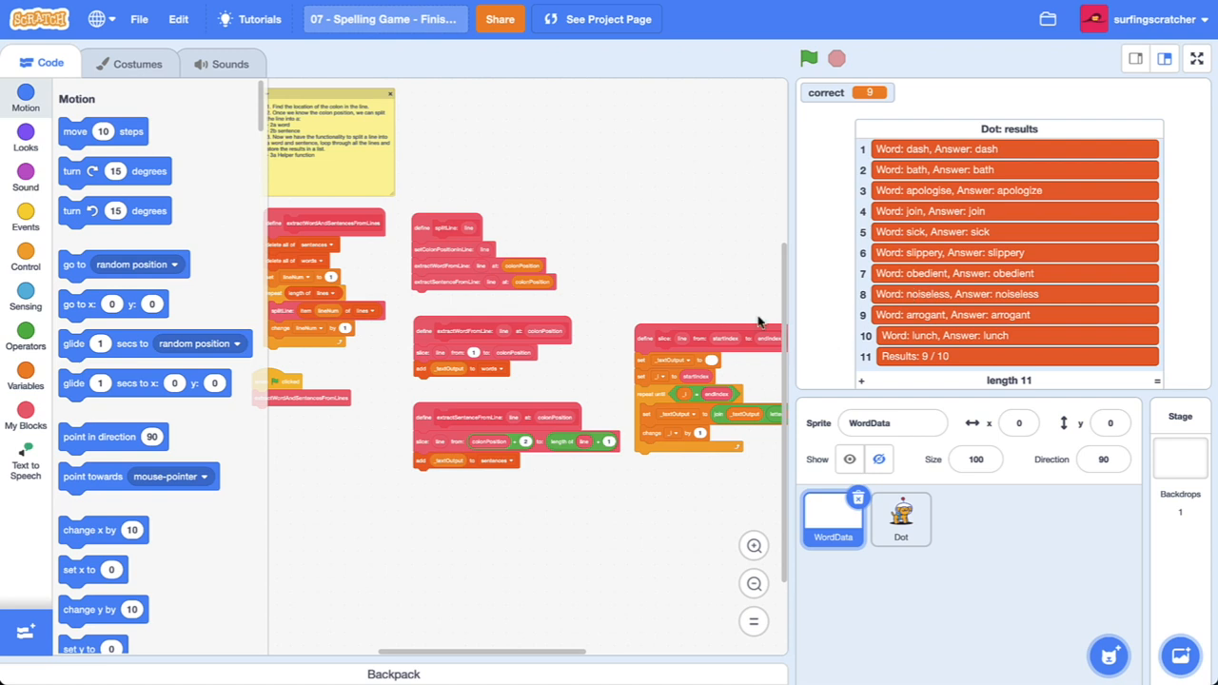
{"action": "mouse_move", "coordinate": [704, 260]}
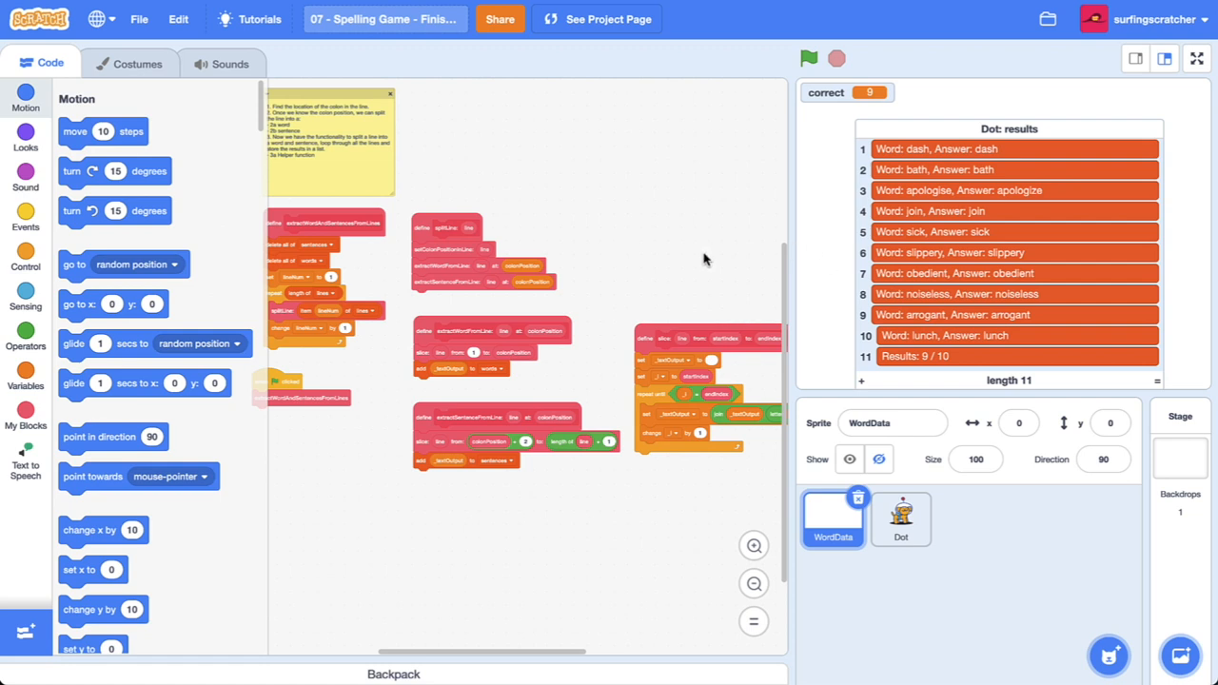
{"action": "mouse_move", "coordinate": [715, 254]}
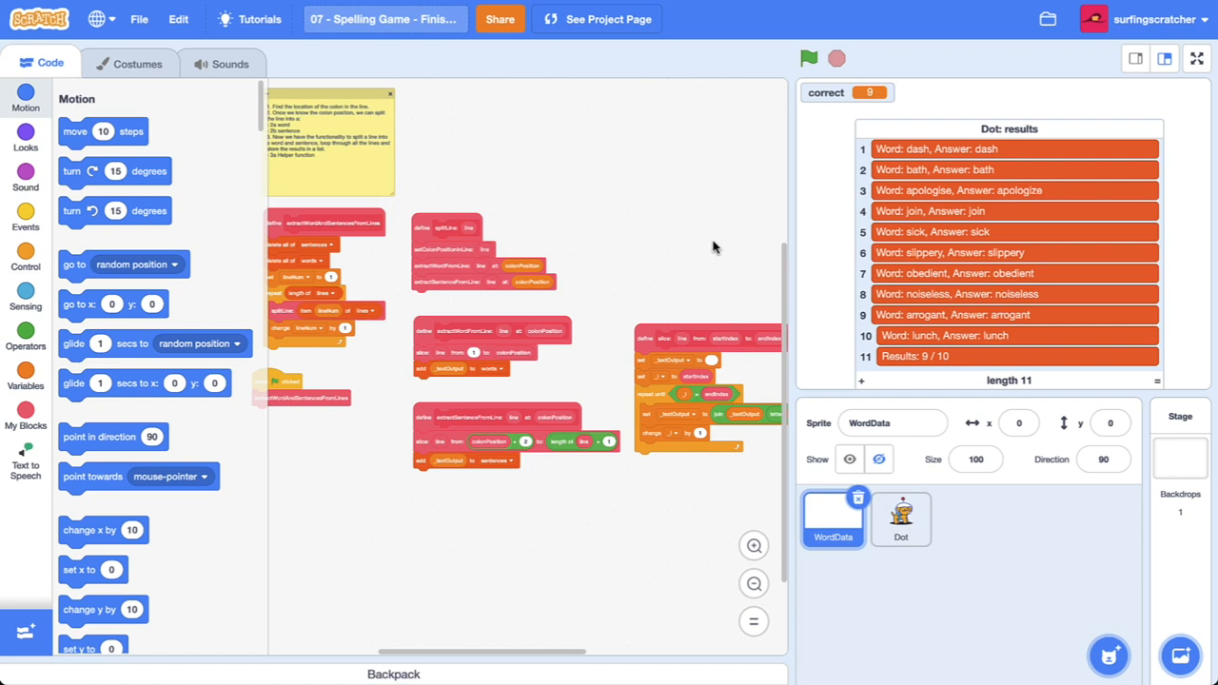
Run the space shooter full screen from the green flag and let it return to the title screen
{"action": "left_click", "coordinate": [1197, 58]}
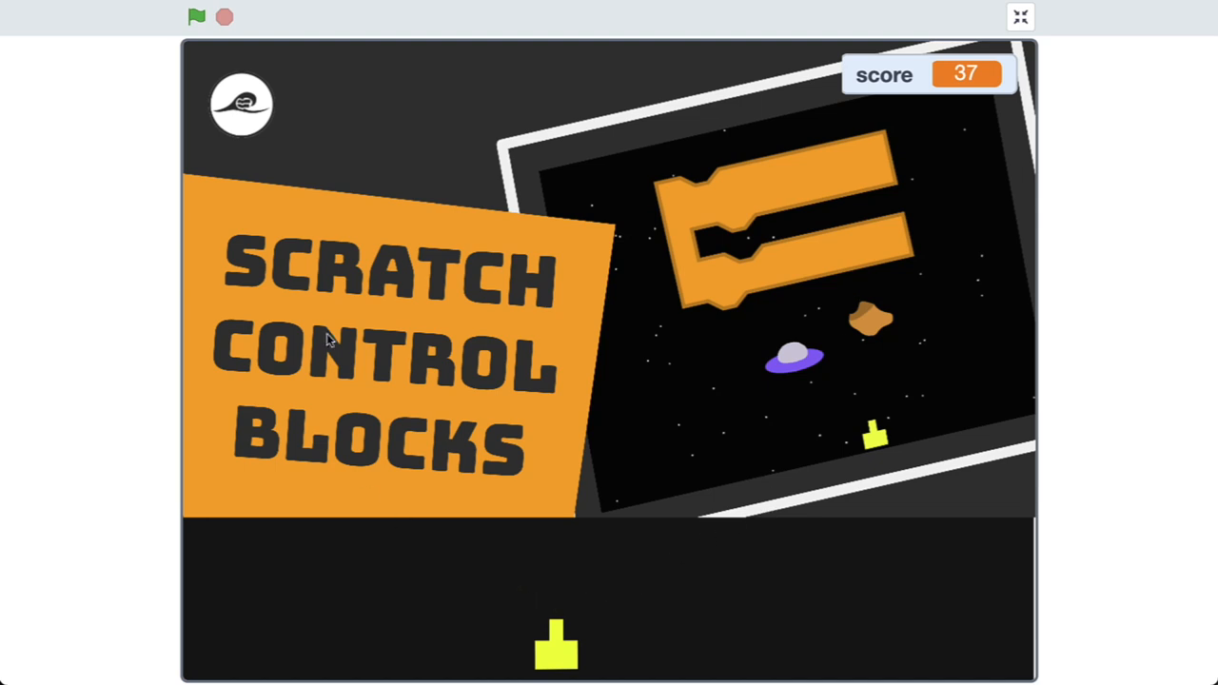
{"action": "mouse_move", "coordinate": [436, 295]}
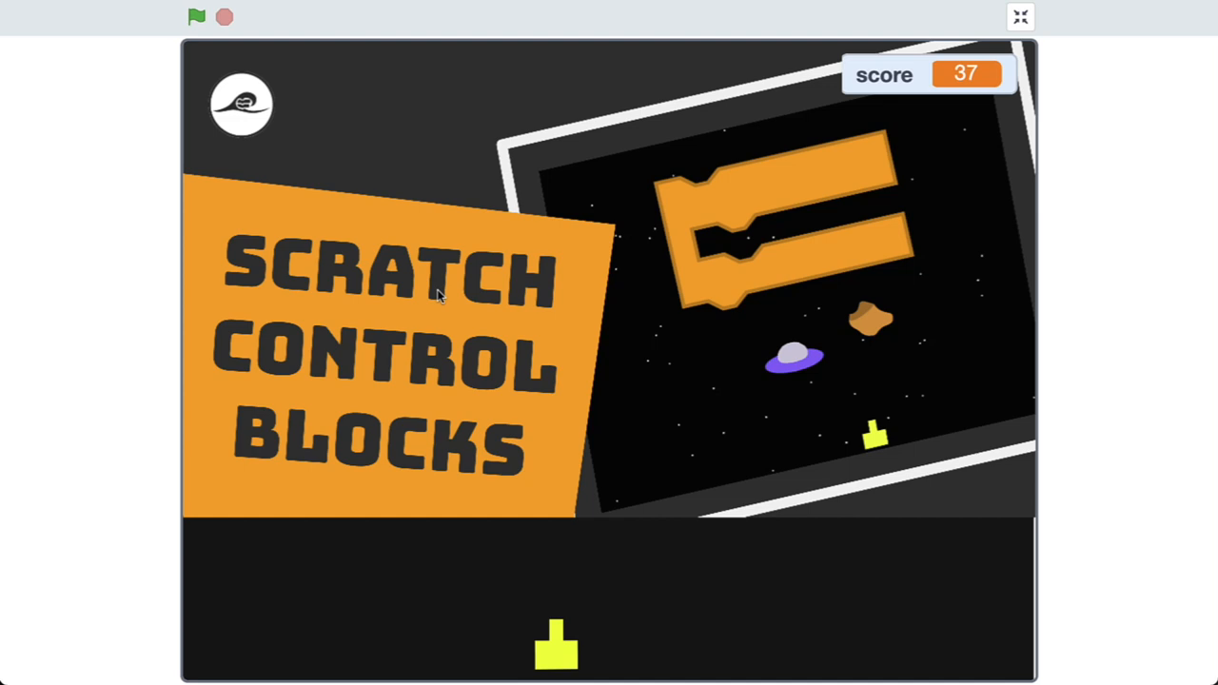
{"action": "mouse_move", "coordinate": [450, 271]}
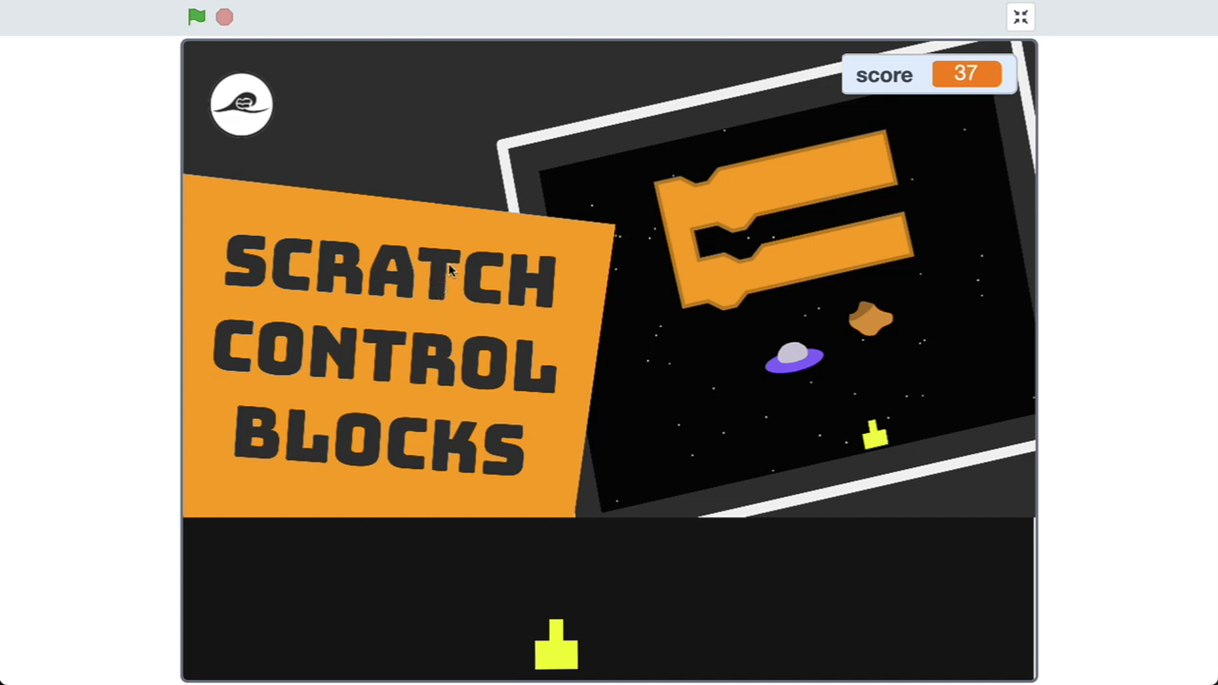
{"action": "mouse_move", "coordinate": [374, 175]}
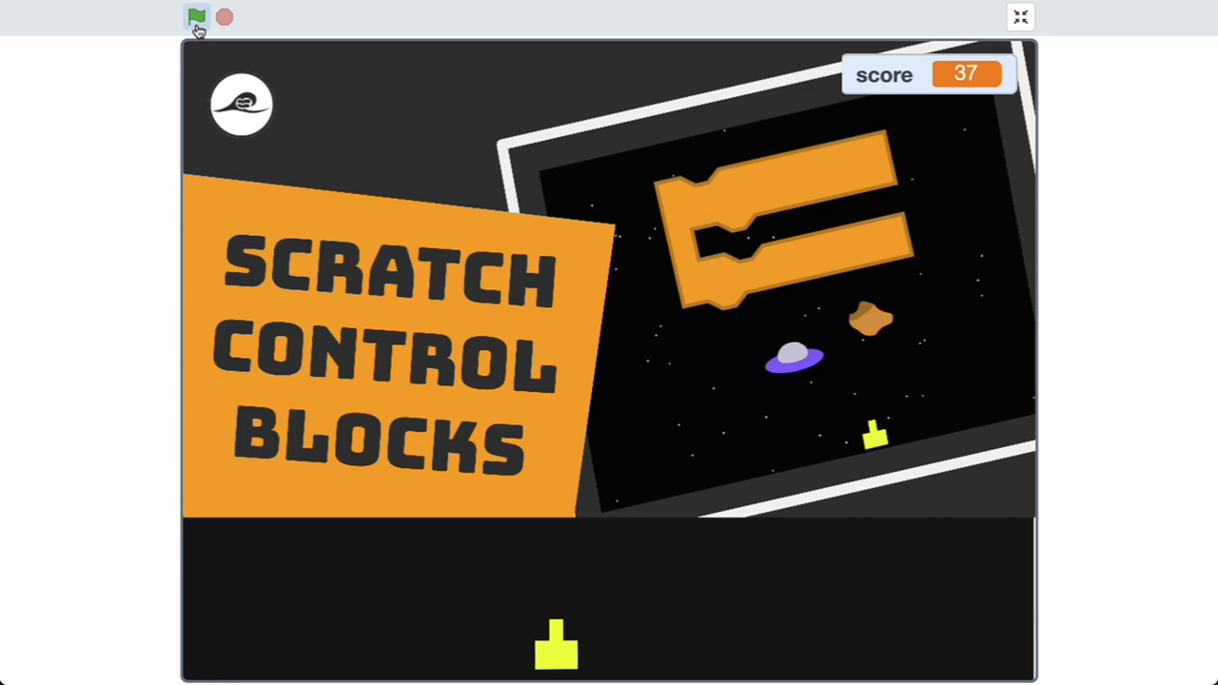
{"action": "left_click", "coordinate": [196, 17]}
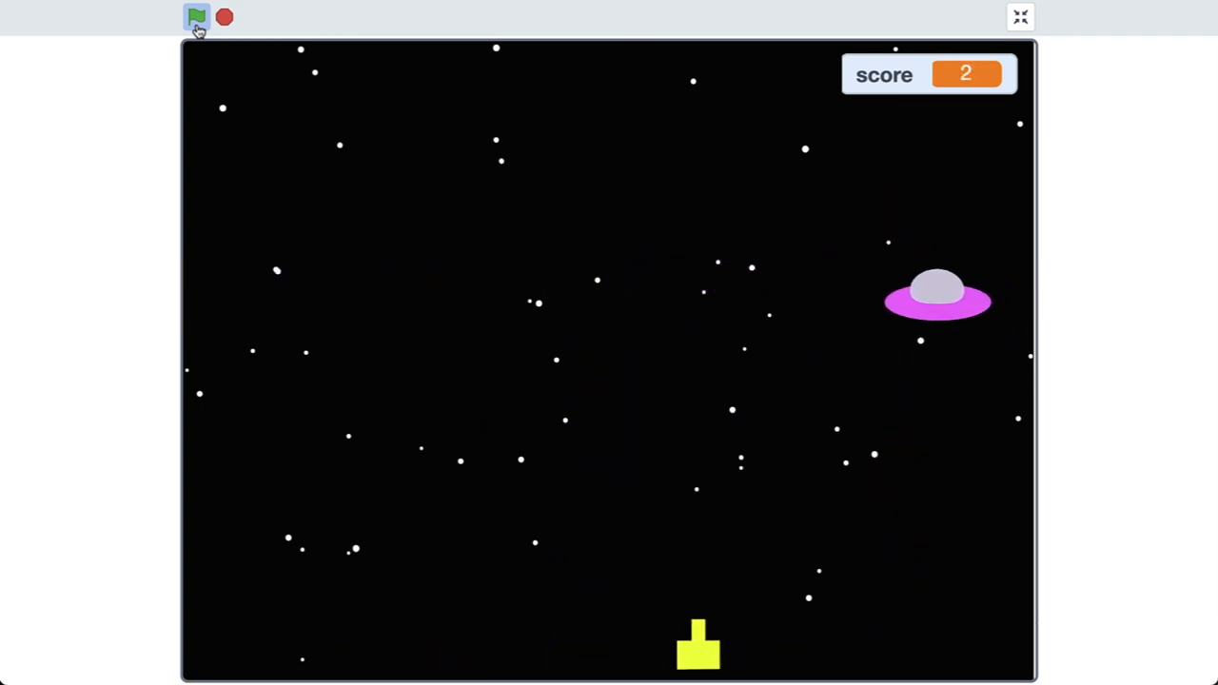
{"action": "left_click", "coordinate": [196, 17]}
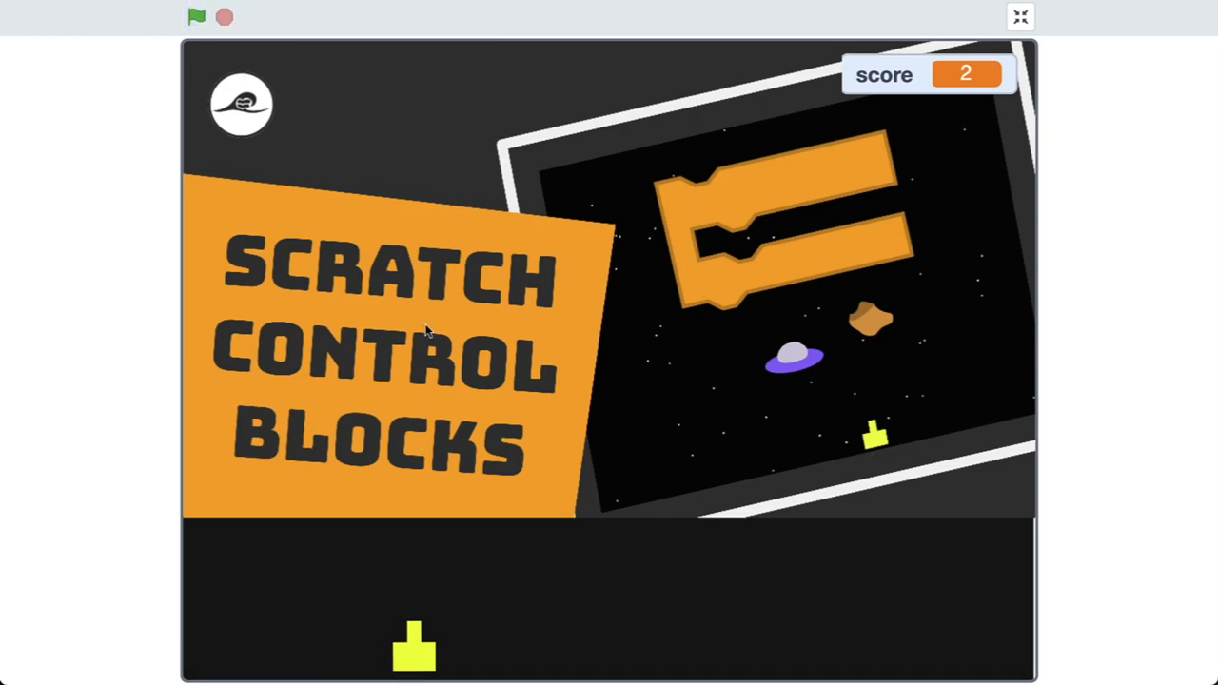
{"action": "mouse_move", "coordinate": [432, 598]}
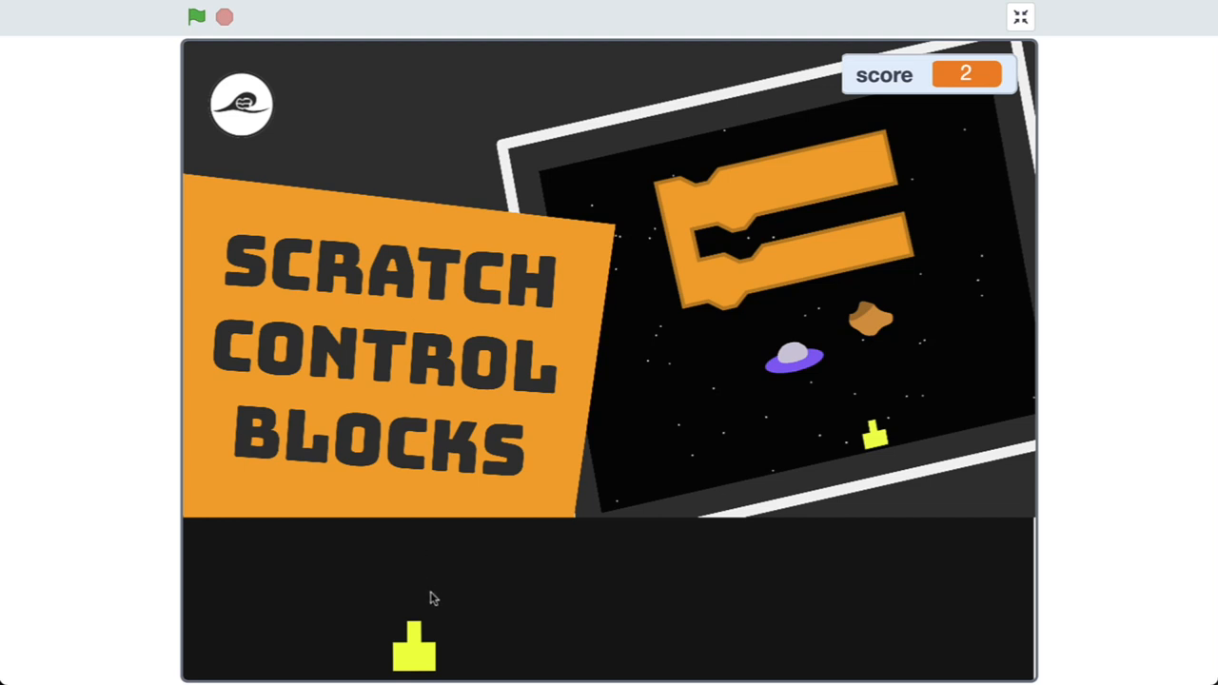
{"action": "mouse_move", "coordinate": [246, 149]}
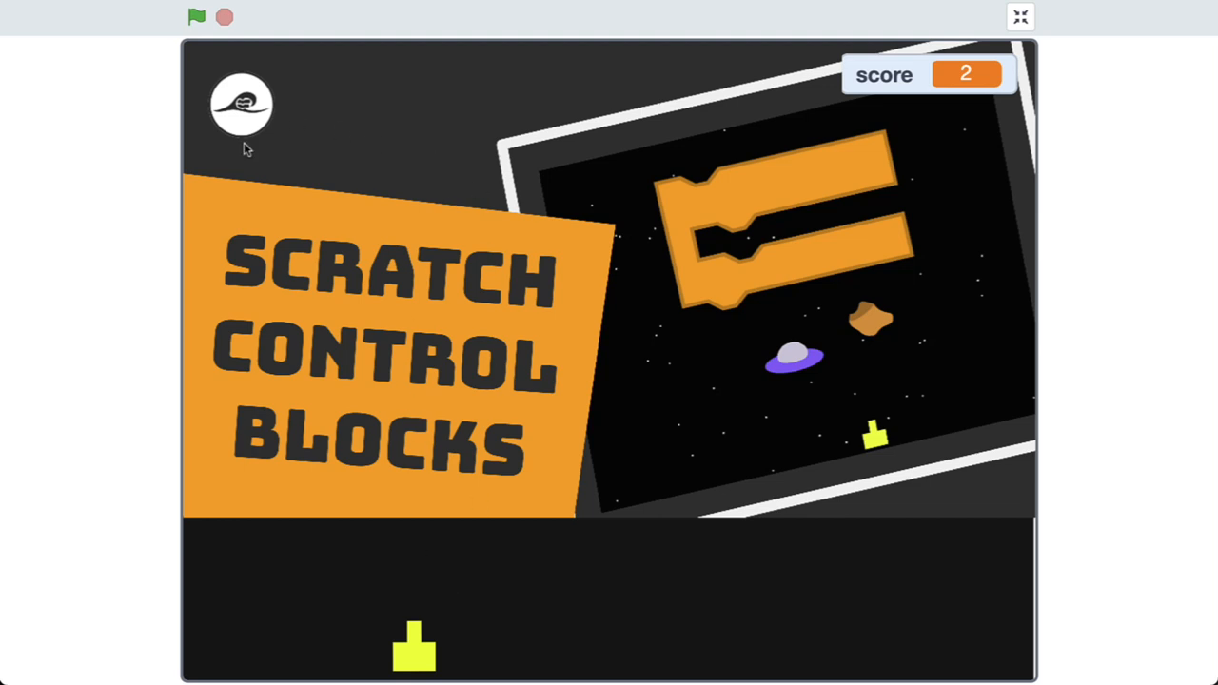
{"action": "mouse_move", "coordinate": [446, 52]}
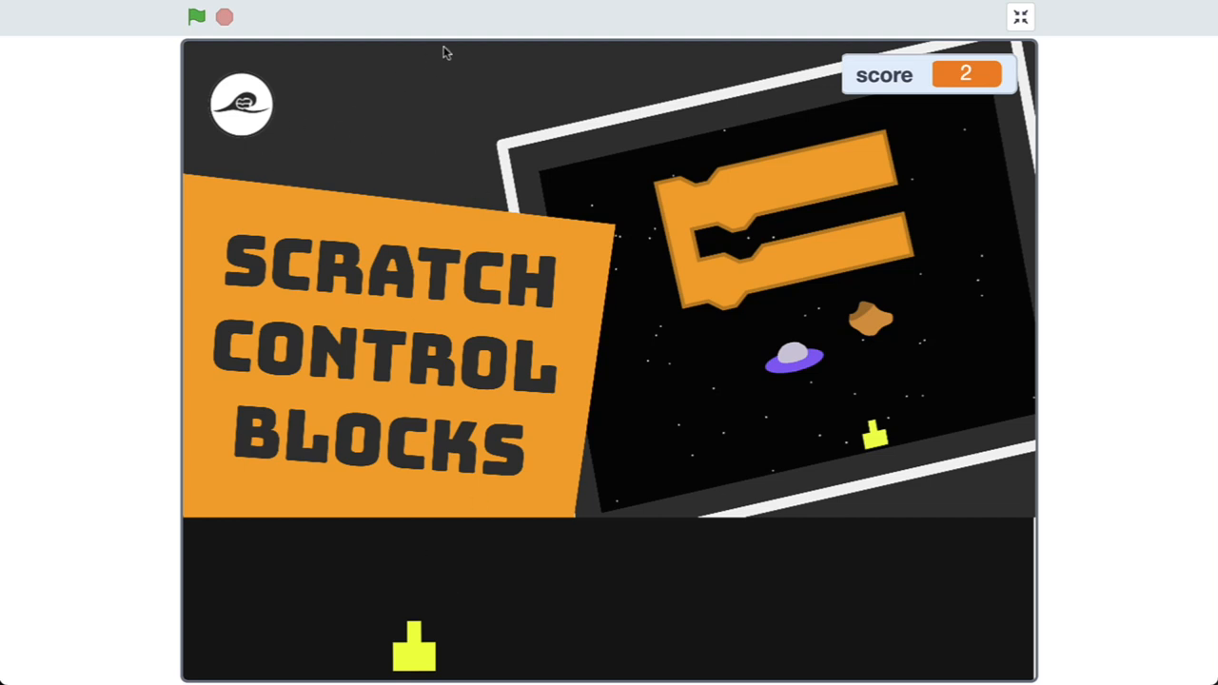
{"action": "mouse_move", "coordinate": [536, 436]}
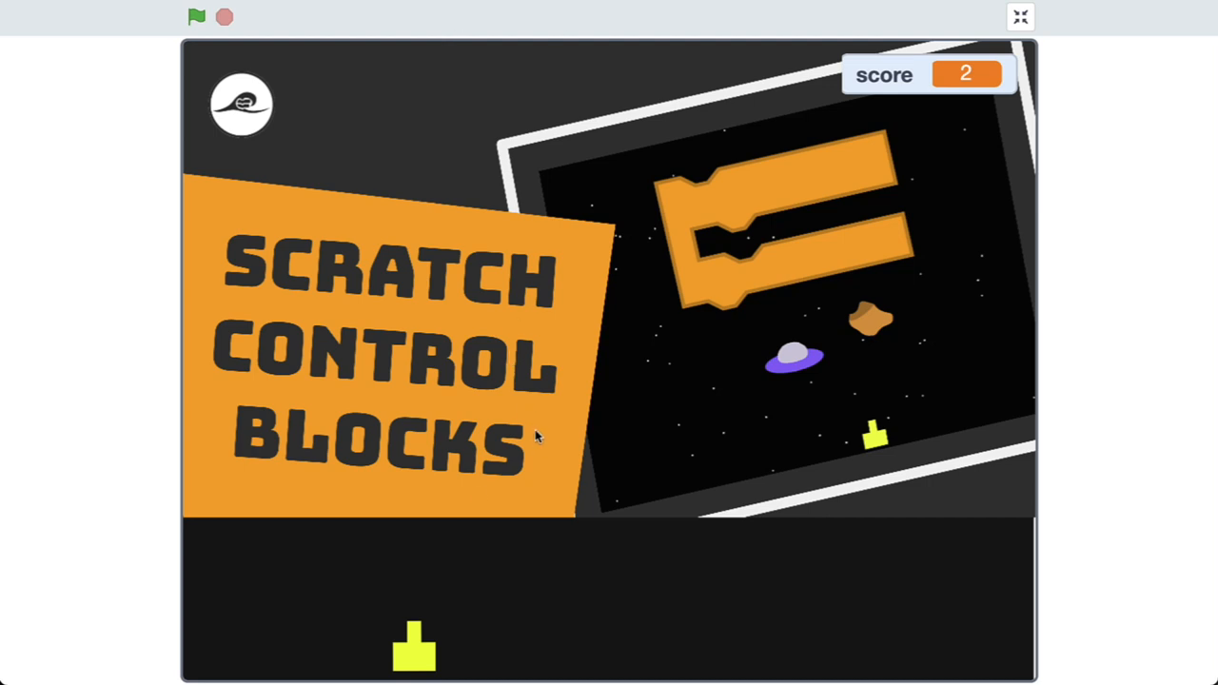
{"action": "mouse_move", "coordinate": [486, 471]}
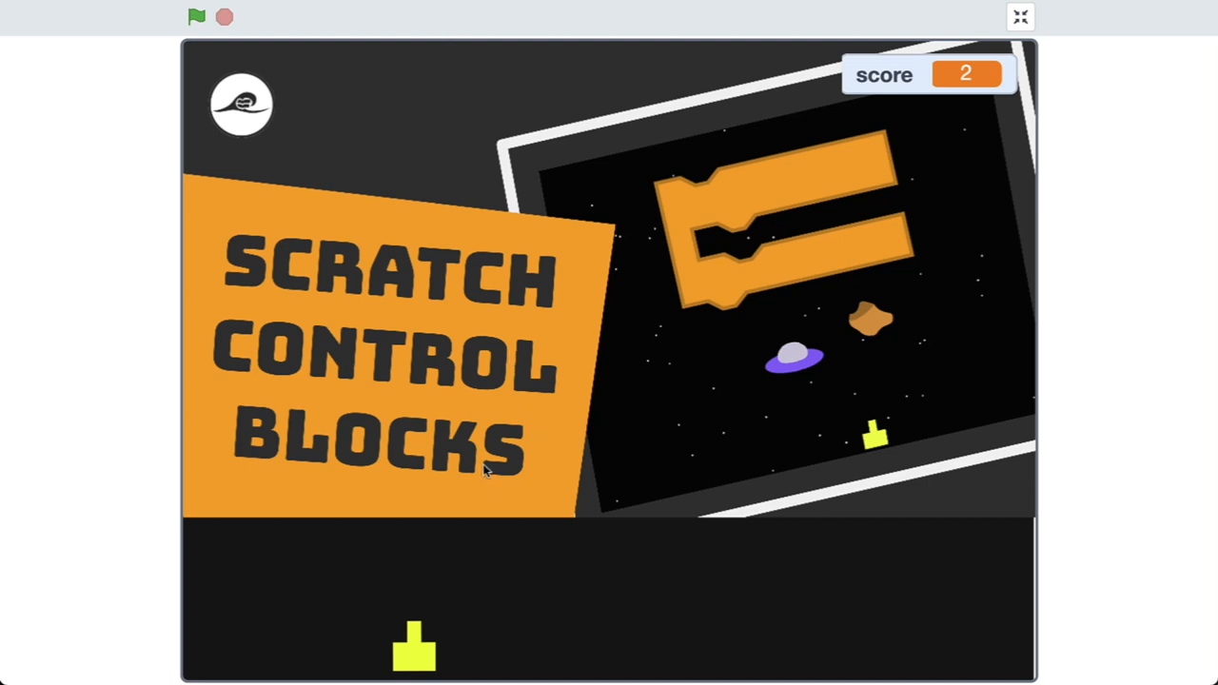
Return to the spelling game's code editor with its results list showing 9 out of 10
{"action": "left_click", "coordinate": [1019, 16]}
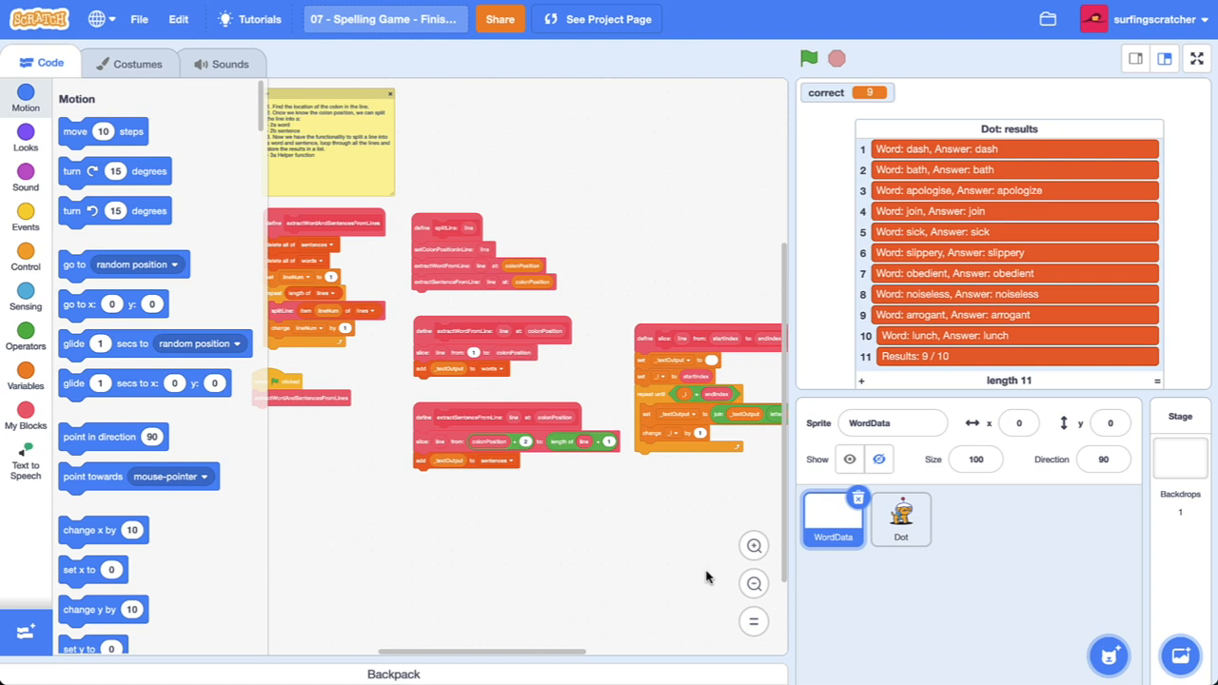
{"action": "mouse_move", "coordinate": [716, 576]}
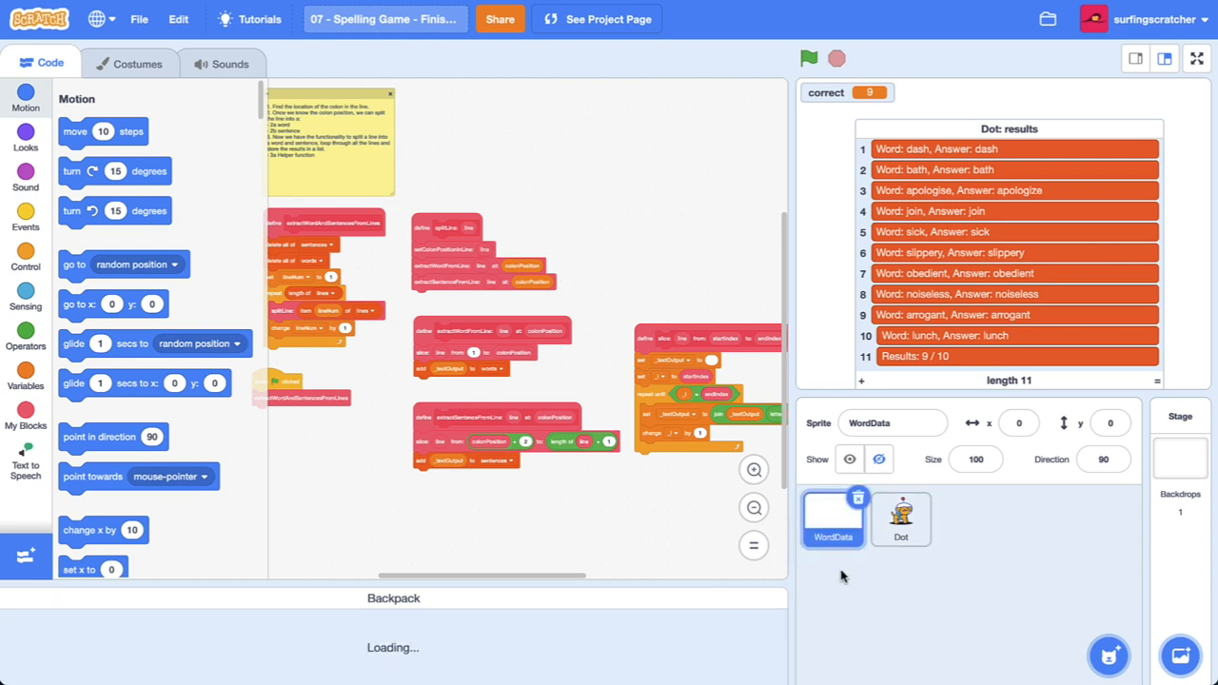
{"action": "mouse_move", "coordinate": [306, 652]}
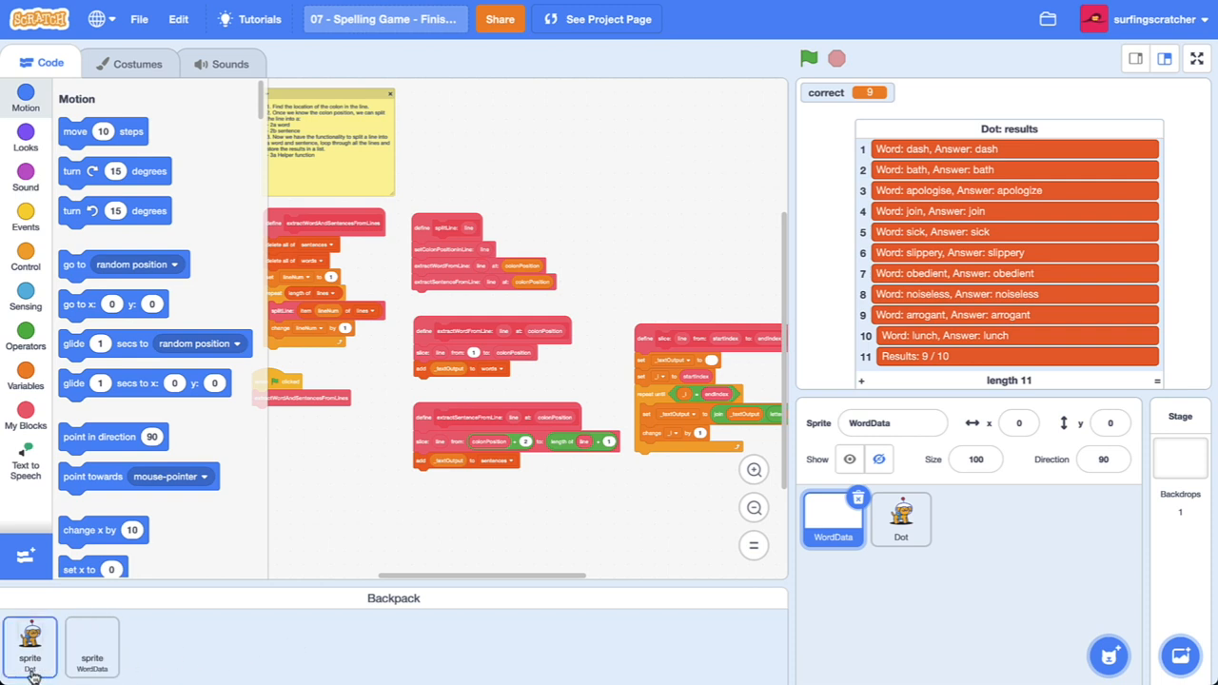
{"action": "mouse_move", "coordinate": [242, 677]}
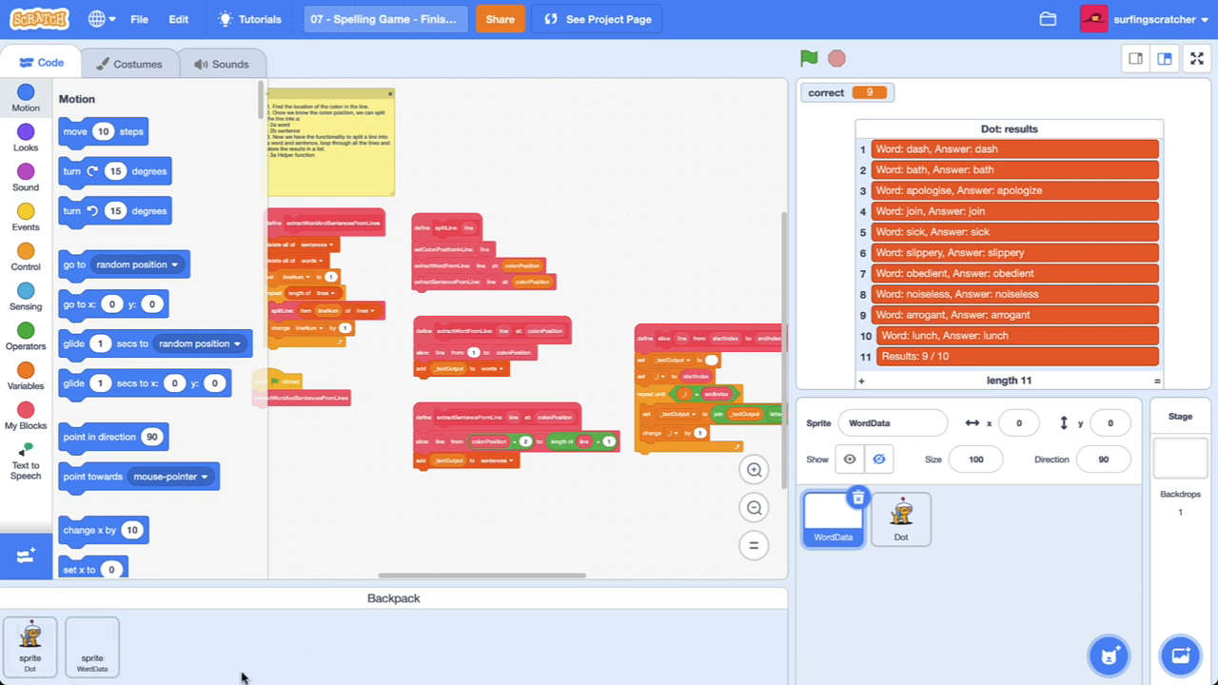
{"action": "mouse_move", "coordinate": [609, 211]}
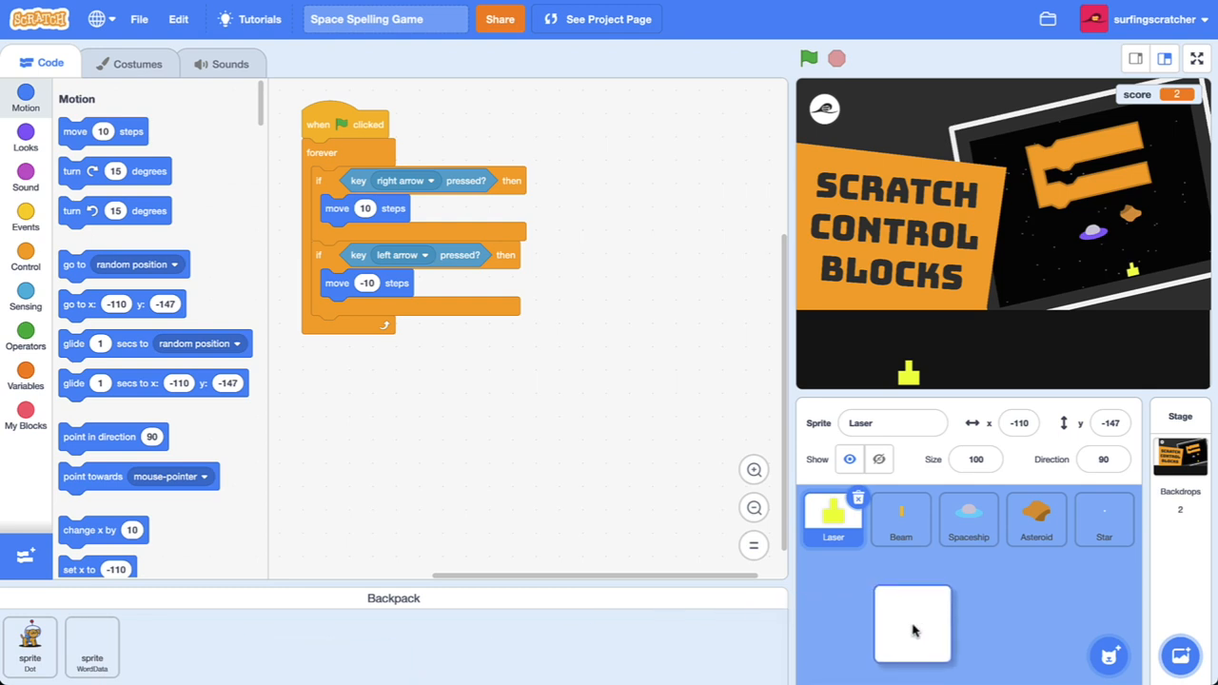
Drop the WordData sprite from the backpack into the Space Spelling Game's sprite pane
{"action": "left_click", "coordinate": [29, 647]}
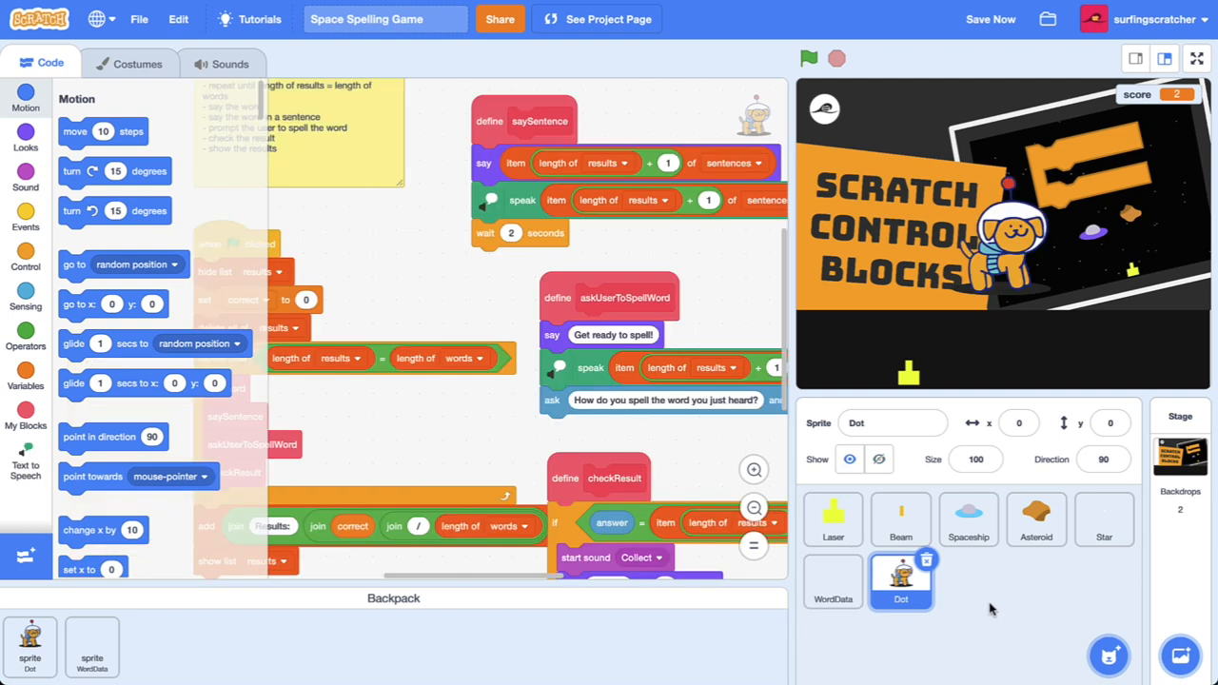
{"action": "mouse_move", "coordinate": [994, 607]}
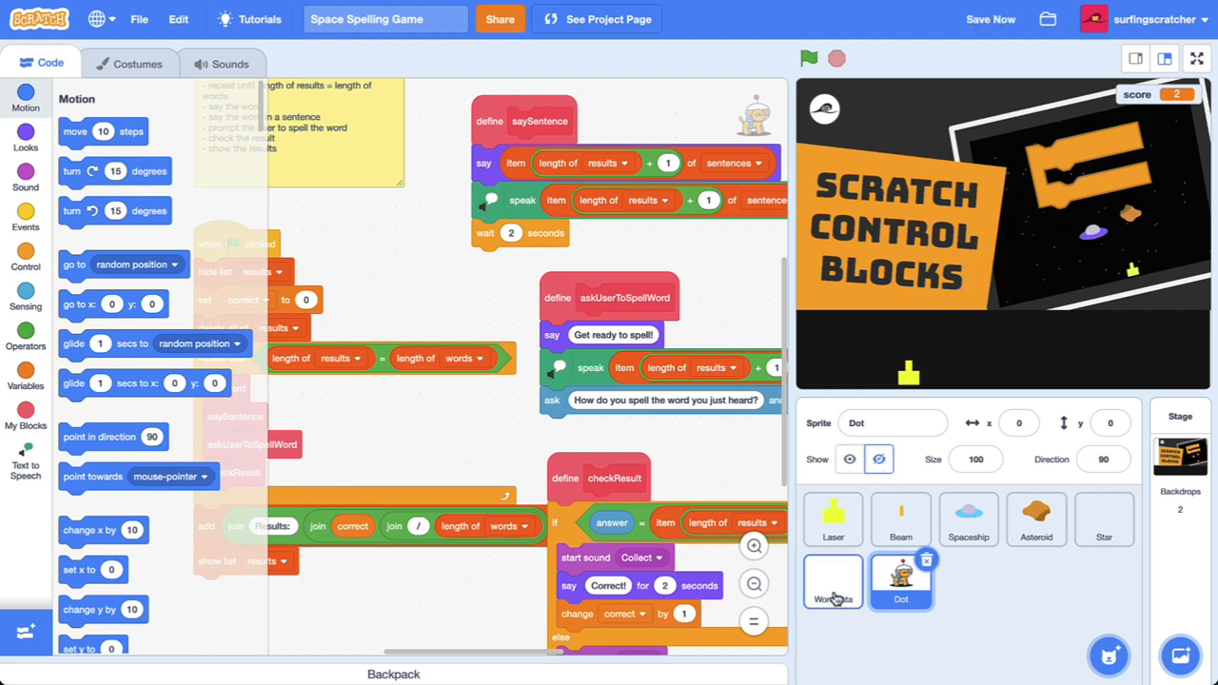
In the Laser sprite, create the new broadcast message startGame to trigger its game loop
{"action": "left_click", "coordinate": [833, 519]}
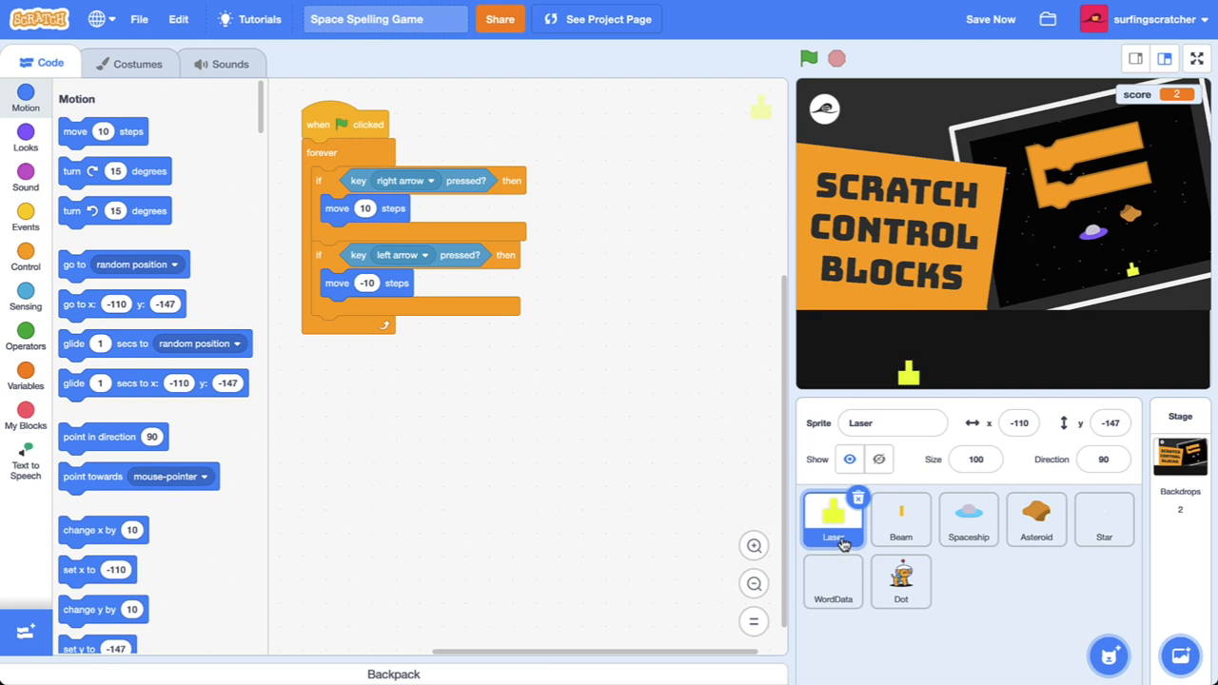
{"action": "mouse_move", "coordinate": [1104, 520]}
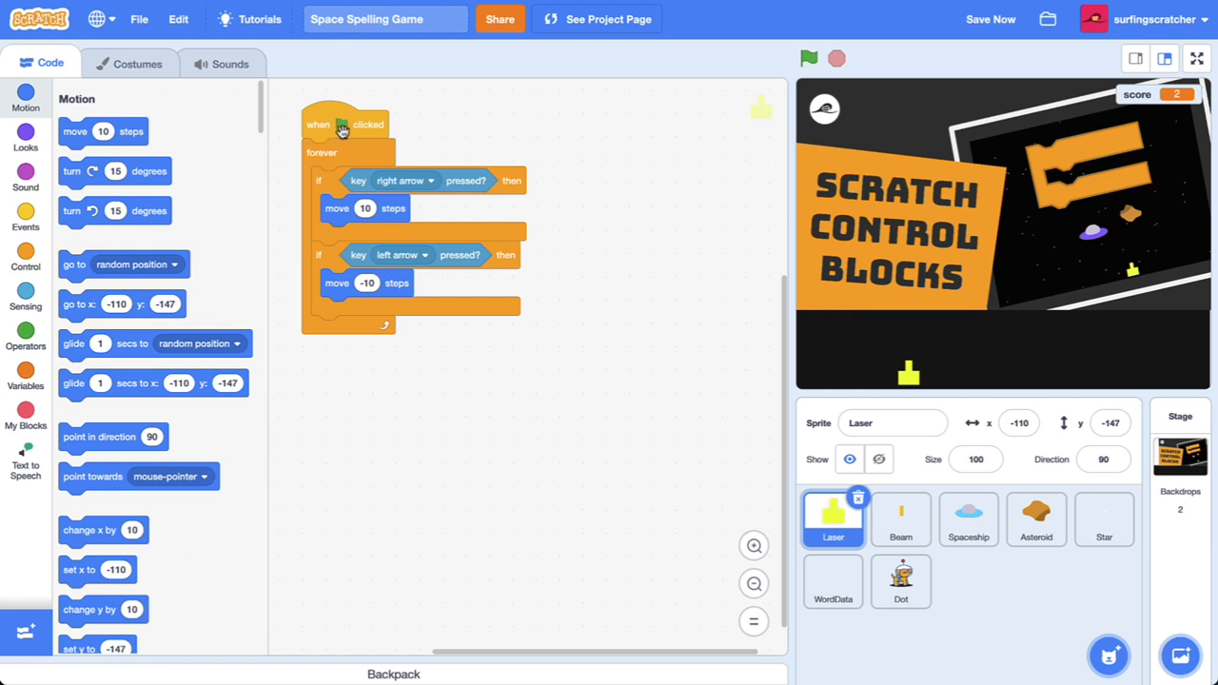
{"action": "mouse_move", "coordinate": [60, 243]}
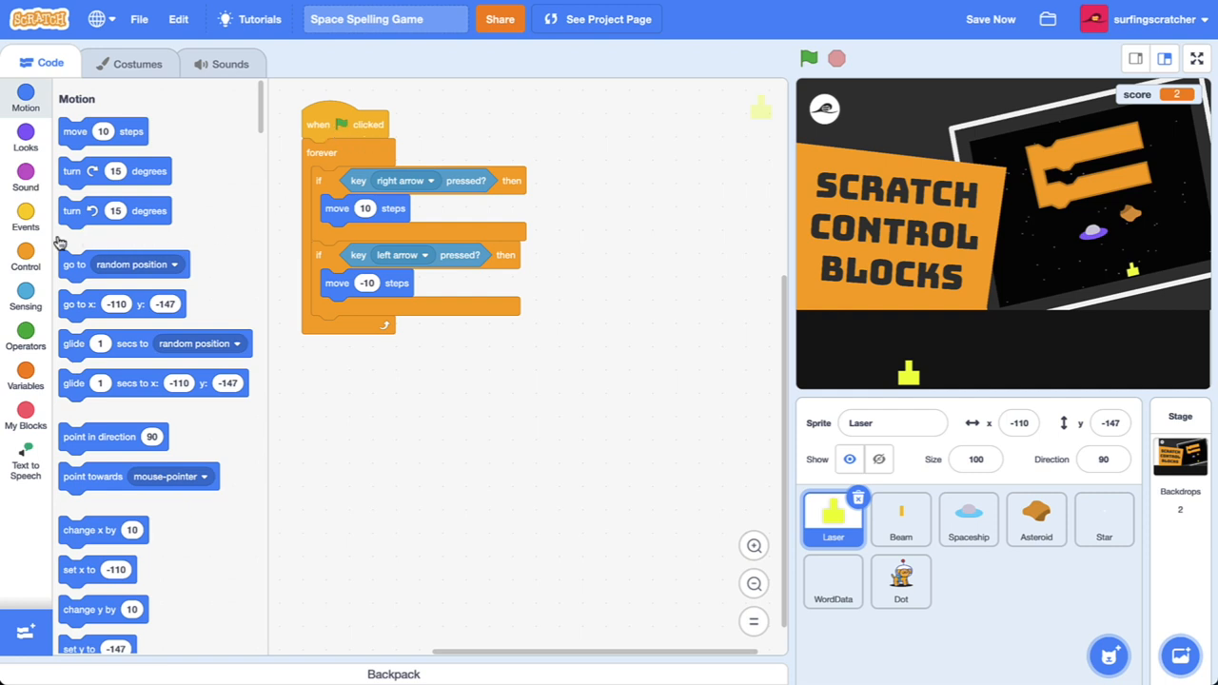
{"action": "left_click", "coordinate": [26, 217]}
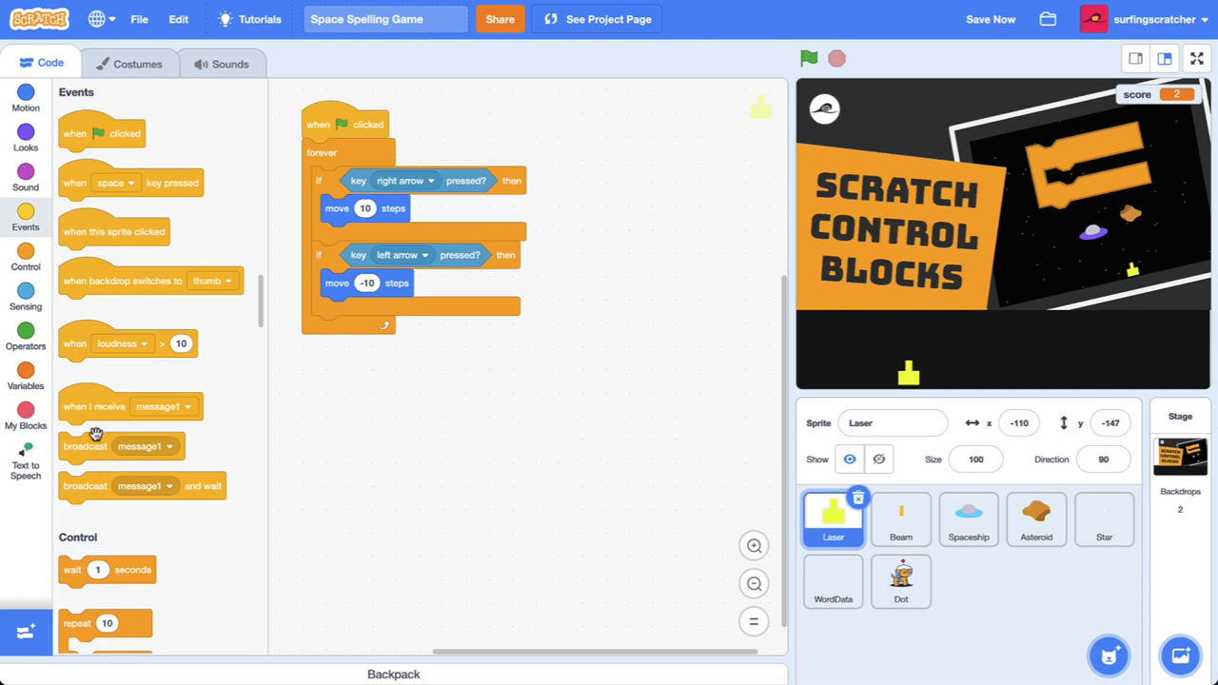
{"action": "left_click", "coordinate": [705, 139]}
{"action": "type", "text": "start"}
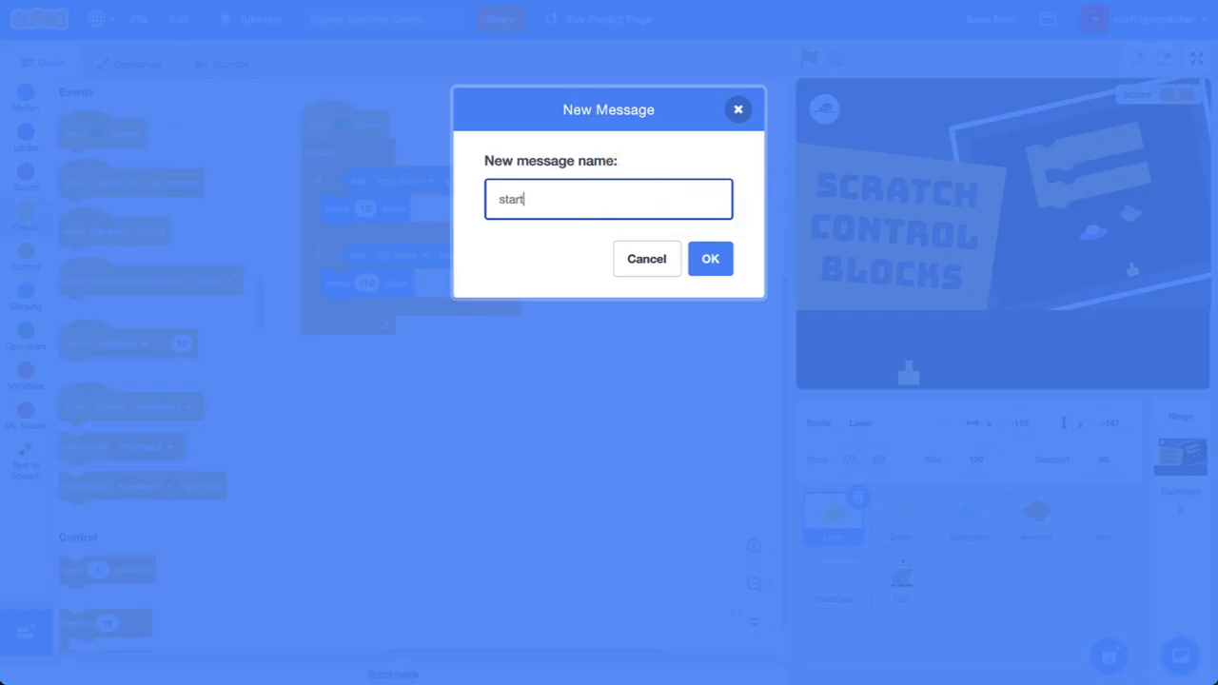
{"action": "left_click", "coordinate": [710, 258]}
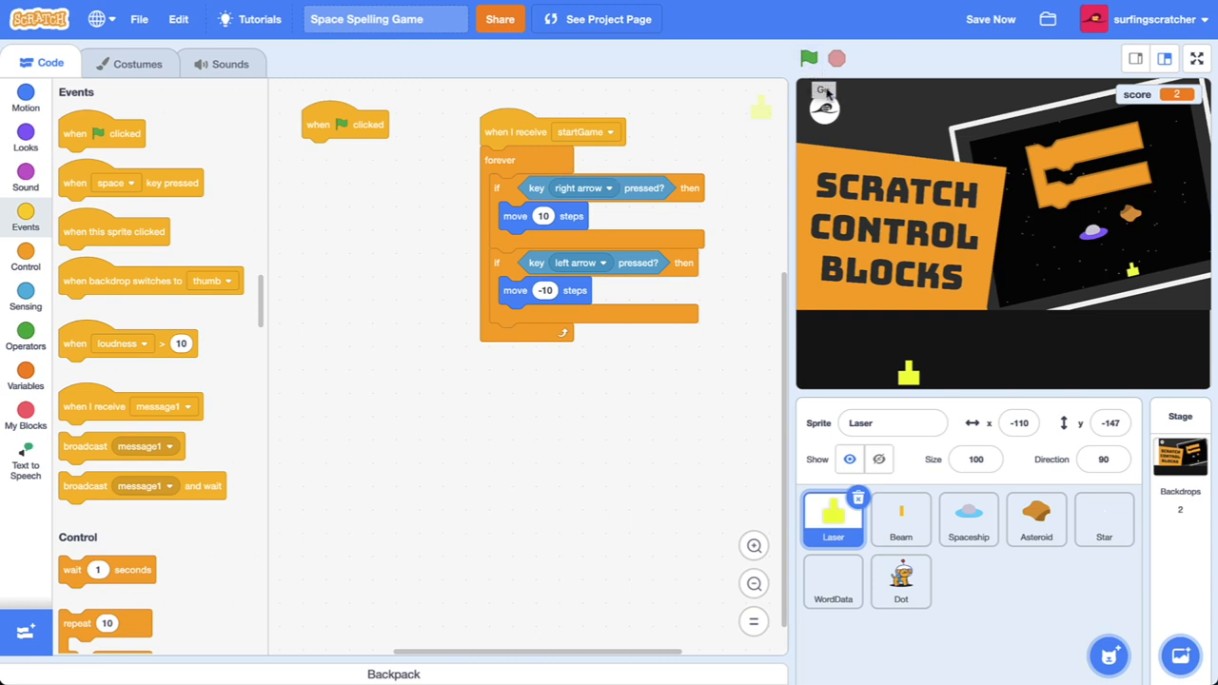
{"action": "mouse_move", "coordinate": [807, 76]}
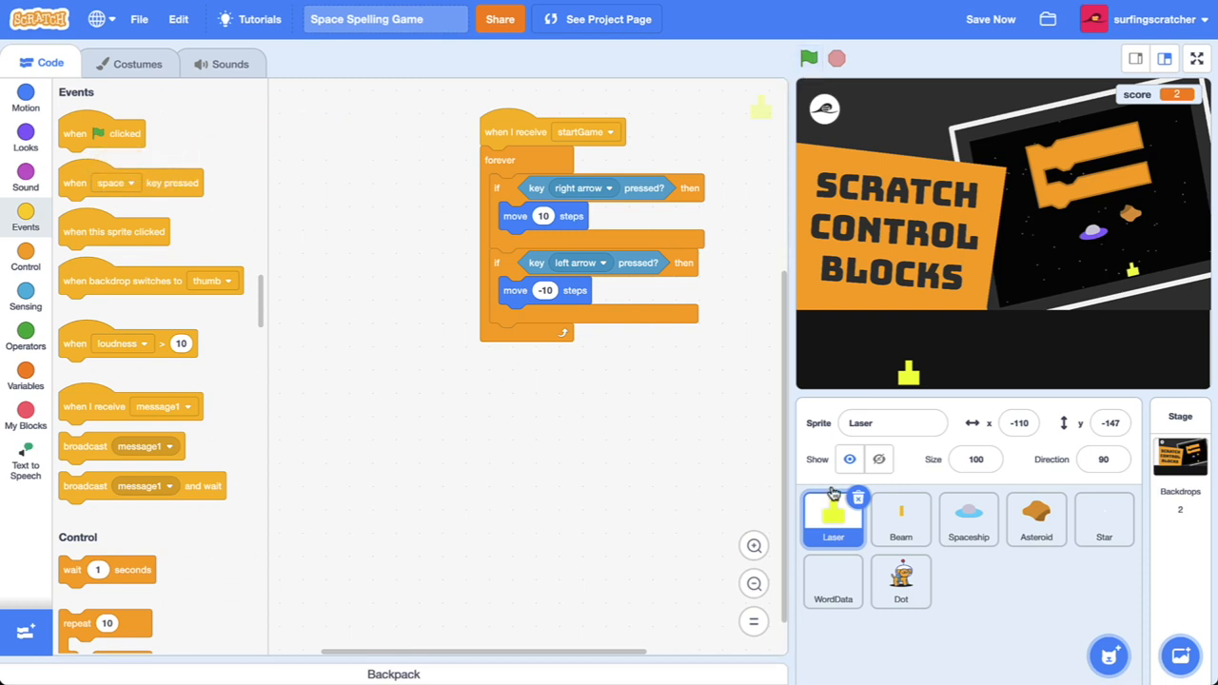
Switch the Spaceship and Asteroid scripts to start on startGame, checking Beam and Star too
{"action": "left_click", "coordinate": [900, 519]}
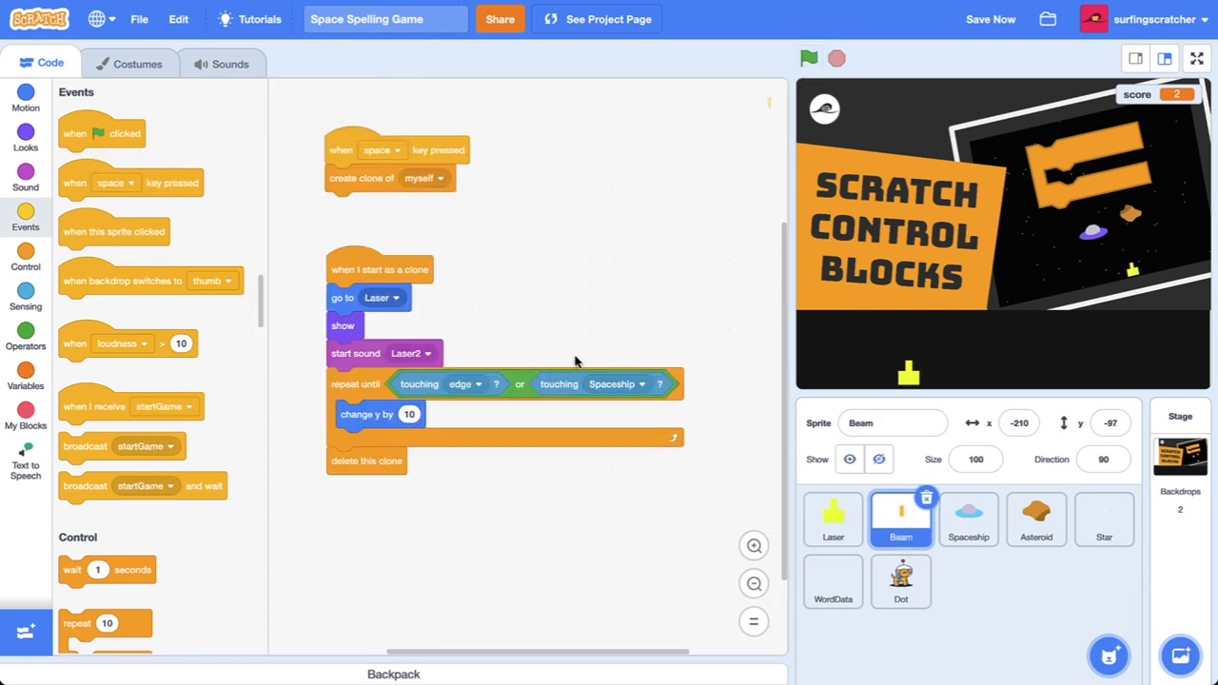
{"action": "left_click", "coordinate": [968, 518]}
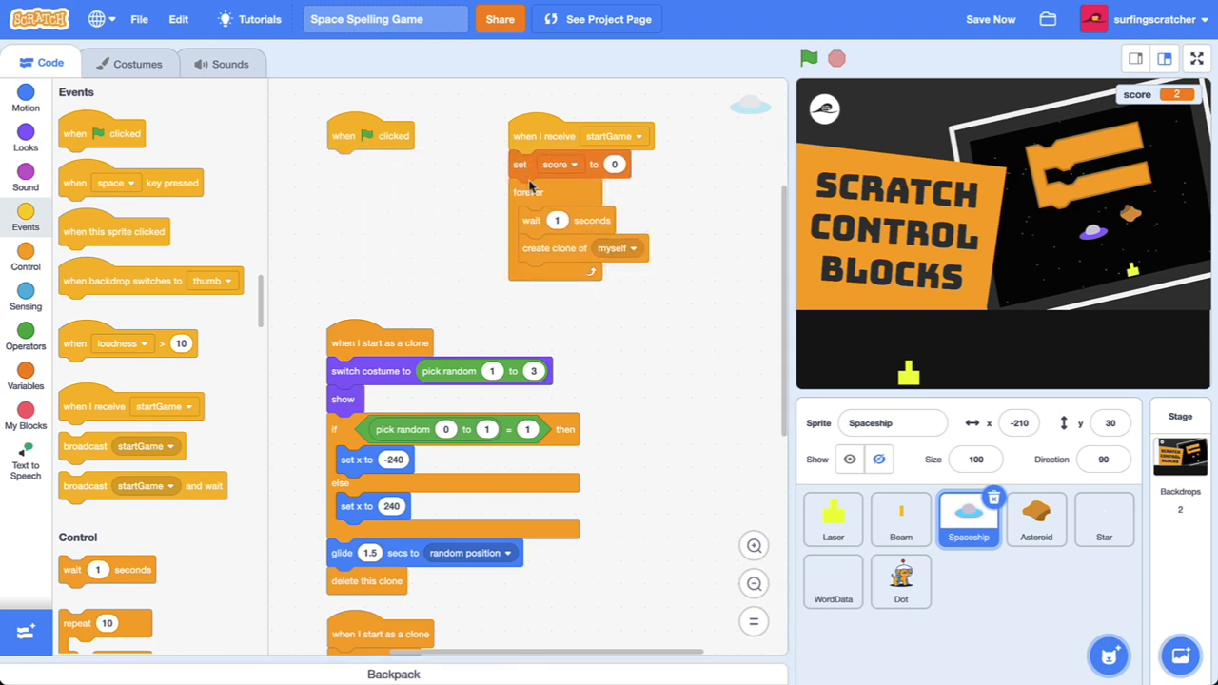
{"action": "left_click", "coordinate": [1035, 519]}
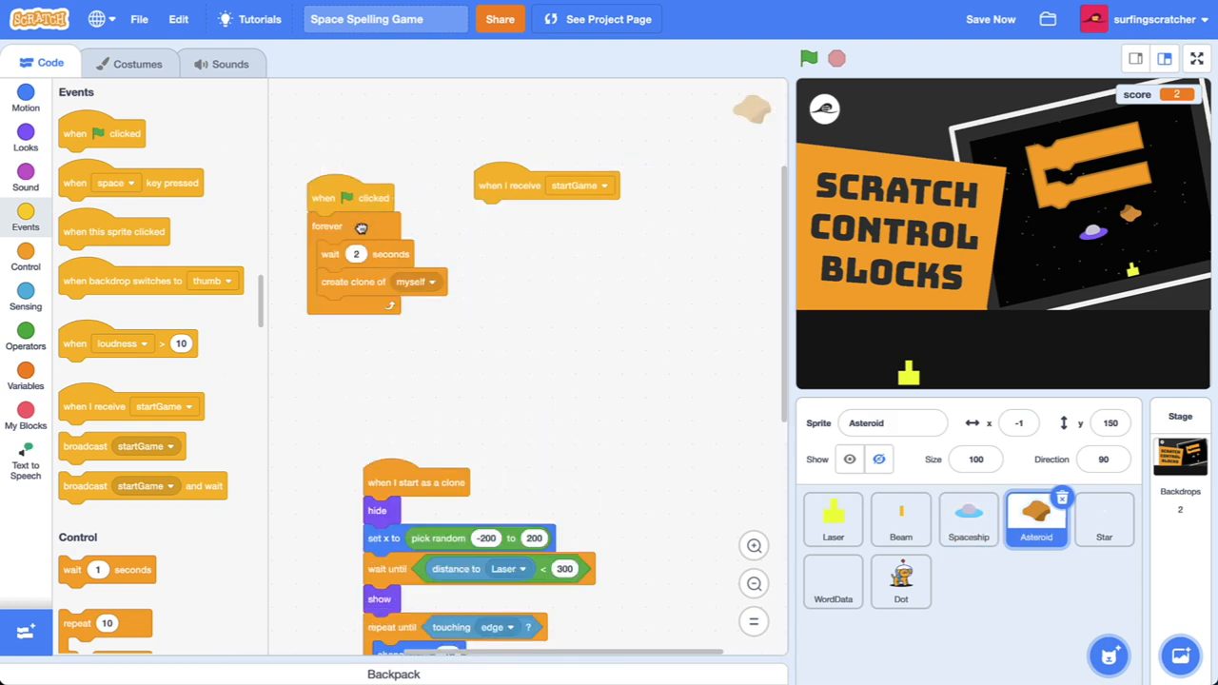
{"action": "left_click", "coordinate": [1104, 518]}
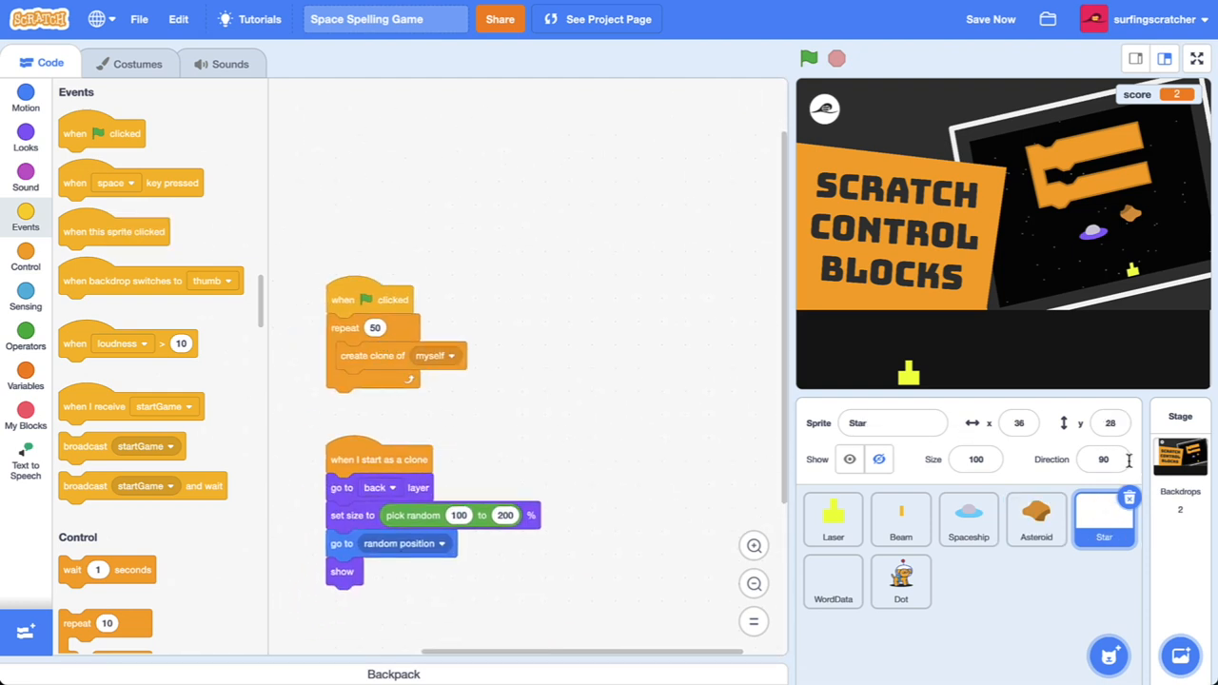
{"action": "mouse_move", "coordinate": [1097, 383]}
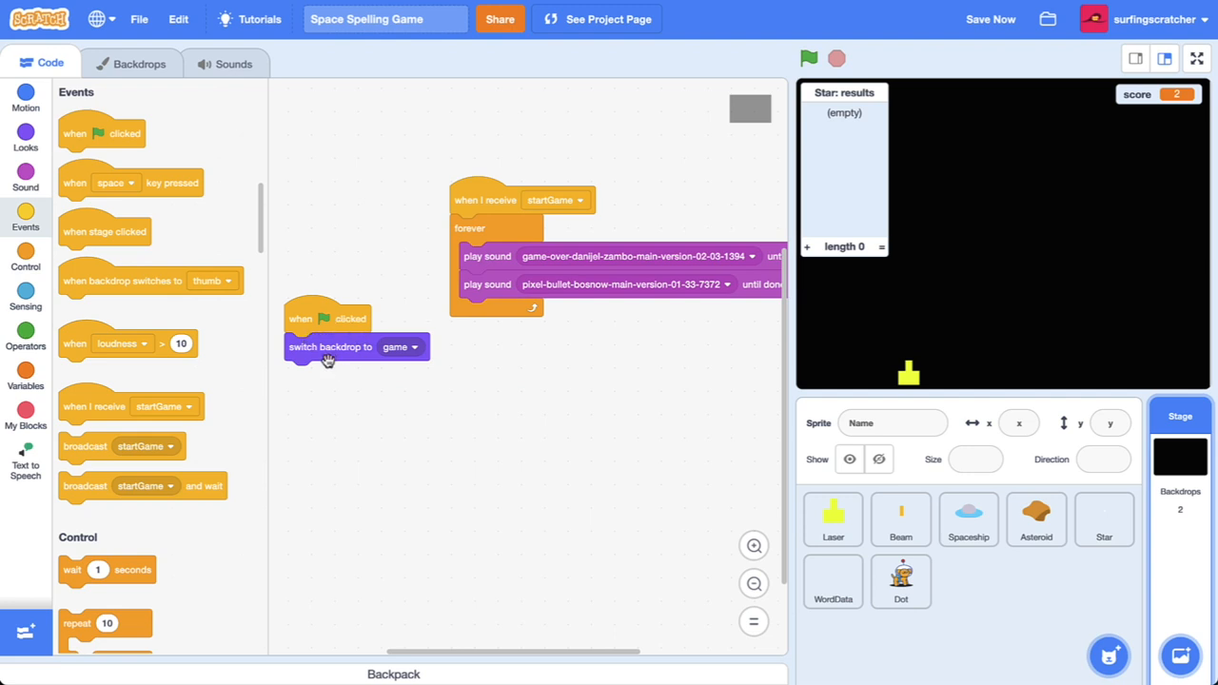
{"action": "mouse_move", "coordinate": [413, 364]}
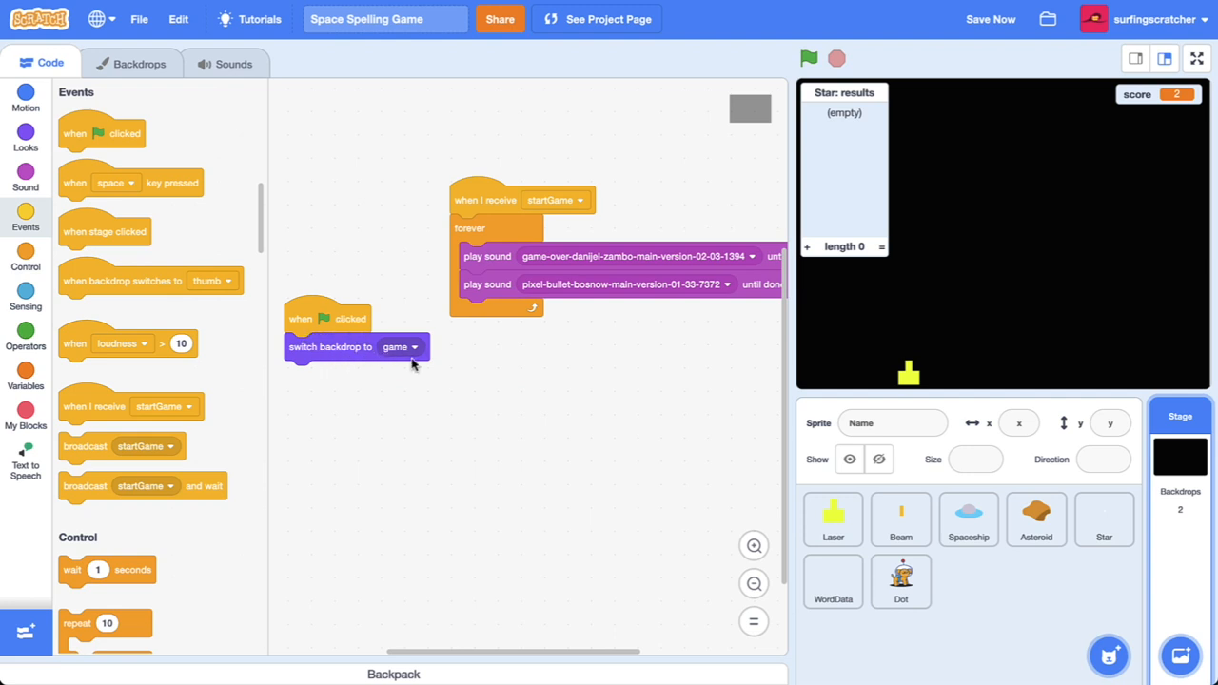
{"action": "mouse_move", "coordinate": [597, 411]}
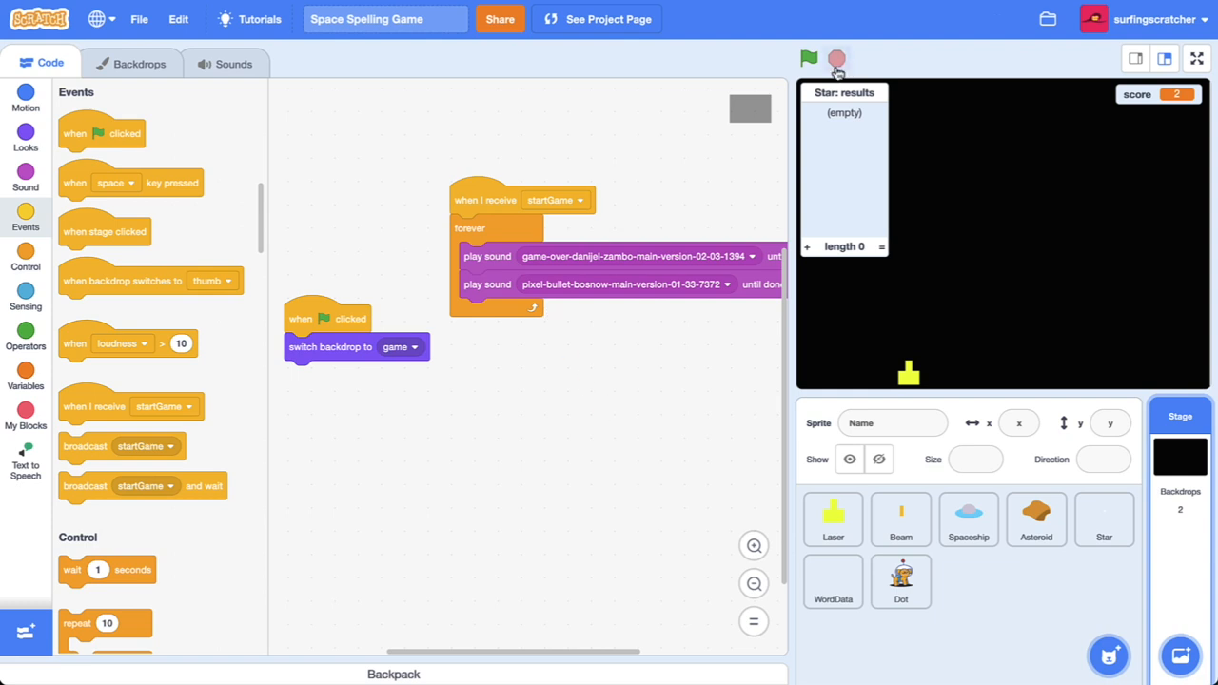
Test-run the project to confirm only the starry game backdrop appears, then stop it
{"action": "left_click", "coordinate": [808, 59]}
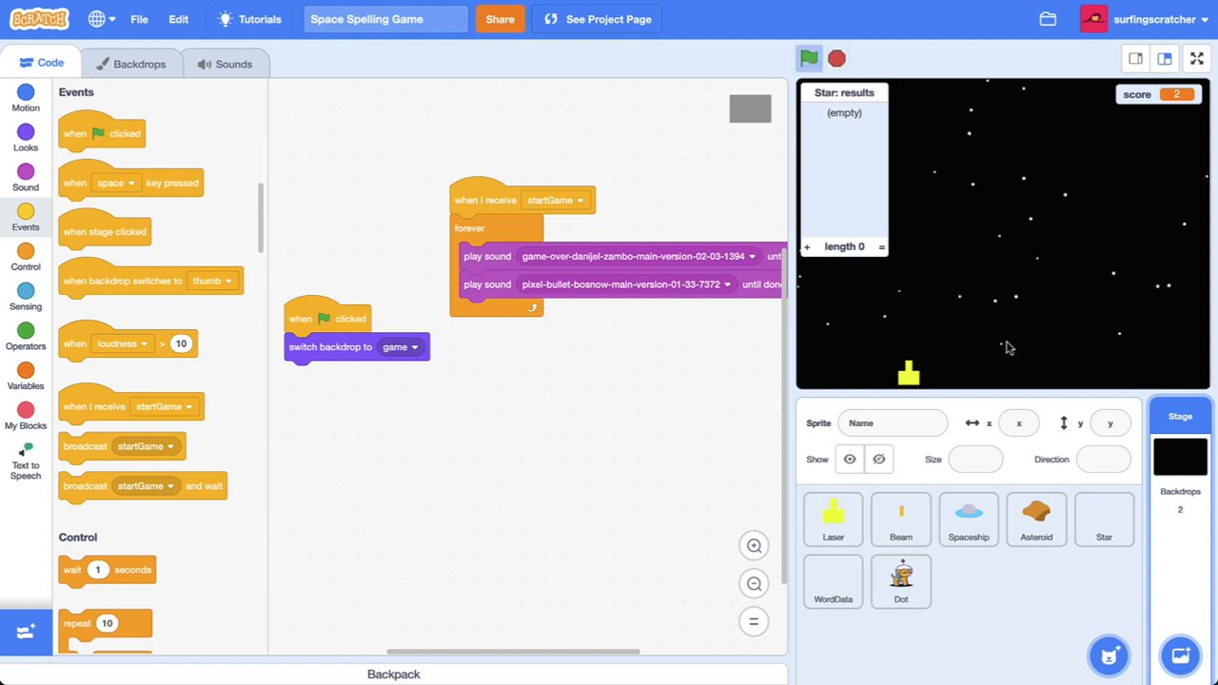
{"action": "left_click", "coordinate": [809, 58]}
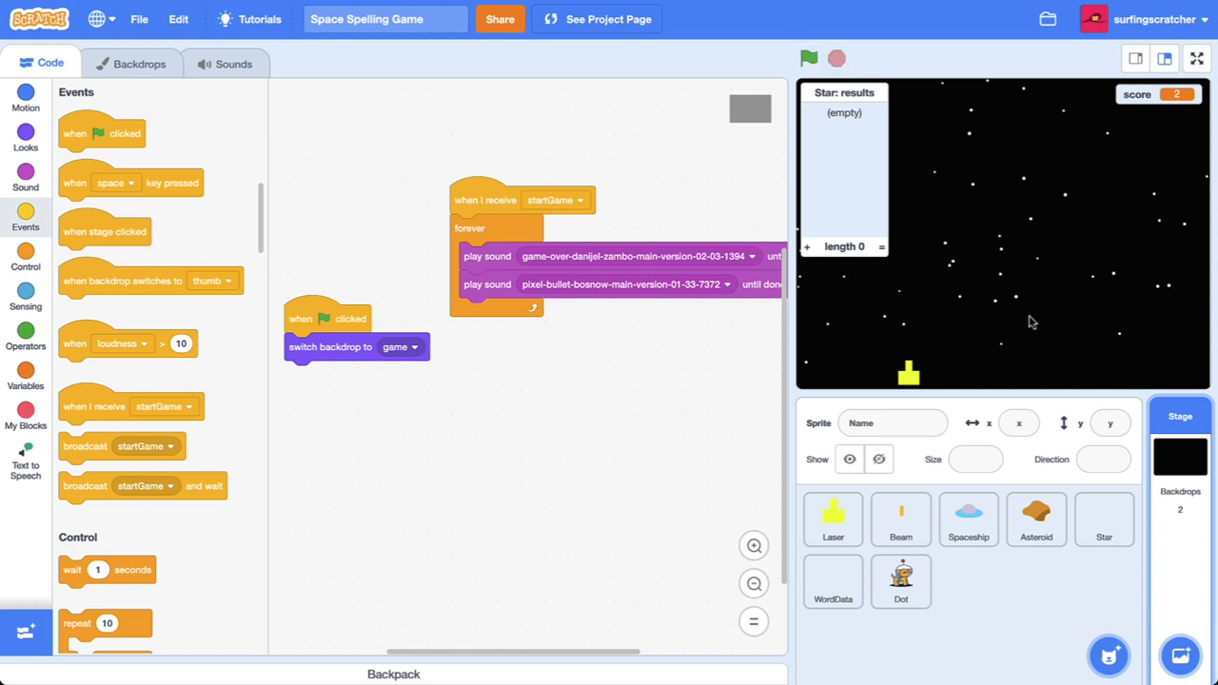
{"action": "mouse_move", "coordinate": [935, 235]}
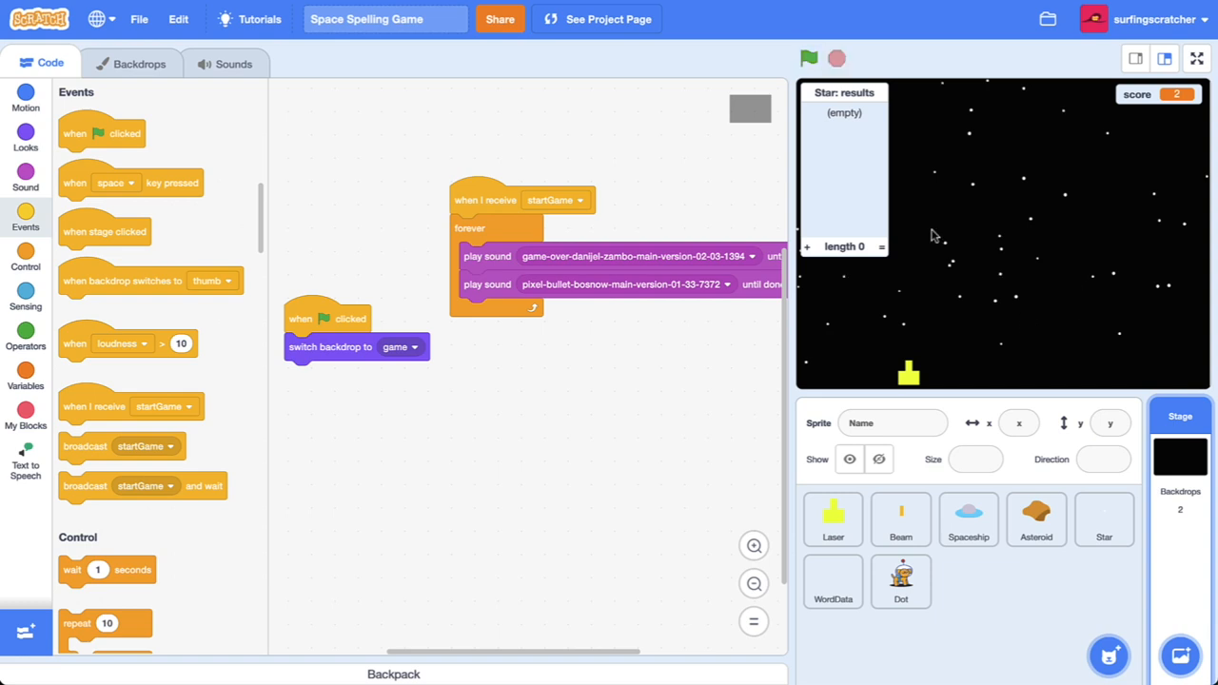
{"action": "mouse_move", "coordinate": [981, 335]}
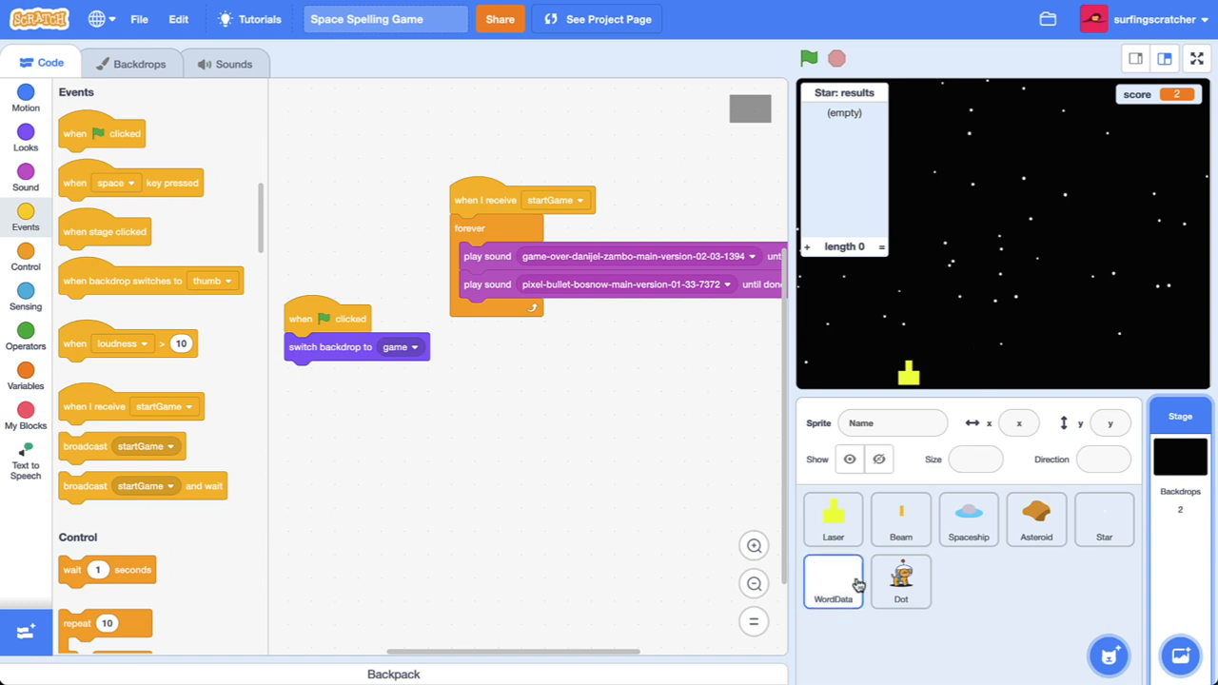
In WordData, rename the 'correct' variable to 'lives'
{"action": "left_click", "coordinate": [832, 580]}
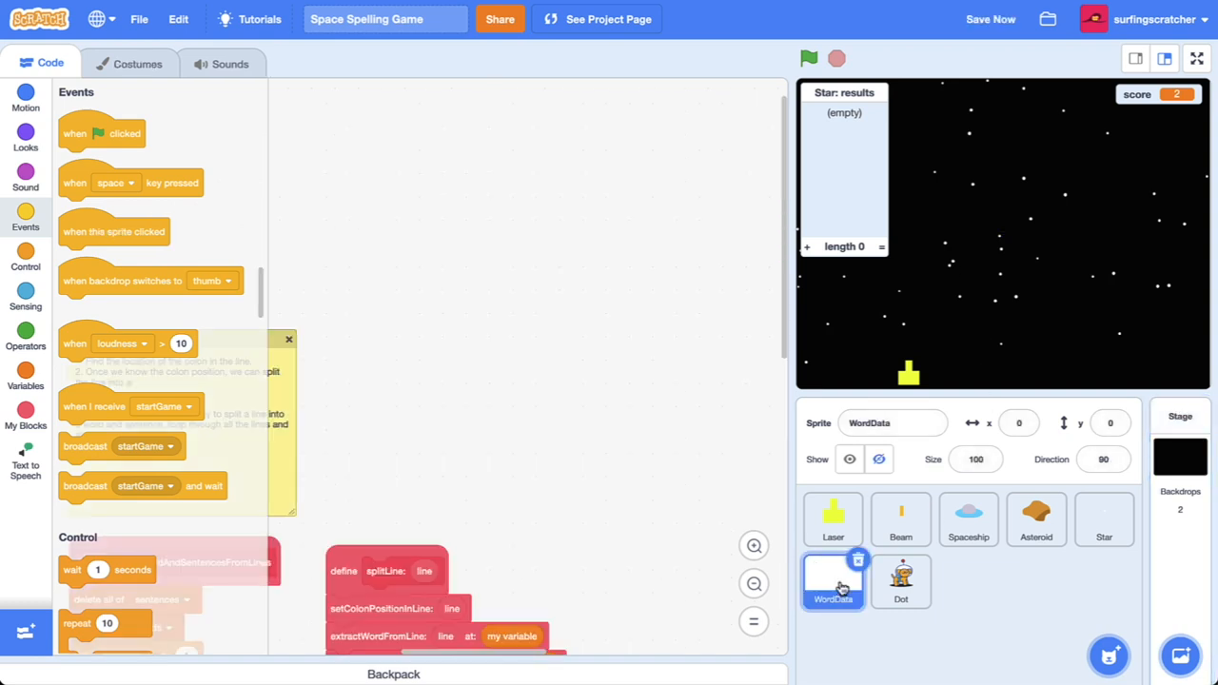
{"action": "left_click", "coordinate": [26, 378]}
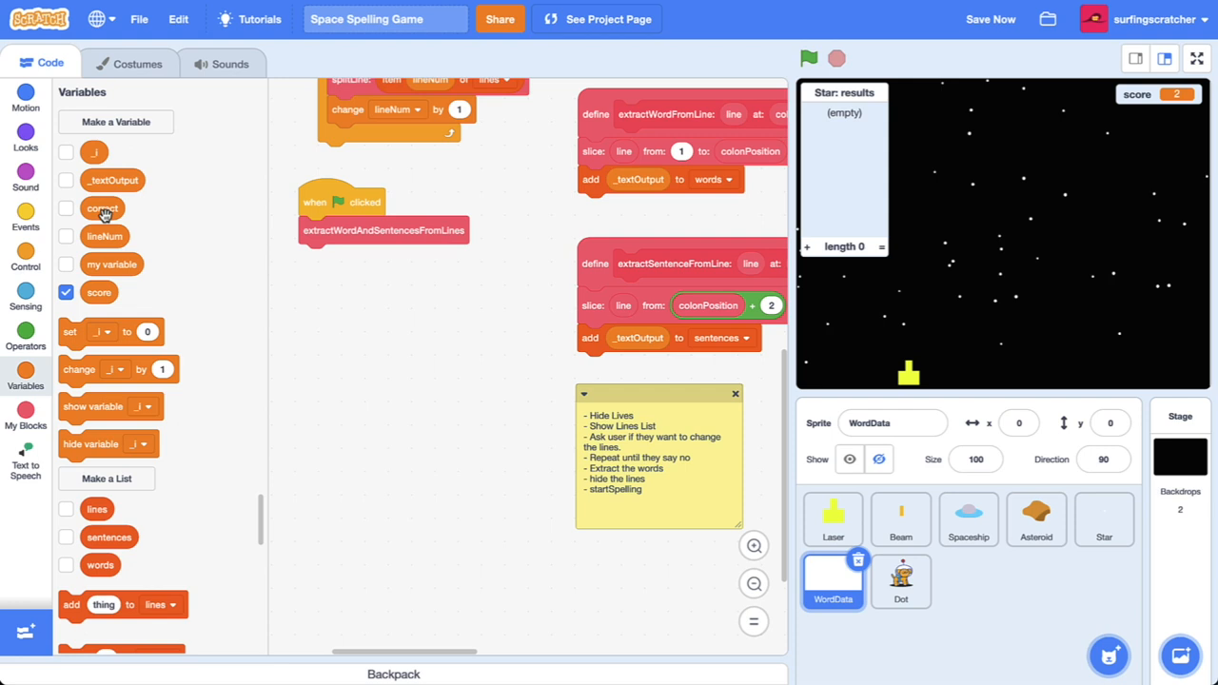
{"action": "left_click", "coordinate": [991, 19]}
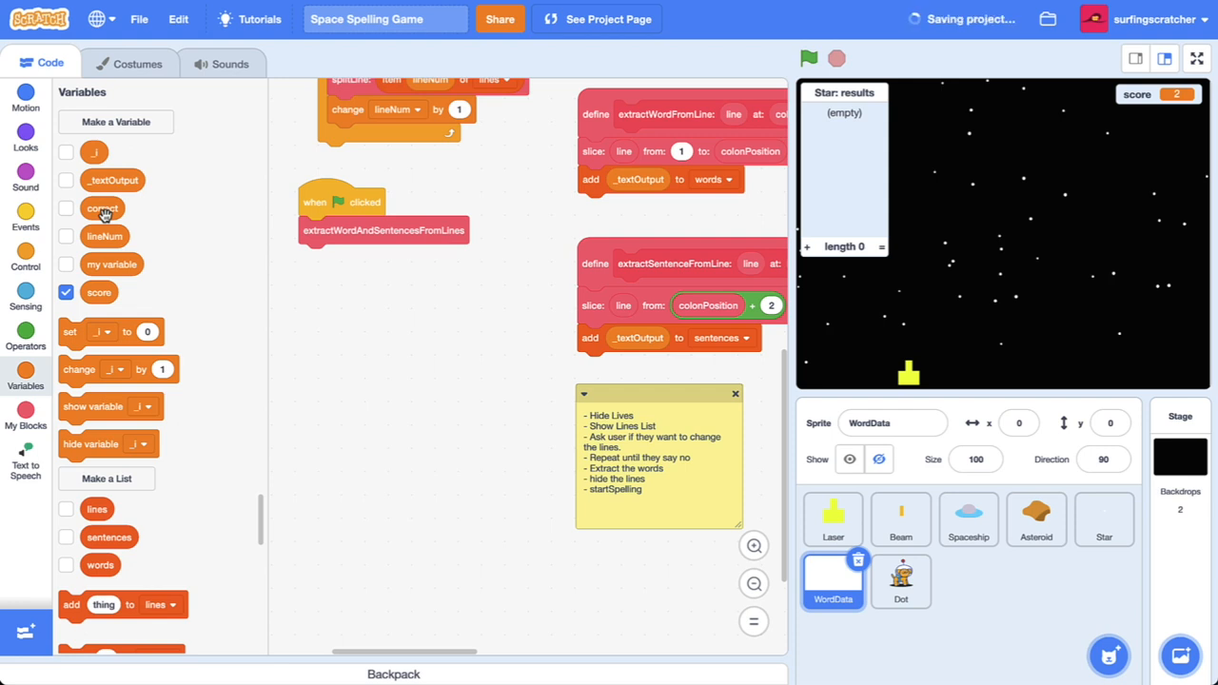
{"action": "right_click", "coordinate": [102, 208]}
{"action": "type", "text": "lives"}
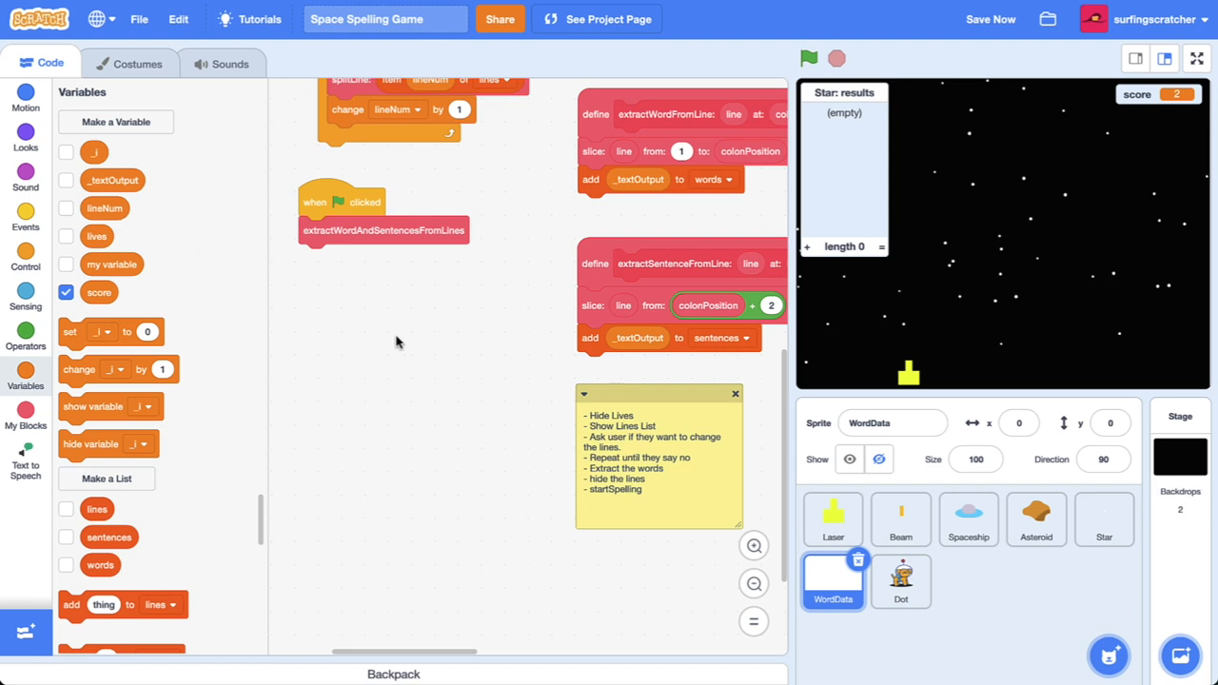
{"action": "mouse_move", "coordinate": [378, 336]}
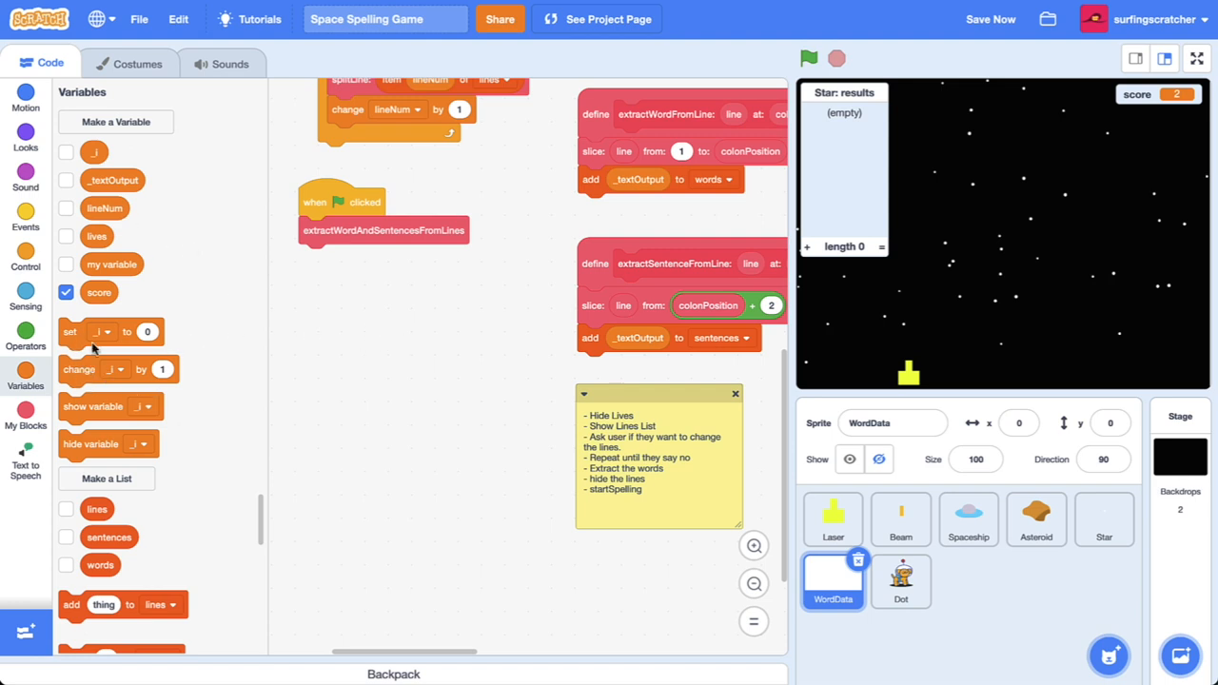
Set lives to 0 at the start of WordData's green-flag script
{"action": "left_click", "coordinate": [342, 230]}
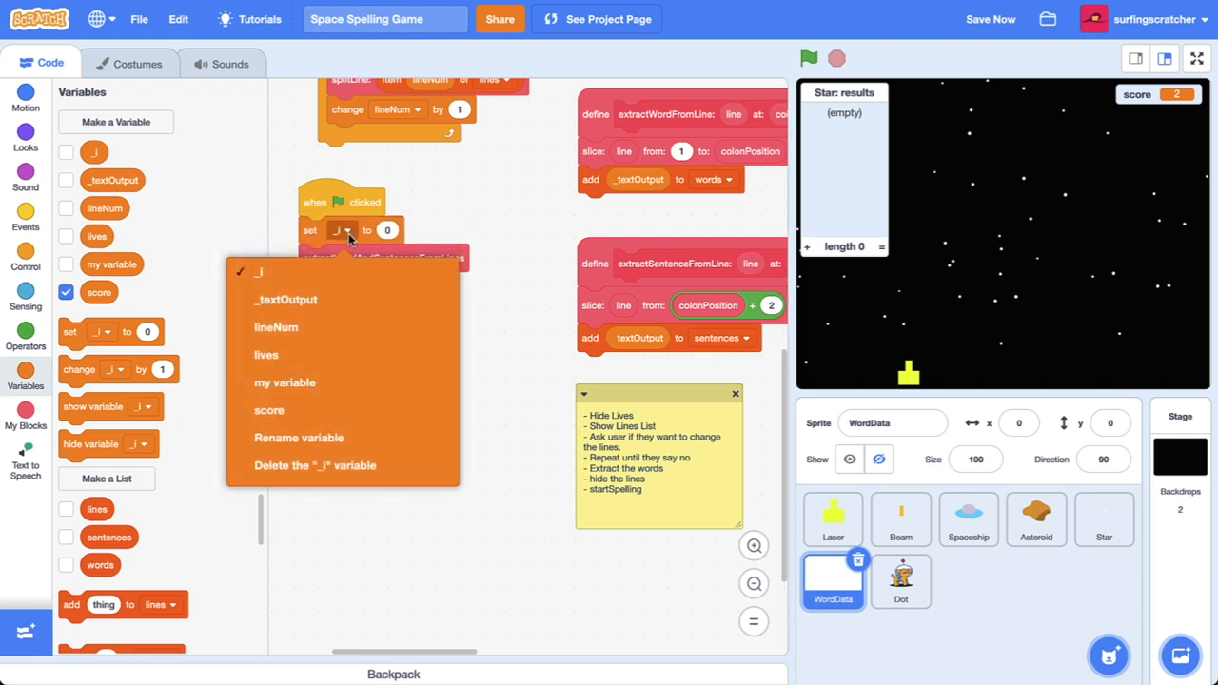
{"action": "left_click", "coordinate": [265, 354]}
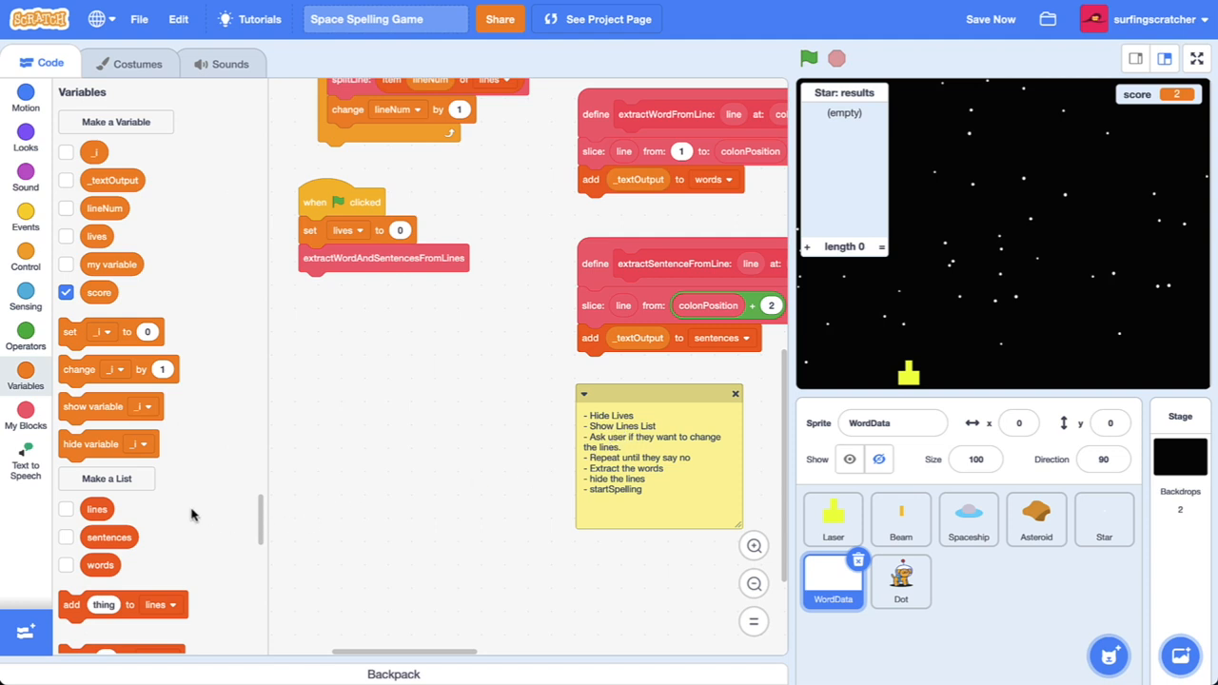
{"action": "scroll", "scroll_direction": "down", "scroll_amount": 3}
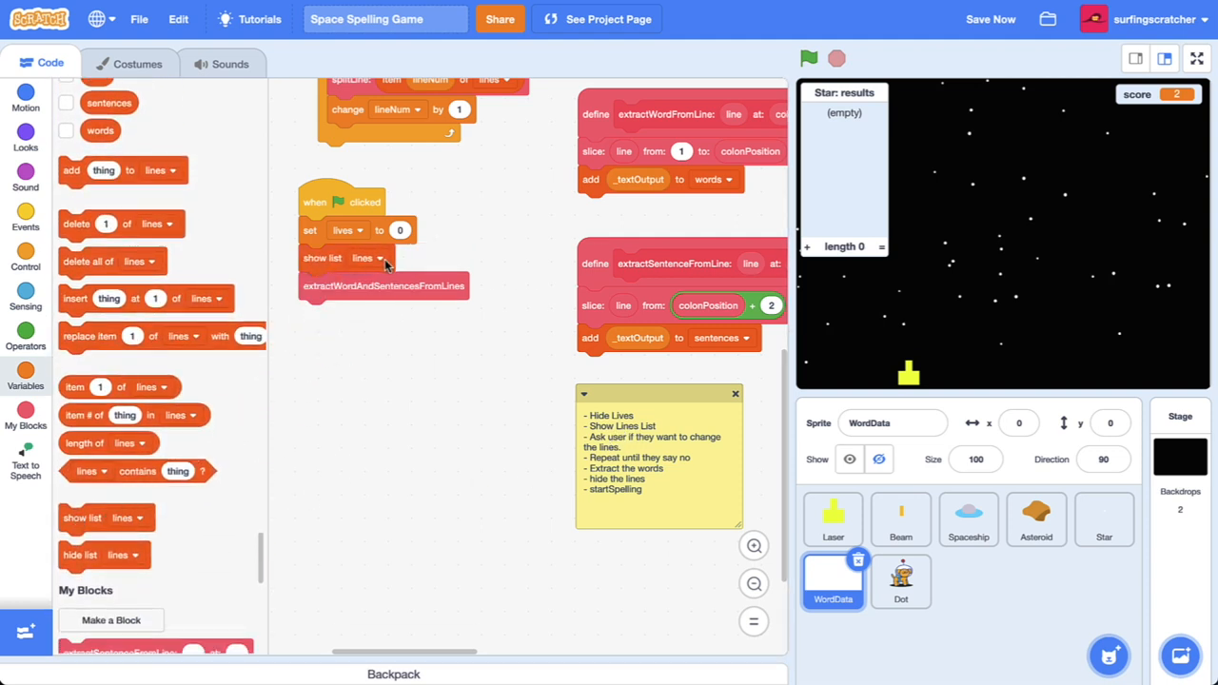
{"action": "scroll", "scroll_direction": "up", "scroll_amount": 3}
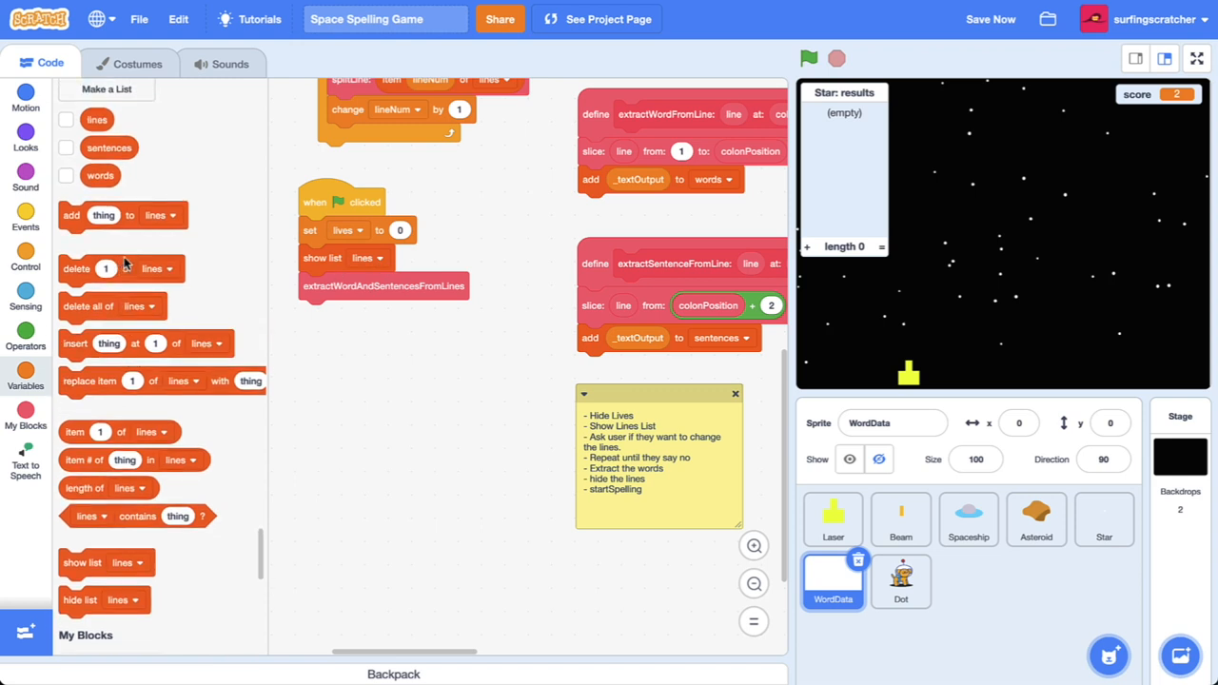
{"action": "left_click", "coordinate": [65, 119]}
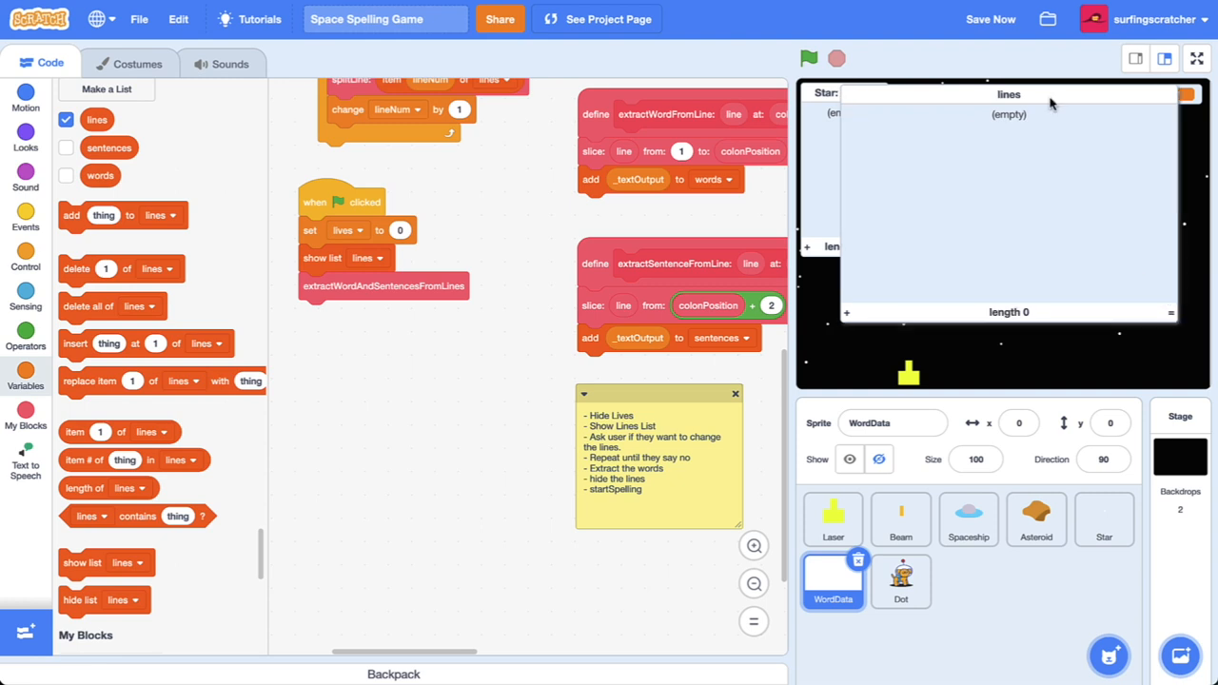
{"action": "mouse_move", "coordinate": [940, 179]}
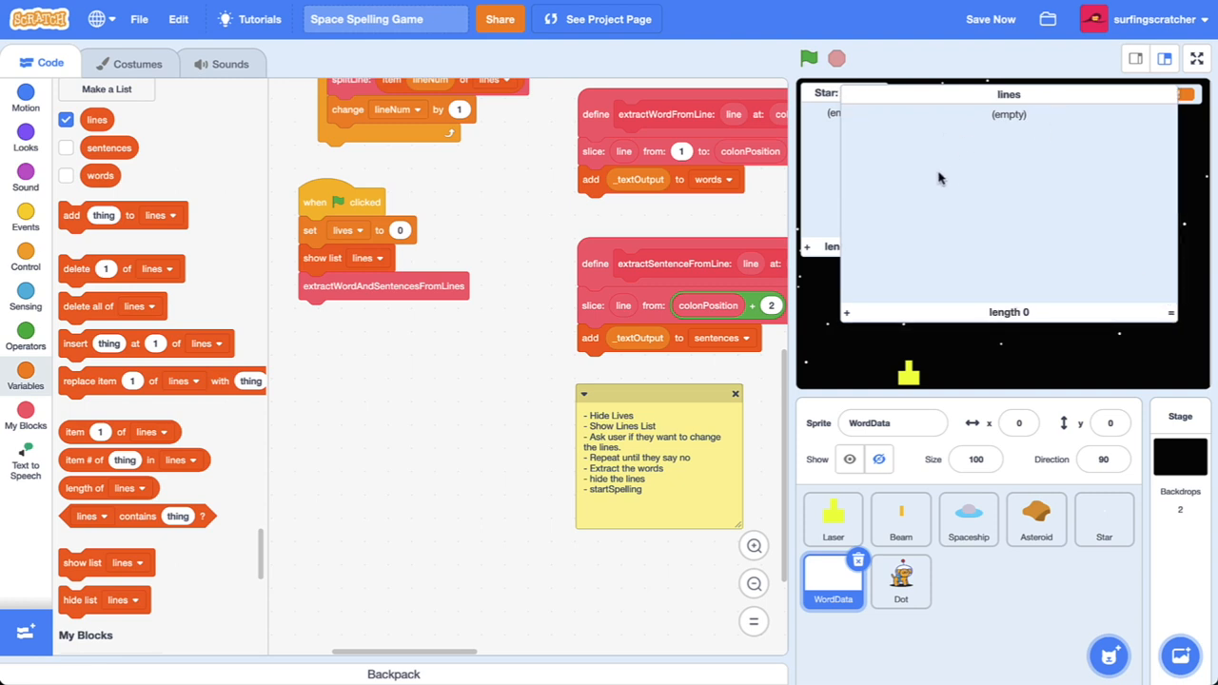
{"action": "mouse_move", "coordinate": [829, 168]}
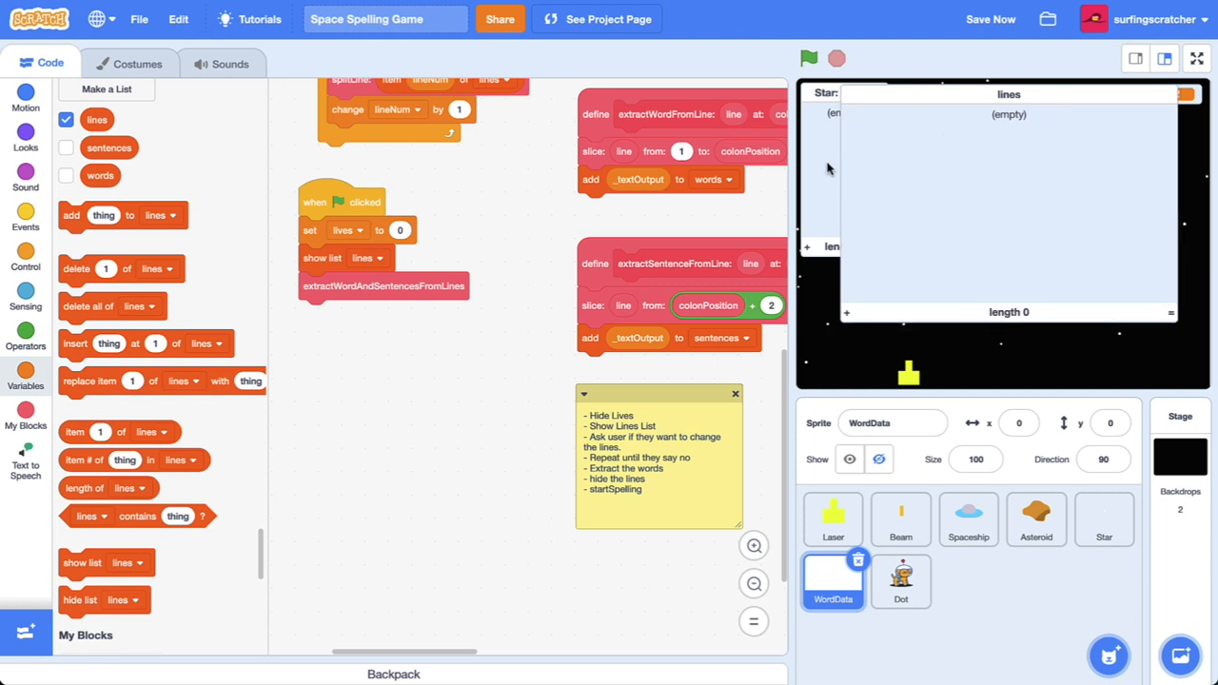
{"action": "left_click", "coordinate": [900, 581]}
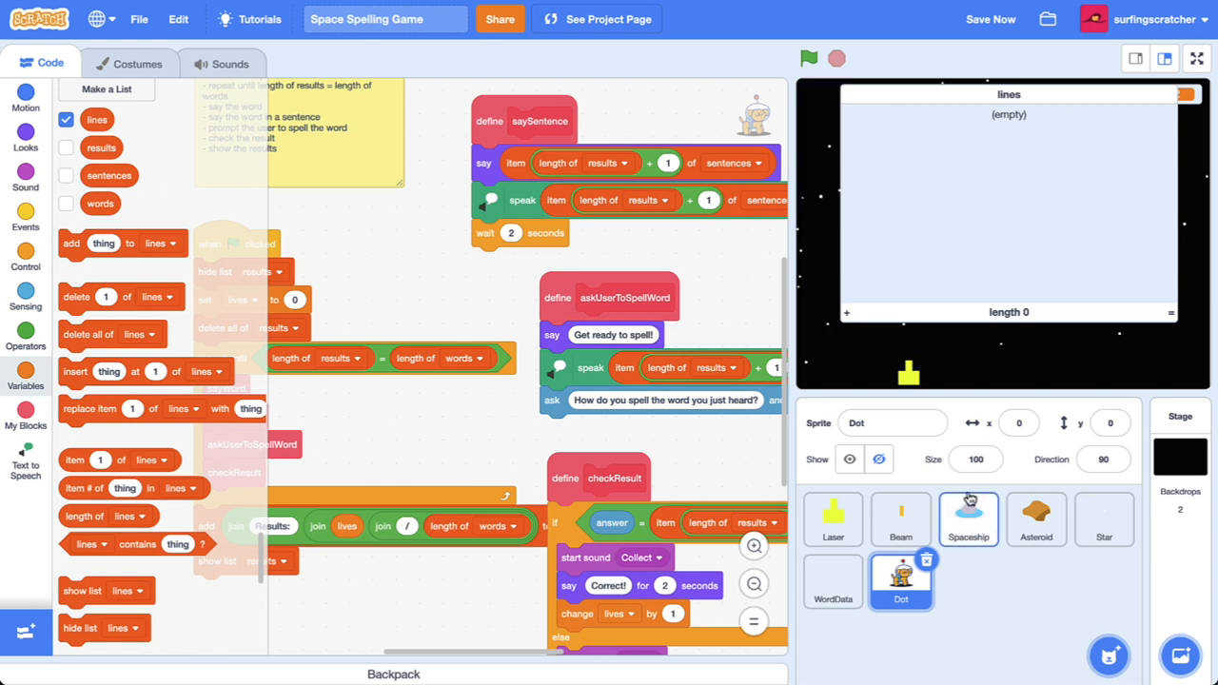
{"action": "left_click", "coordinate": [833, 581]}
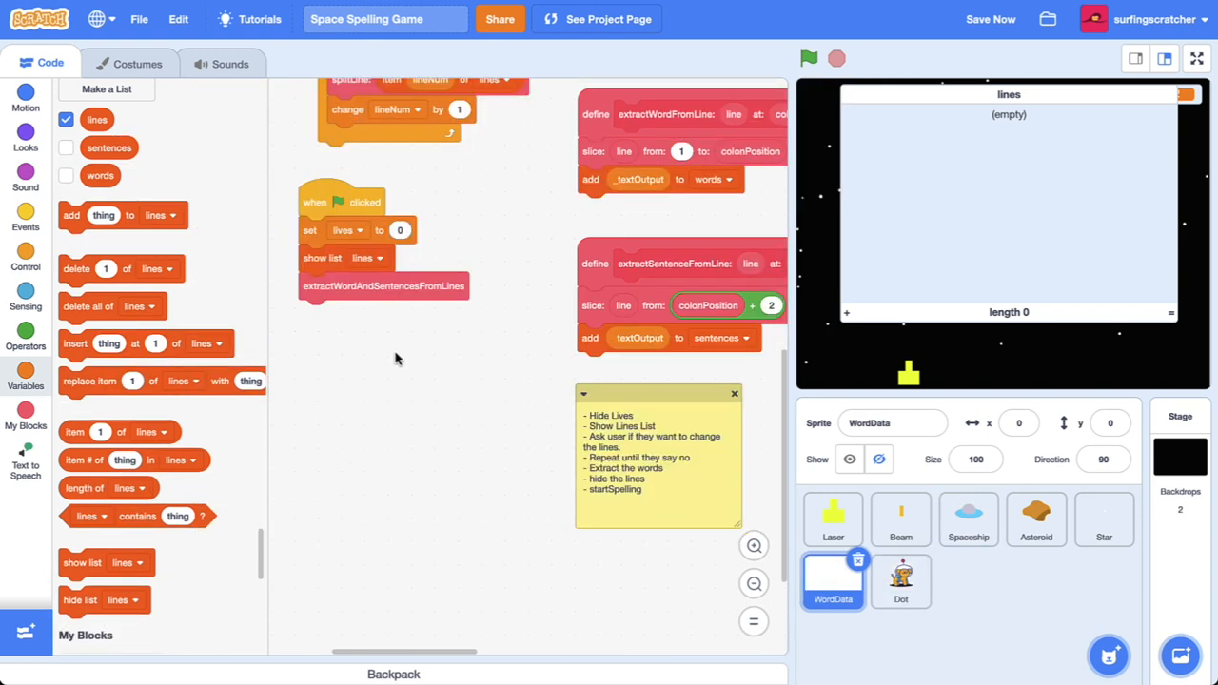
{"action": "mouse_move", "coordinate": [728, 375]}
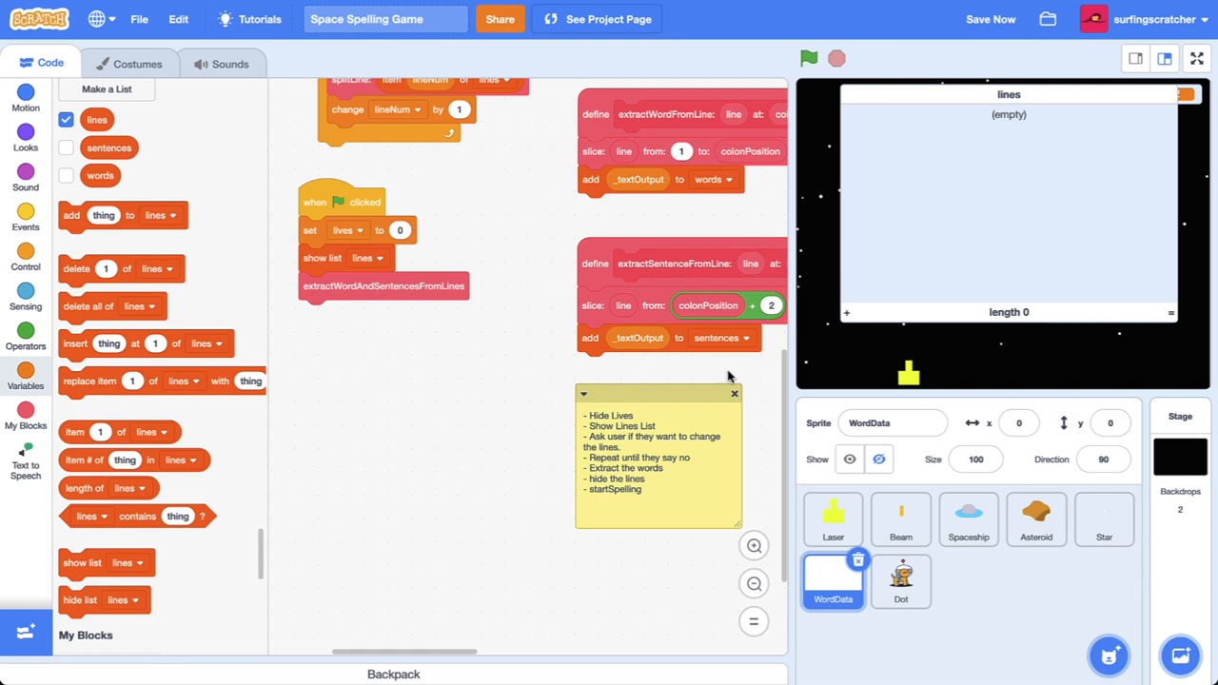
{"action": "mouse_move", "coordinate": [881, 357]}
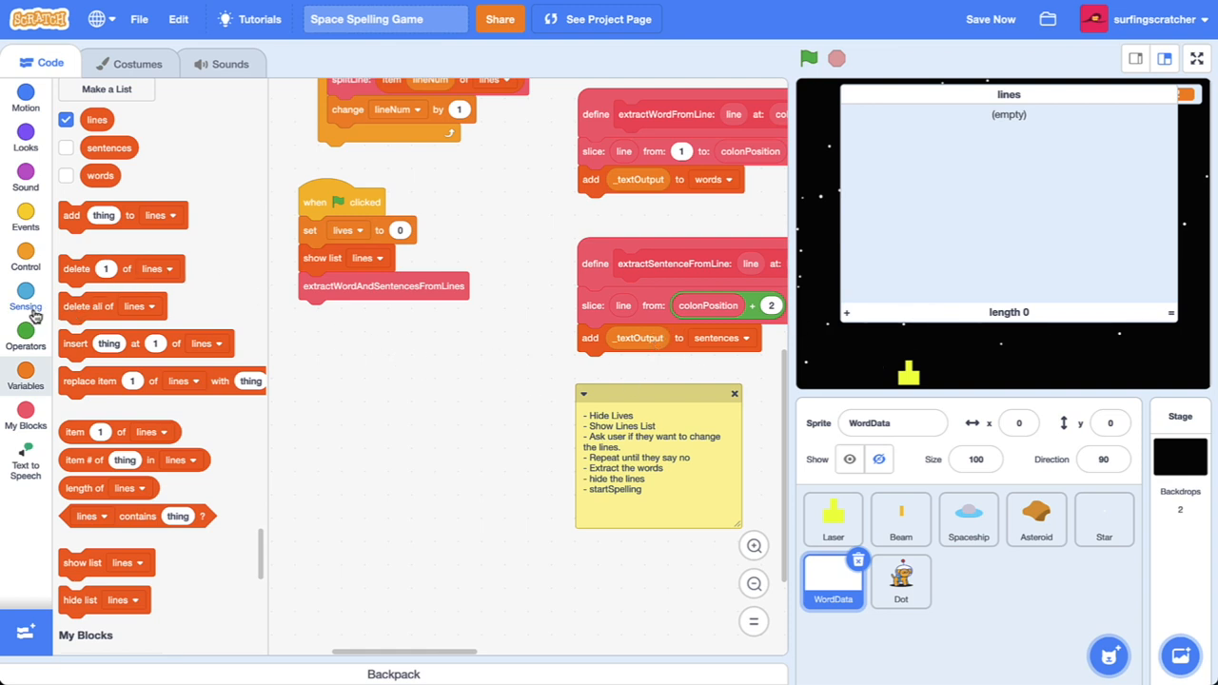
Build a repeat-until loop asking about changing lines until answer = n and lines is non-empty
{"action": "left_click", "coordinate": [26, 299]}
{"action": "type", "text": "Do you want to change the lines? Type n to continue. Right-click the lines list and import."}
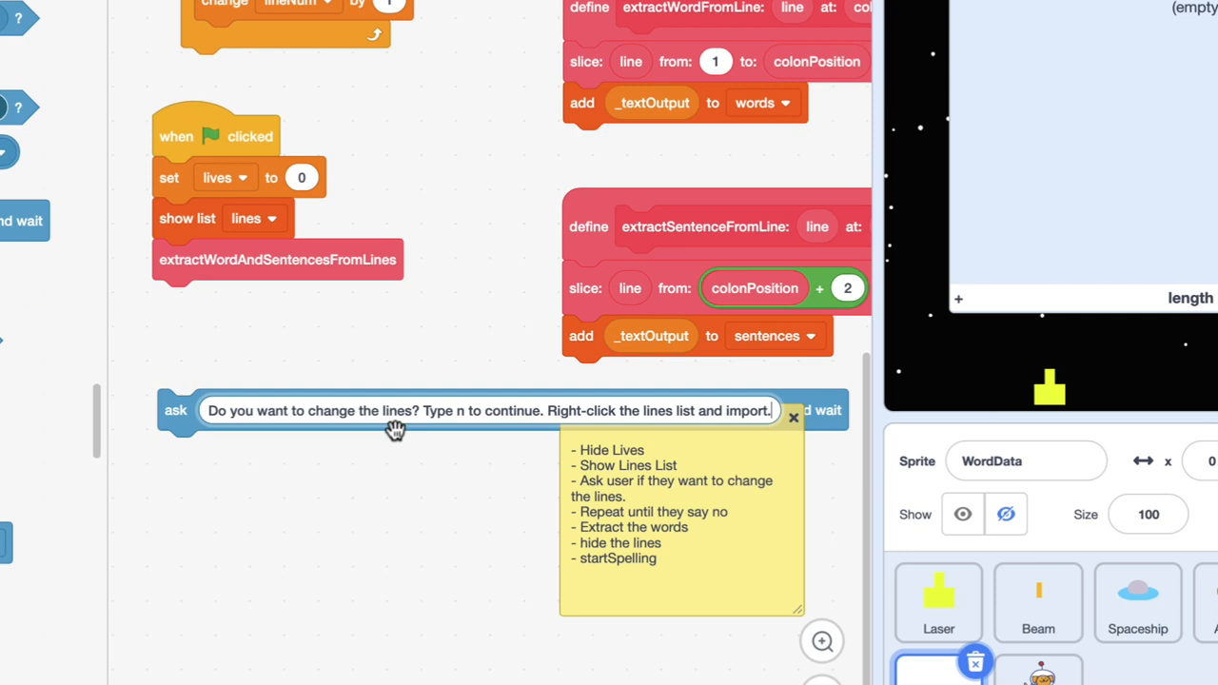
{"action": "mouse_move", "coordinate": [459, 428]}
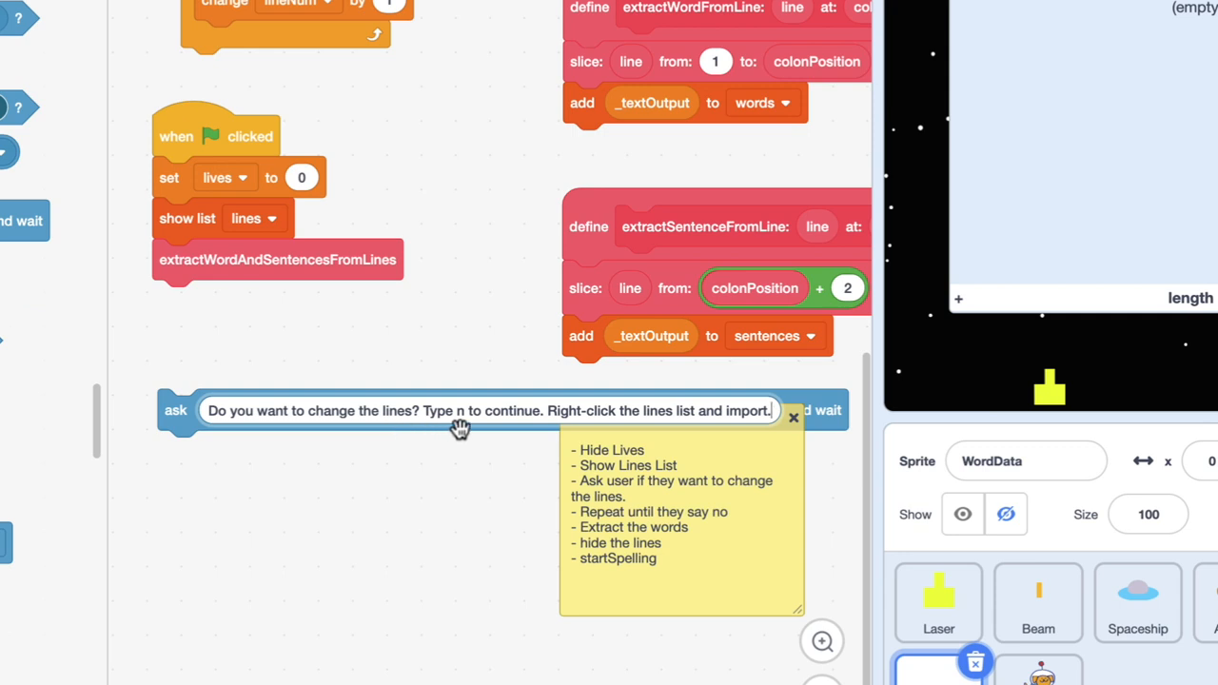
{"action": "mouse_move", "coordinate": [561, 433]}
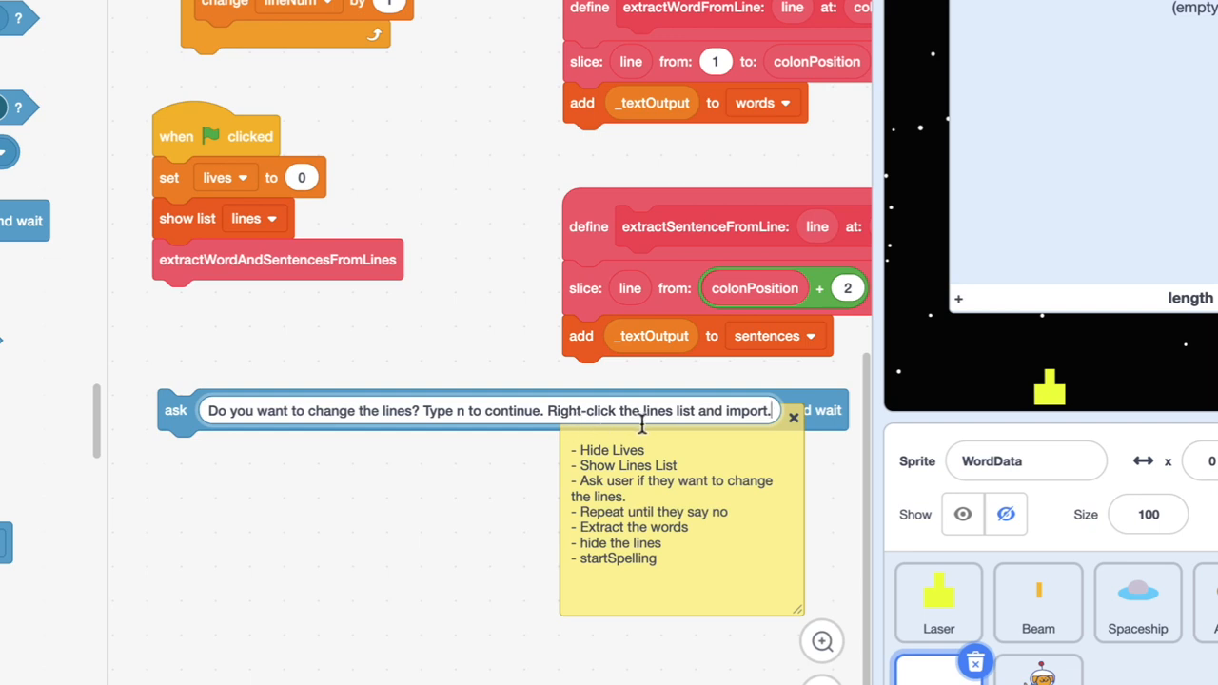
{"action": "mouse_move", "coordinate": [731, 422]}
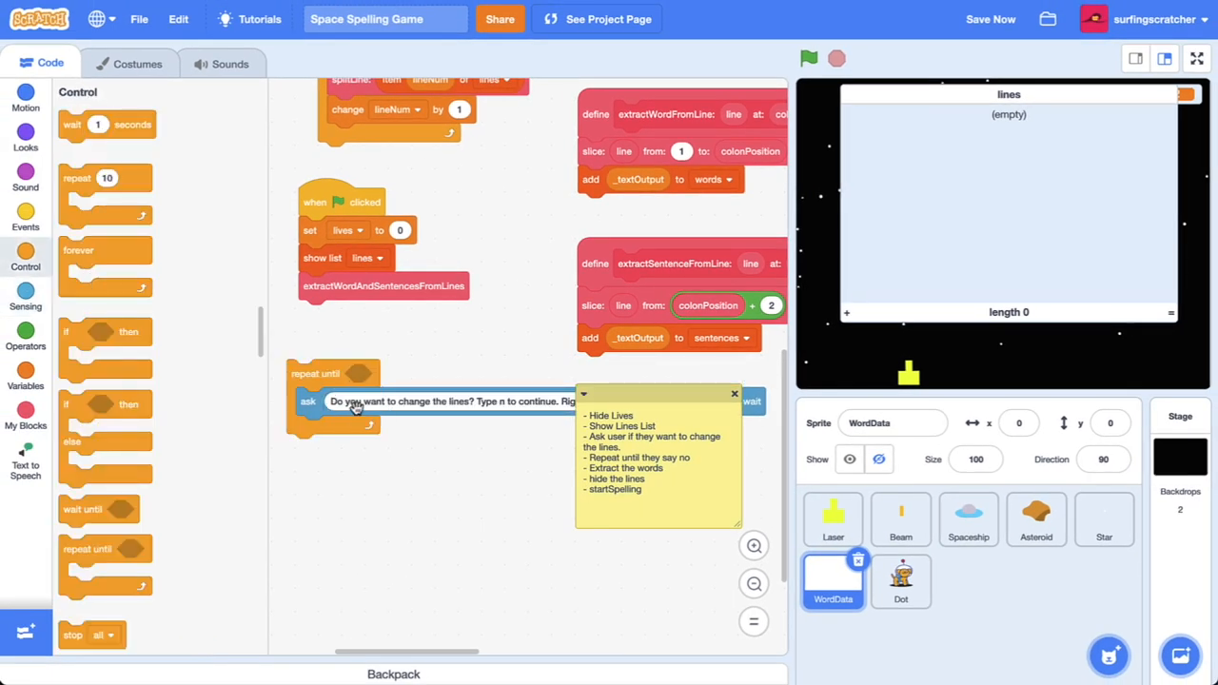
{"action": "left_click", "coordinate": [26, 300]}
{"action": "type", "text": "n"}
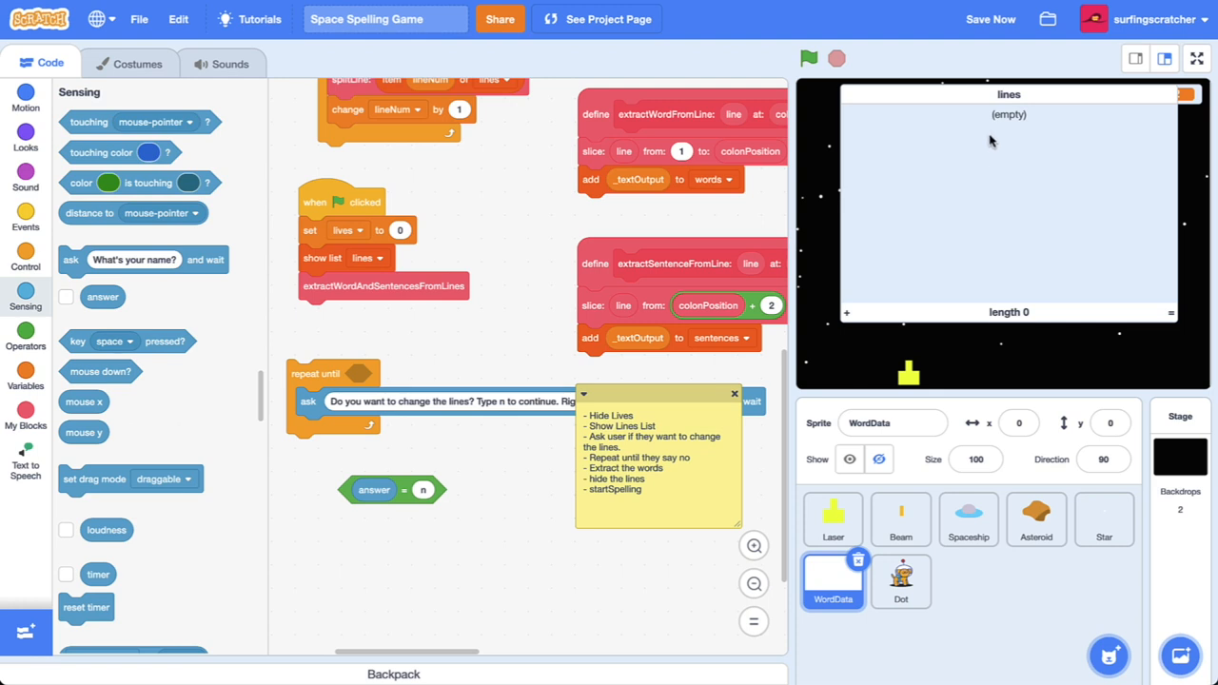
{"action": "left_click", "coordinate": [26, 327]}
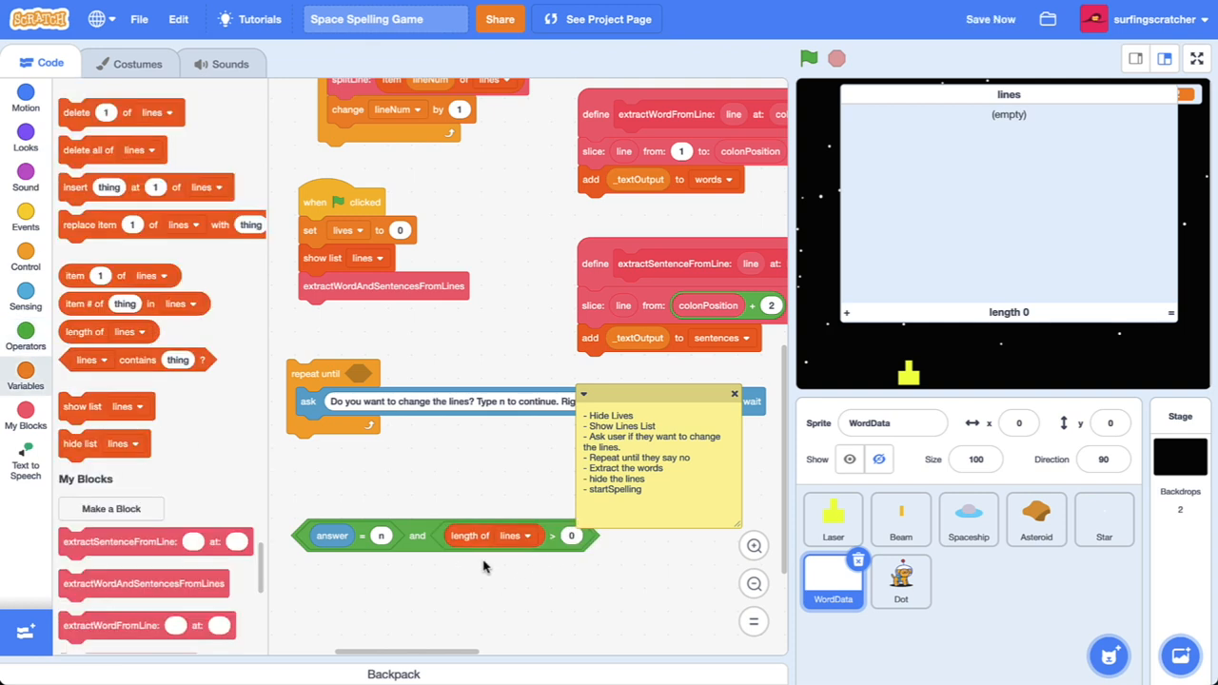
{"action": "mouse_move", "coordinate": [513, 564]}
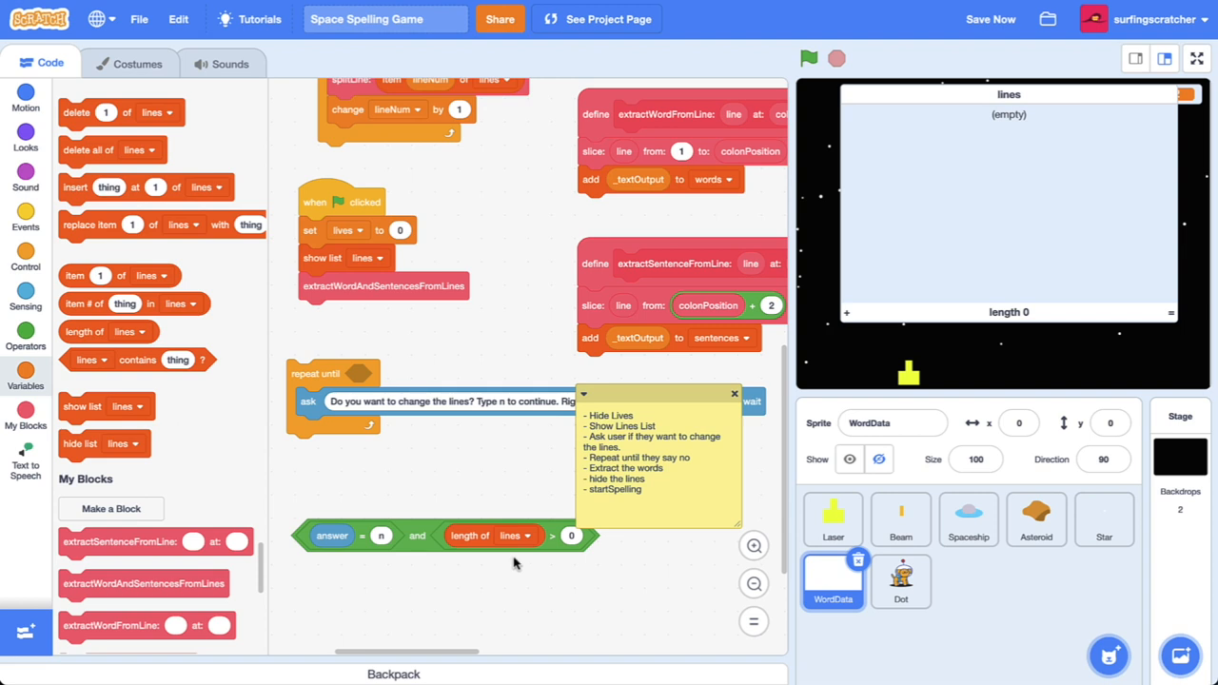
{"action": "mouse_move", "coordinate": [599, 541]}
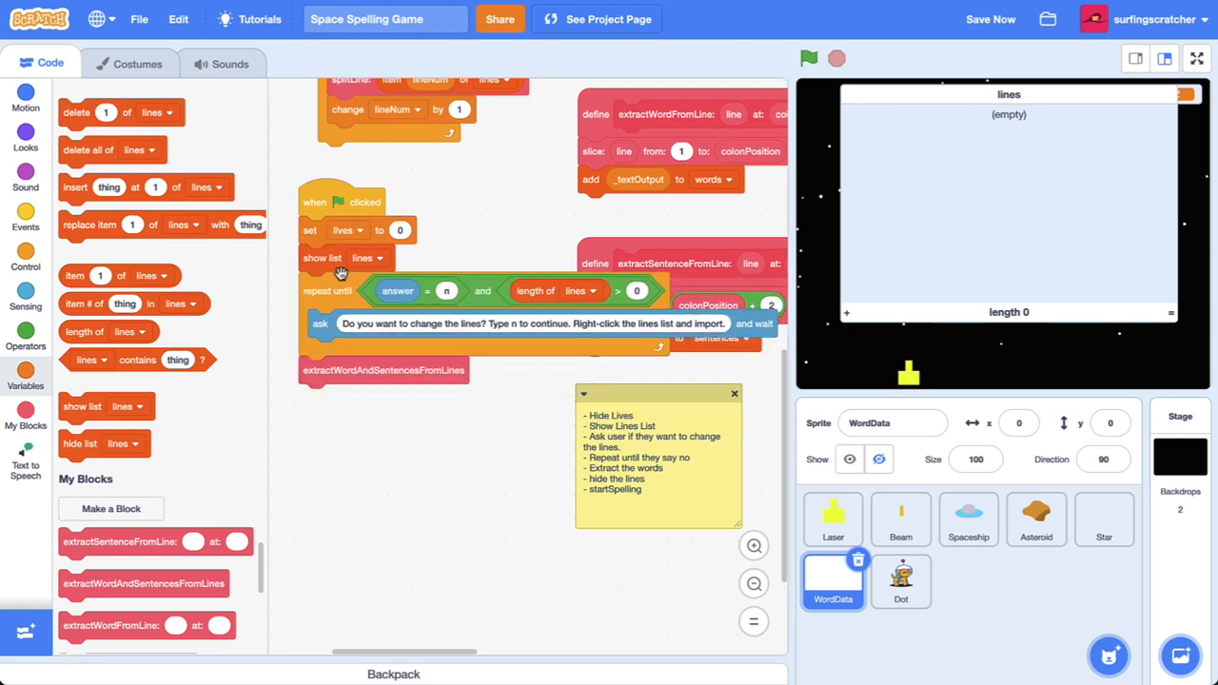
{"action": "mouse_move", "coordinate": [505, 339]}
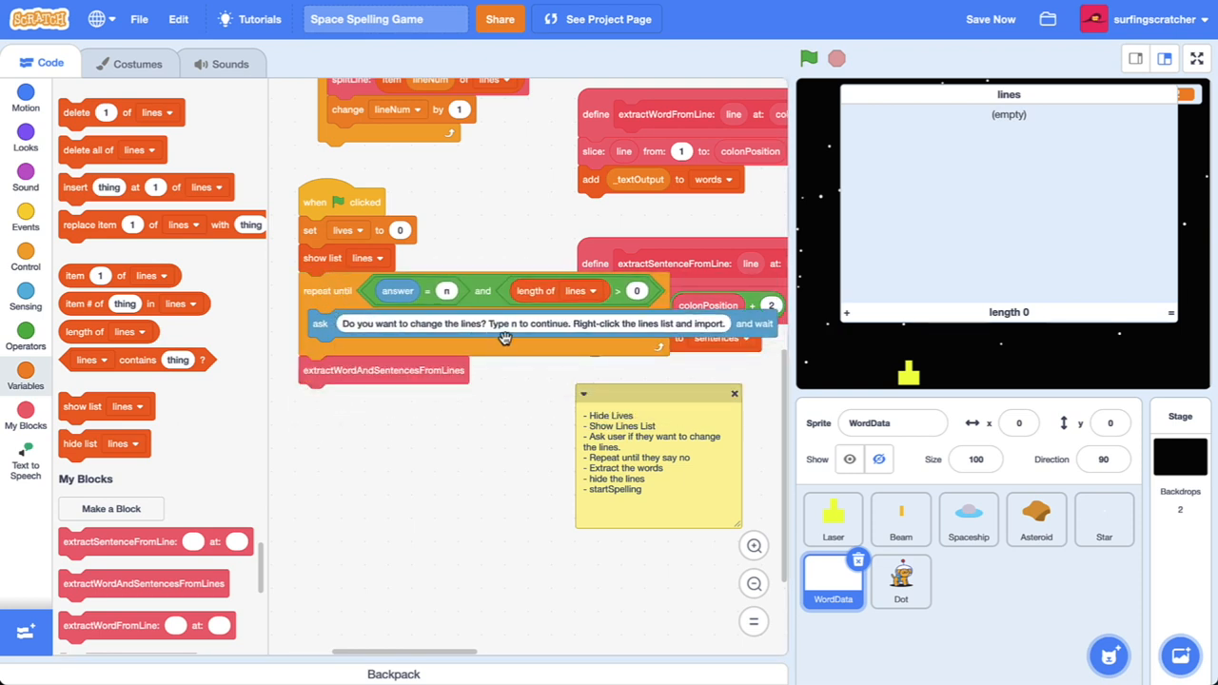
{"action": "mouse_move", "coordinate": [440, 394]}
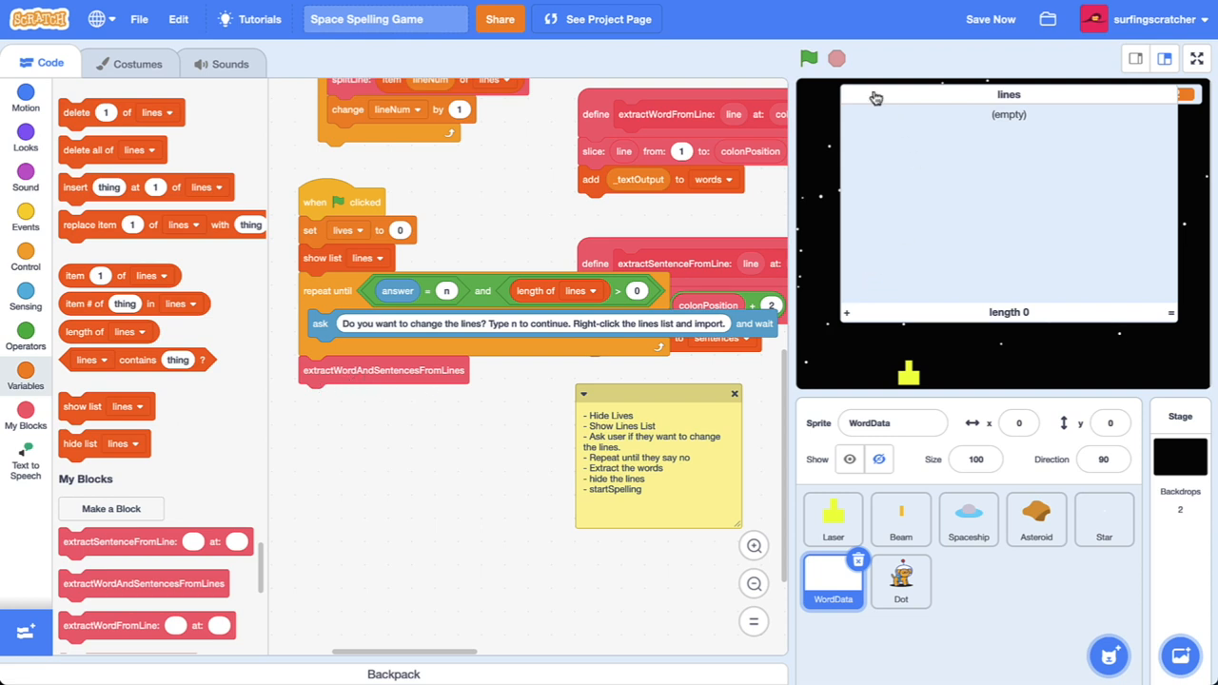
Run the project and import words.txt into the lines list
{"action": "left_click", "coordinate": [808, 58]}
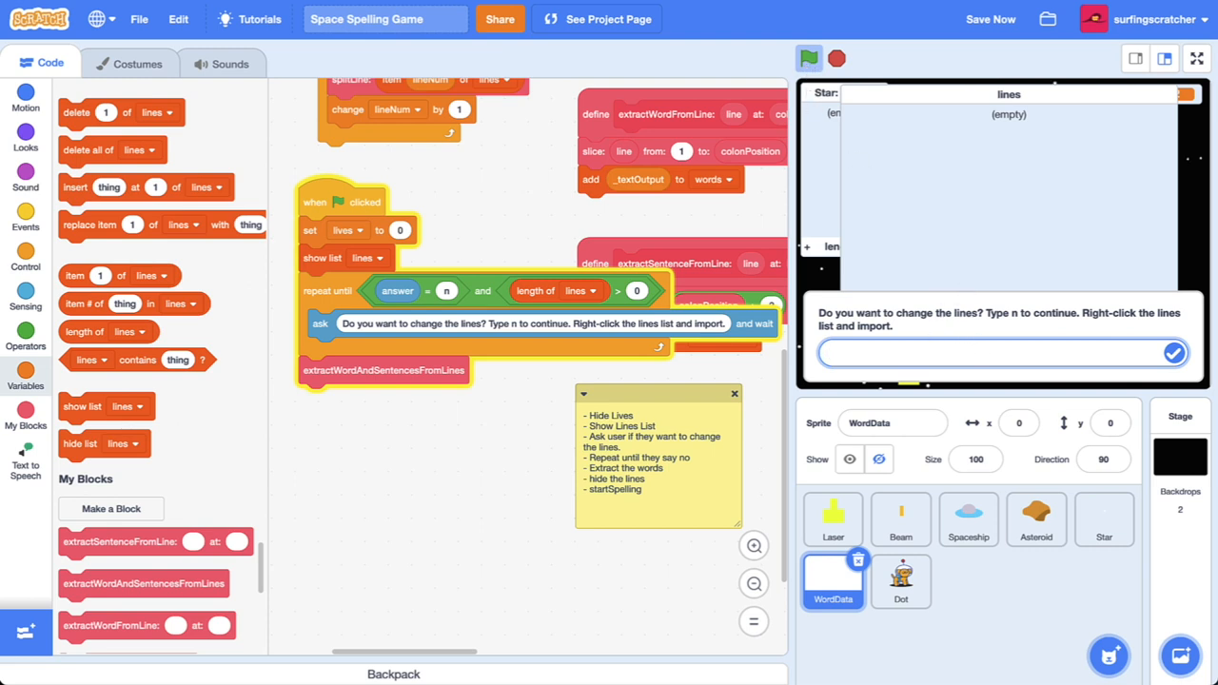
{"action": "left_click", "coordinate": [1000, 352]}
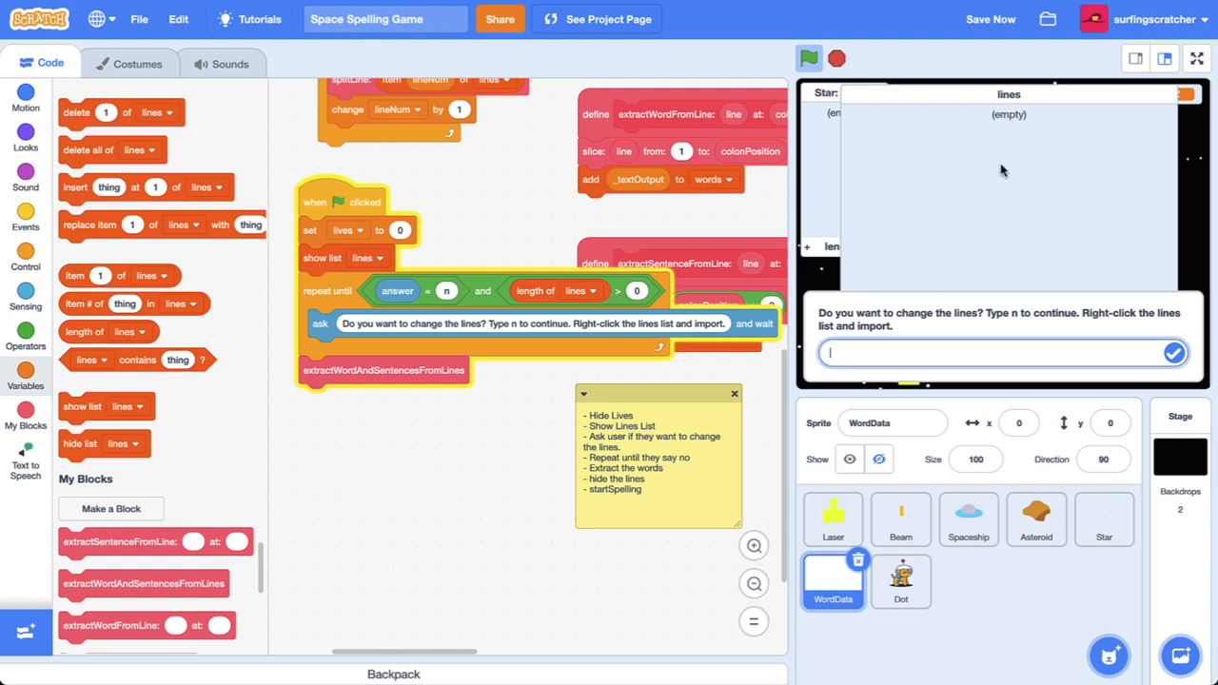
{"action": "right_click", "coordinate": [1001, 169]}
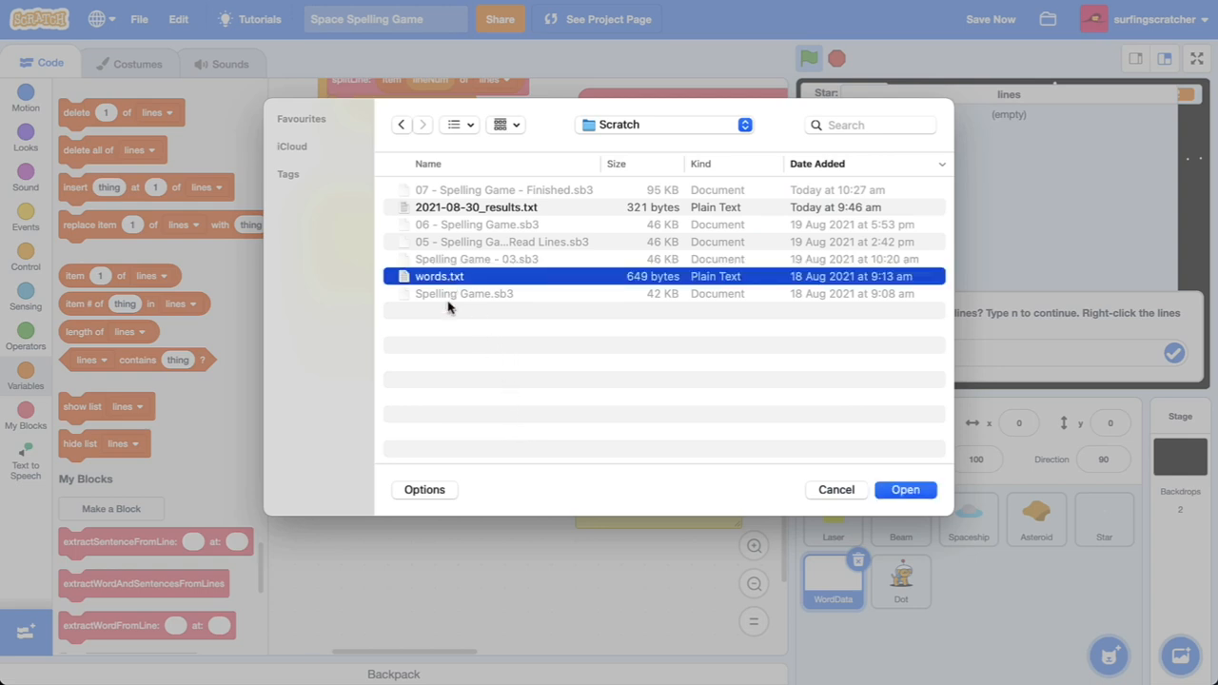
{"action": "left_click", "coordinate": [905, 489]}
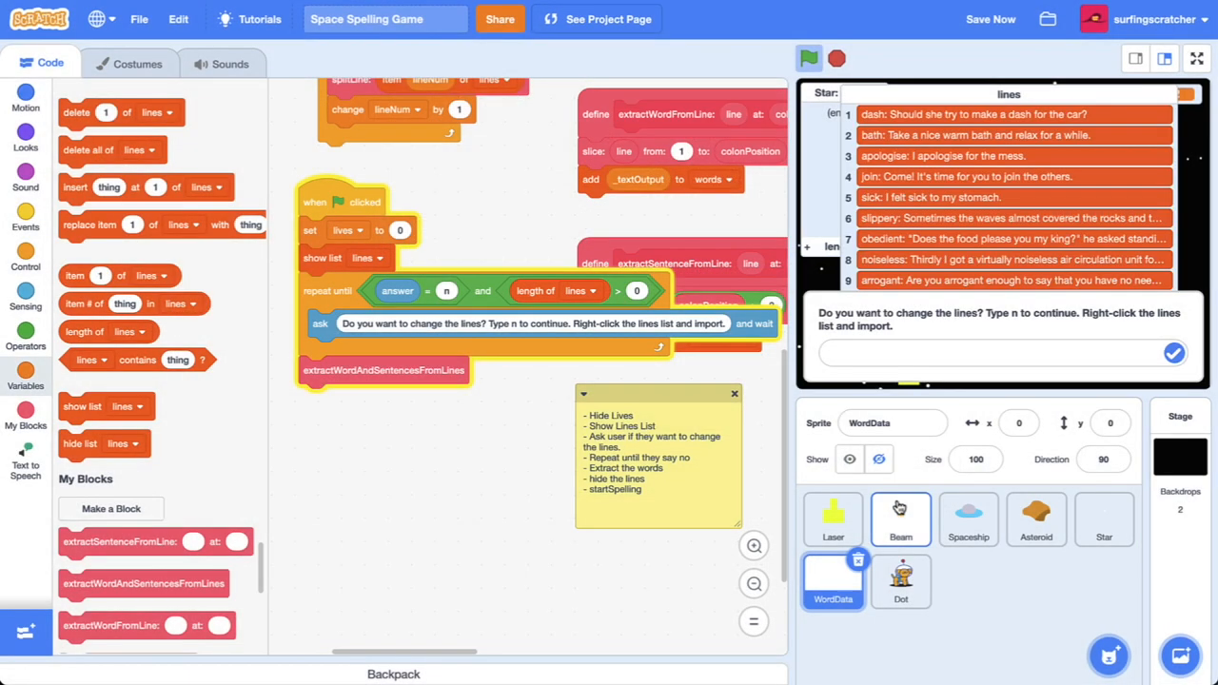
{"action": "mouse_move", "coordinate": [931, 209]}
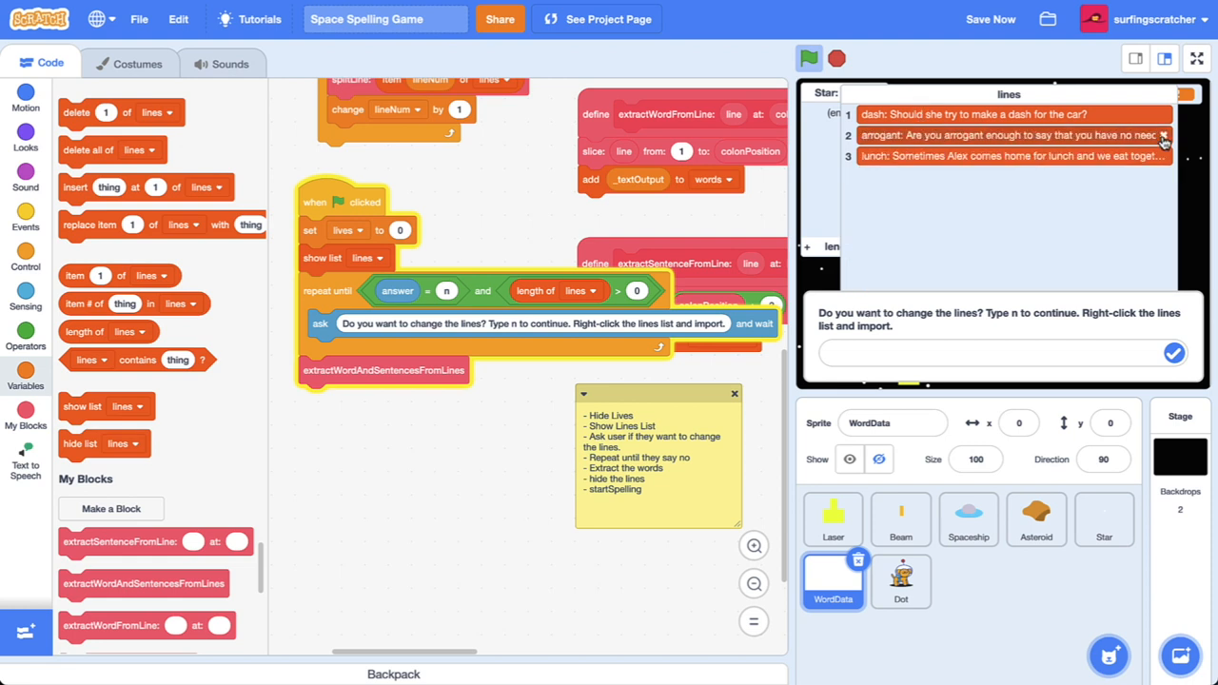
Trim the lines list to the dash sentence and answer n to end the question loop
{"action": "left_click", "coordinate": [1162, 135]}
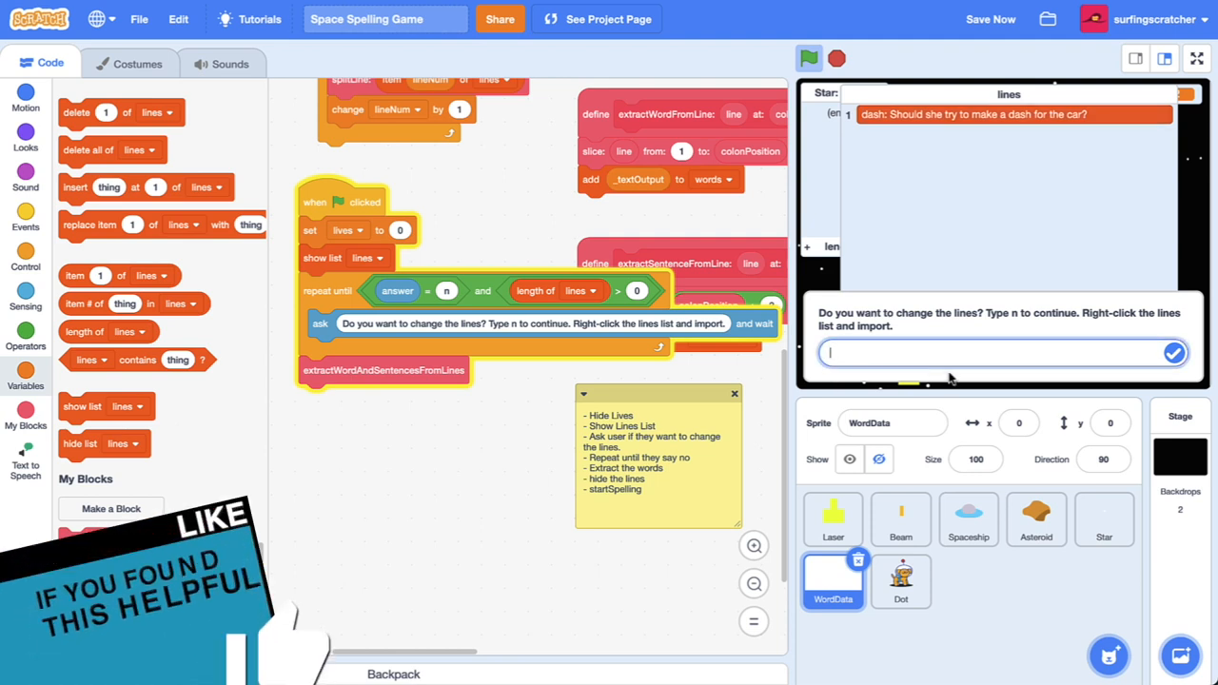
{"action": "type", "text": "n"}
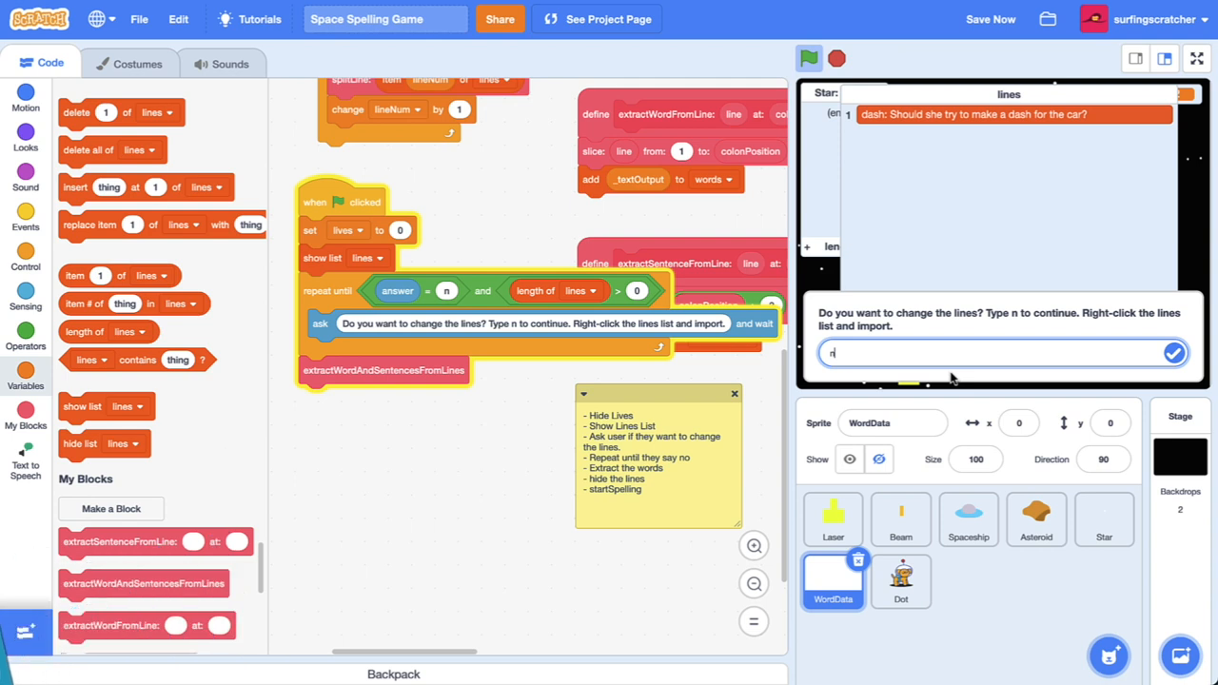
{"action": "left_click", "coordinate": [1174, 352]}
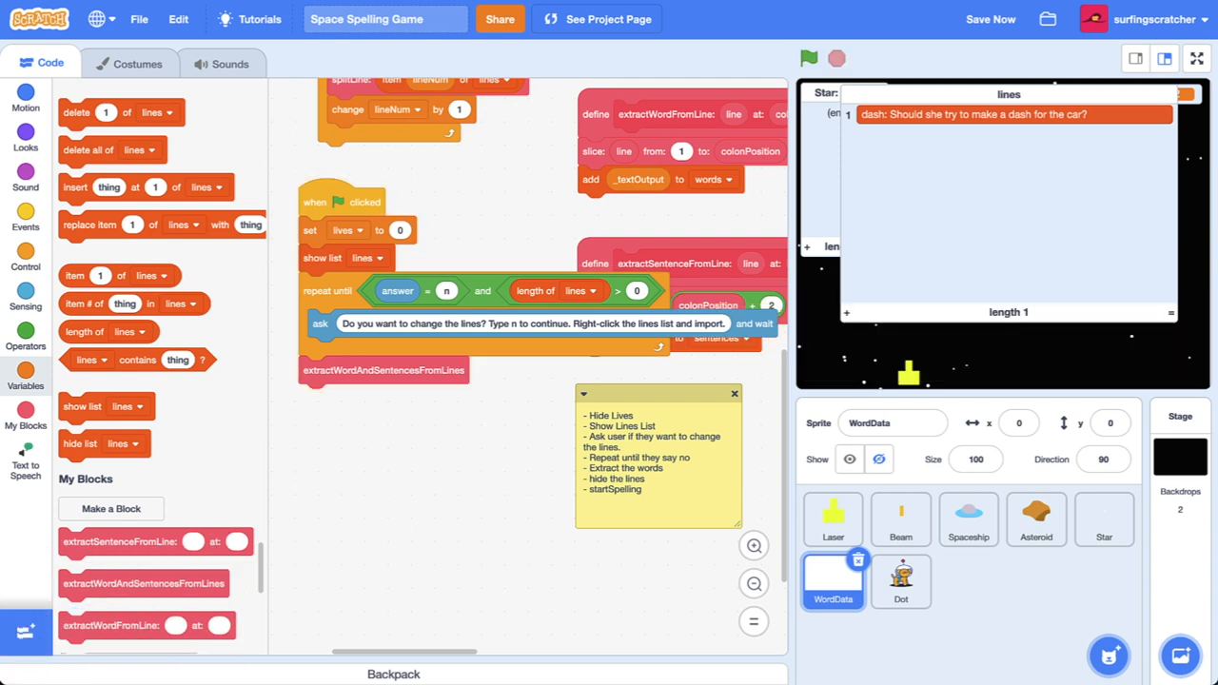
Show the sentences and words lists on stage and hide the lines list after extraction
{"action": "scroll", "scroll_direction": "up", "scroll_amount": 3}
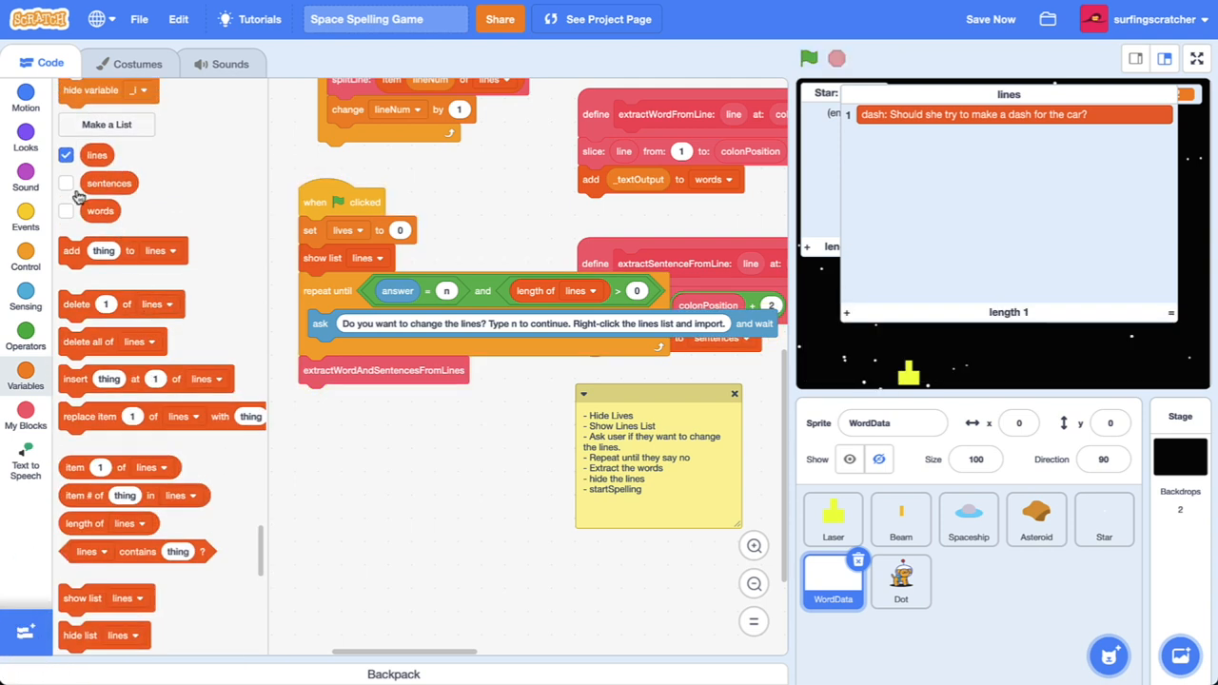
{"action": "left_click", "coordinate": [65, 183]}
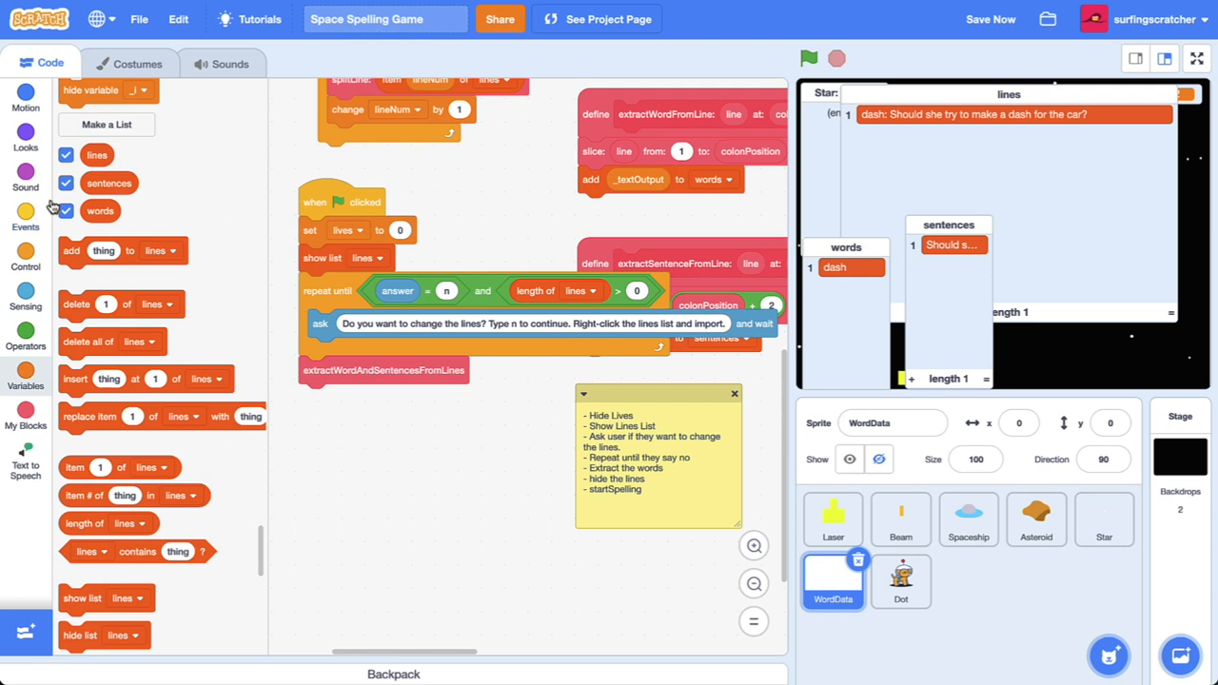
{"action": "scroll", "scroll_direction": "down", "scroll_amount": 3}
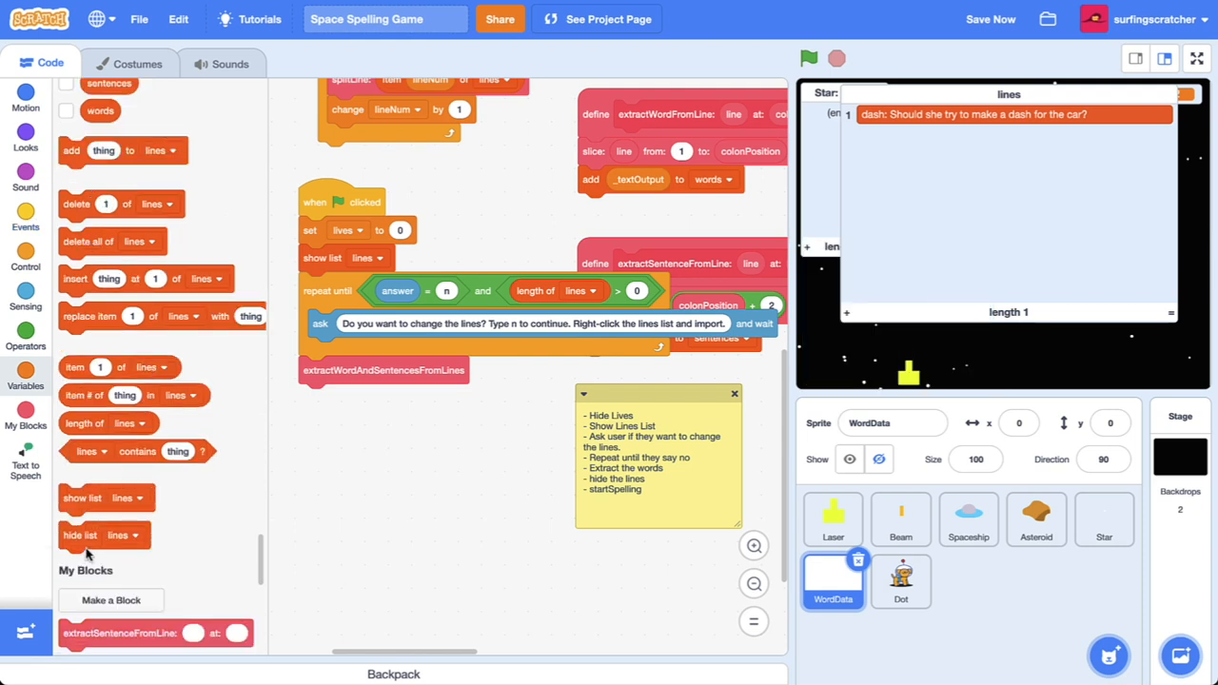
{"action": "left_click_drag", "start_coordinate": [80, 535], "coordinate": [343, 398]}
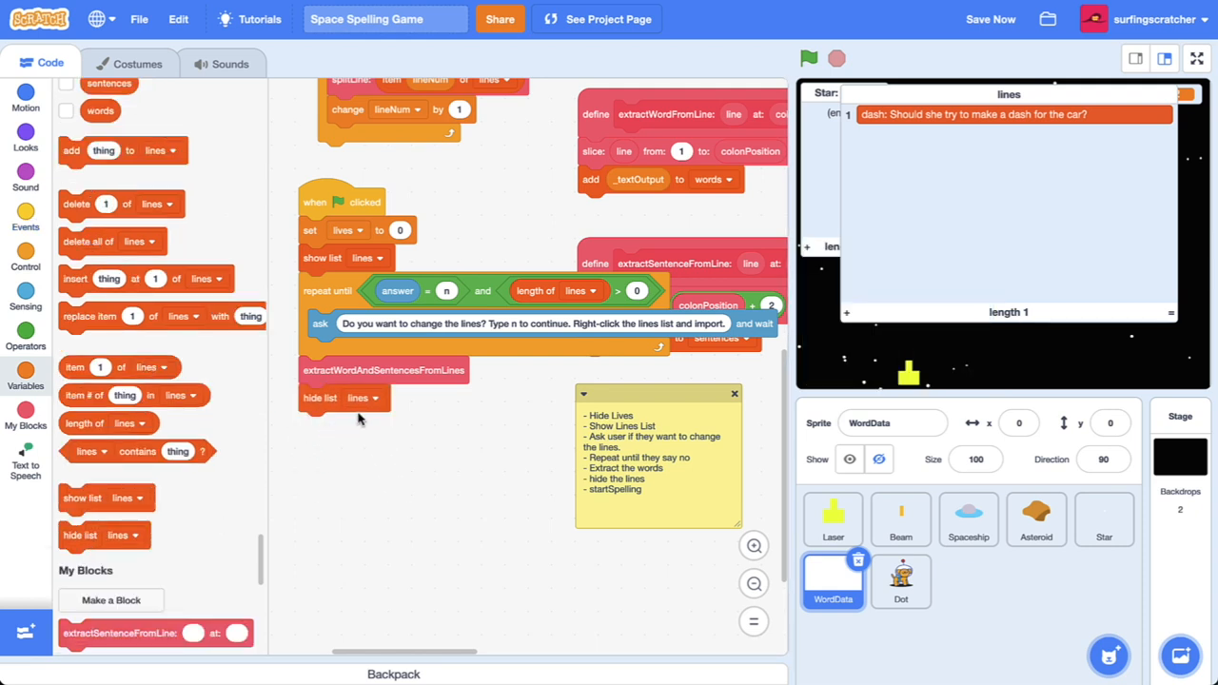
Create a new broadcast message named startSpellingGame
{"action": "left_click", "coordinate": [361, 471]}
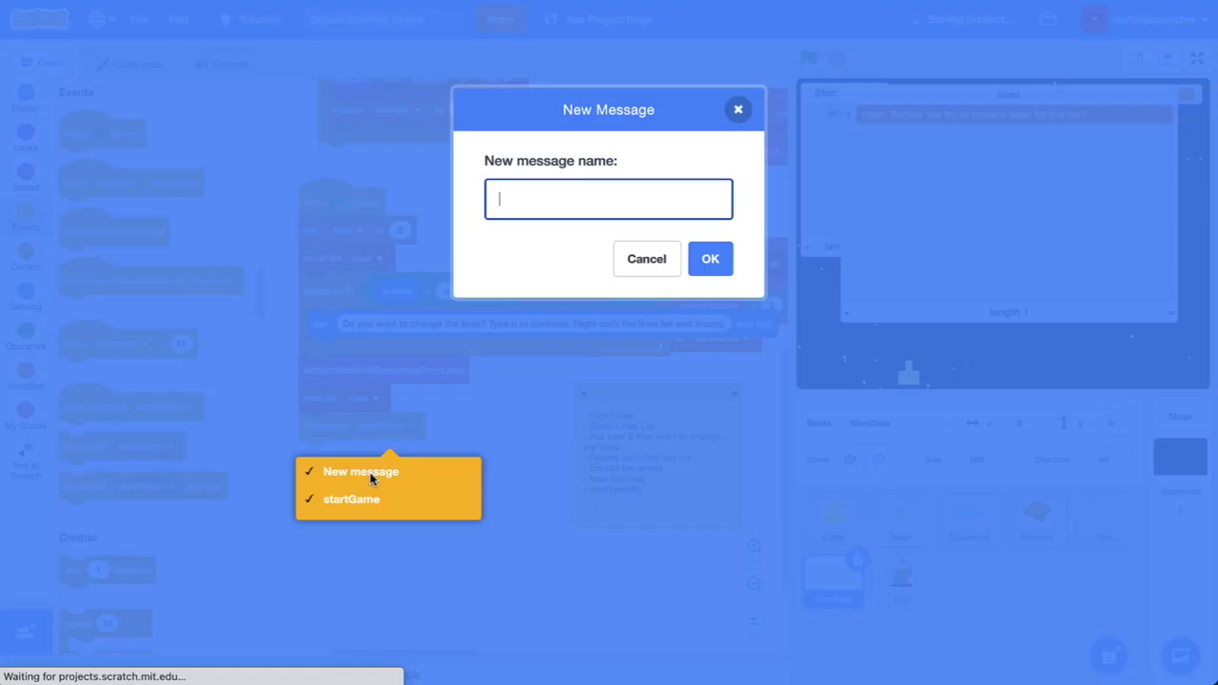
{"action": "type", "text": "startSp"}
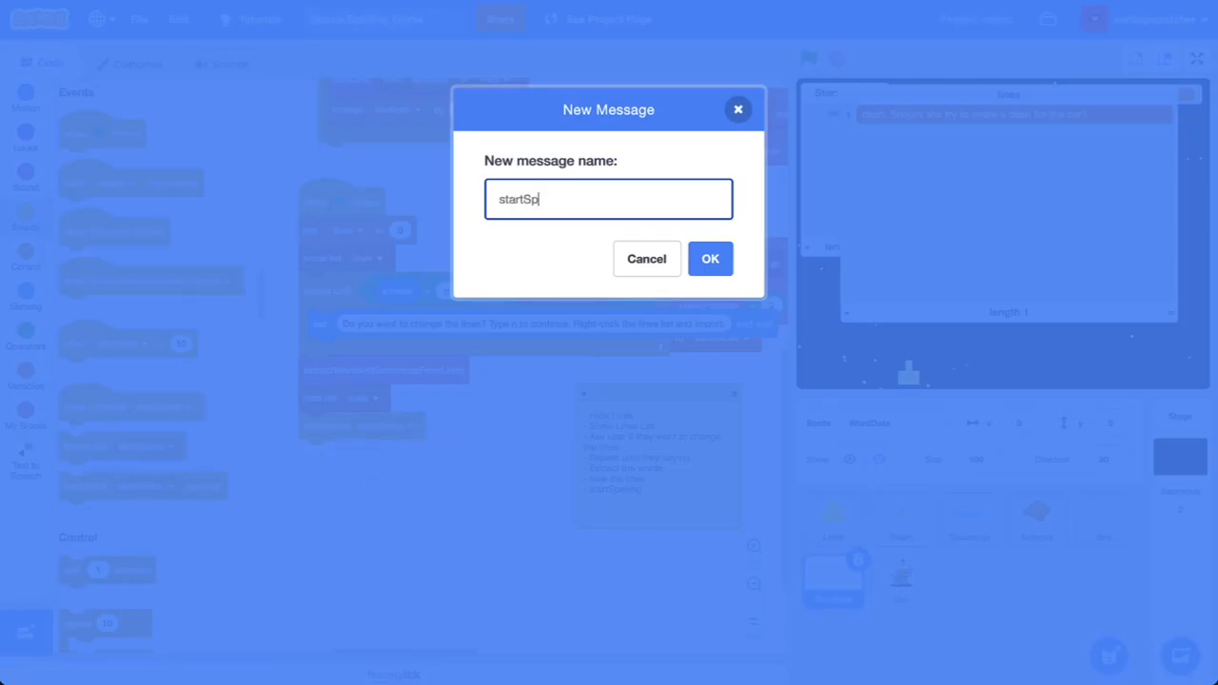
{"action": "type", "text": "ellingGame"}
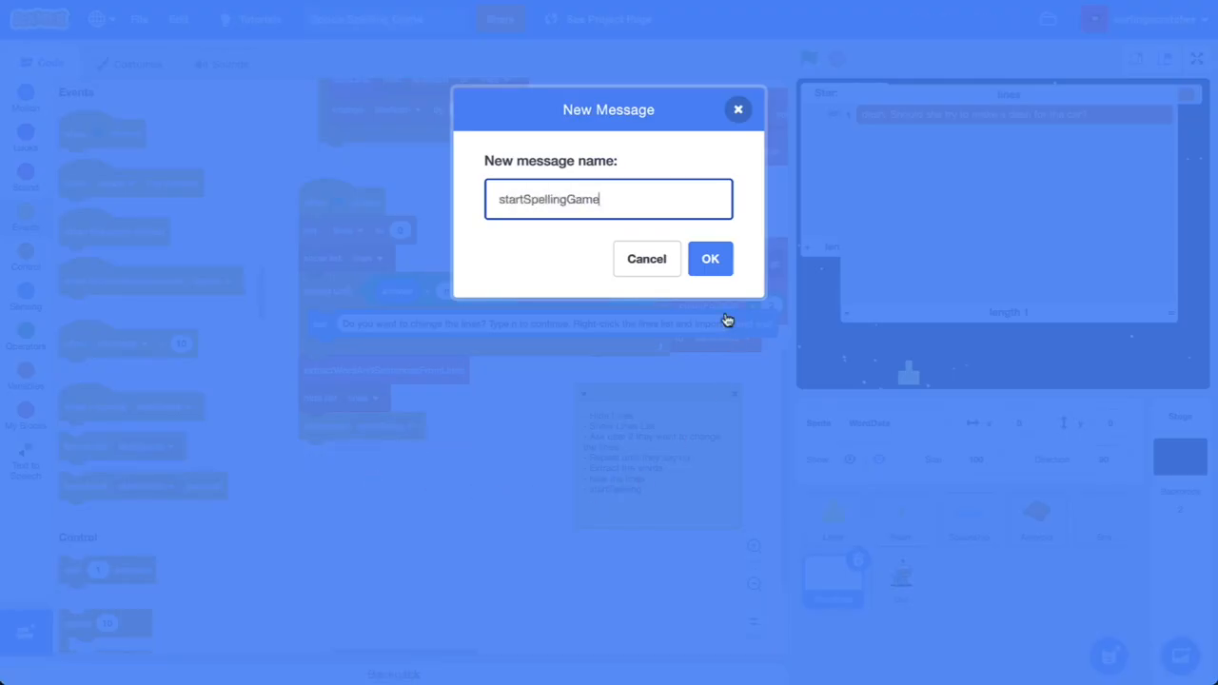
{"action": "left_click", "coordinate": [710, 258]}
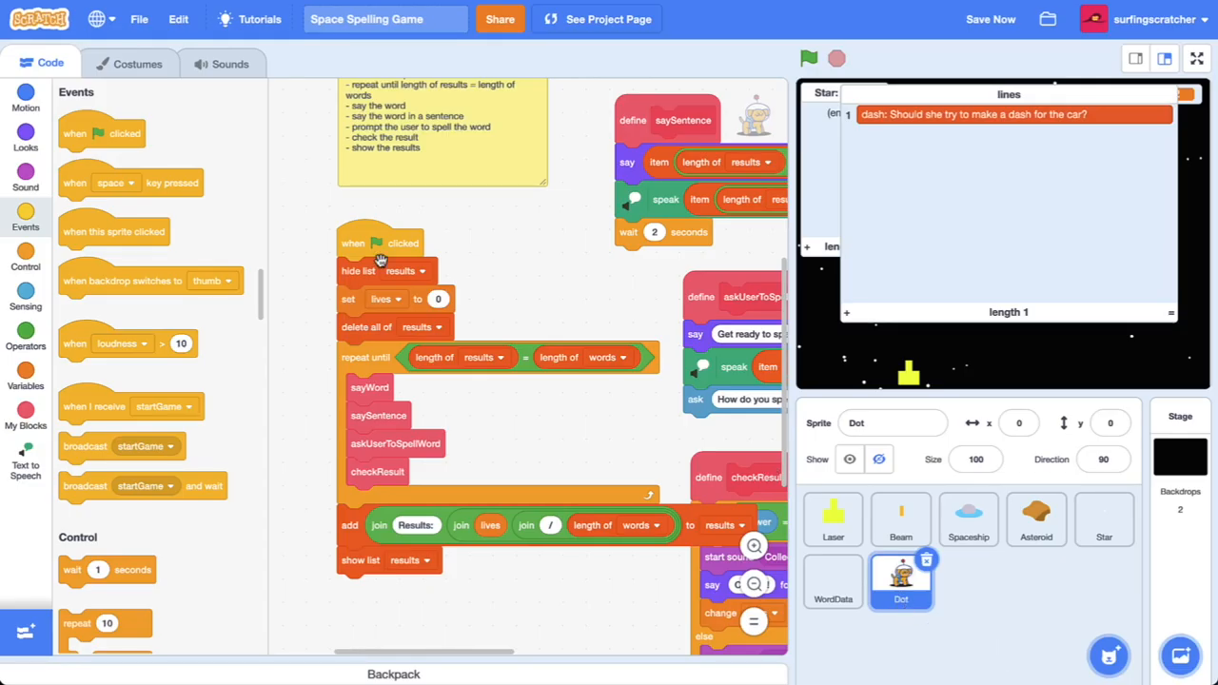
{"action": "mouse_move", "coordinate": [155, 388]}
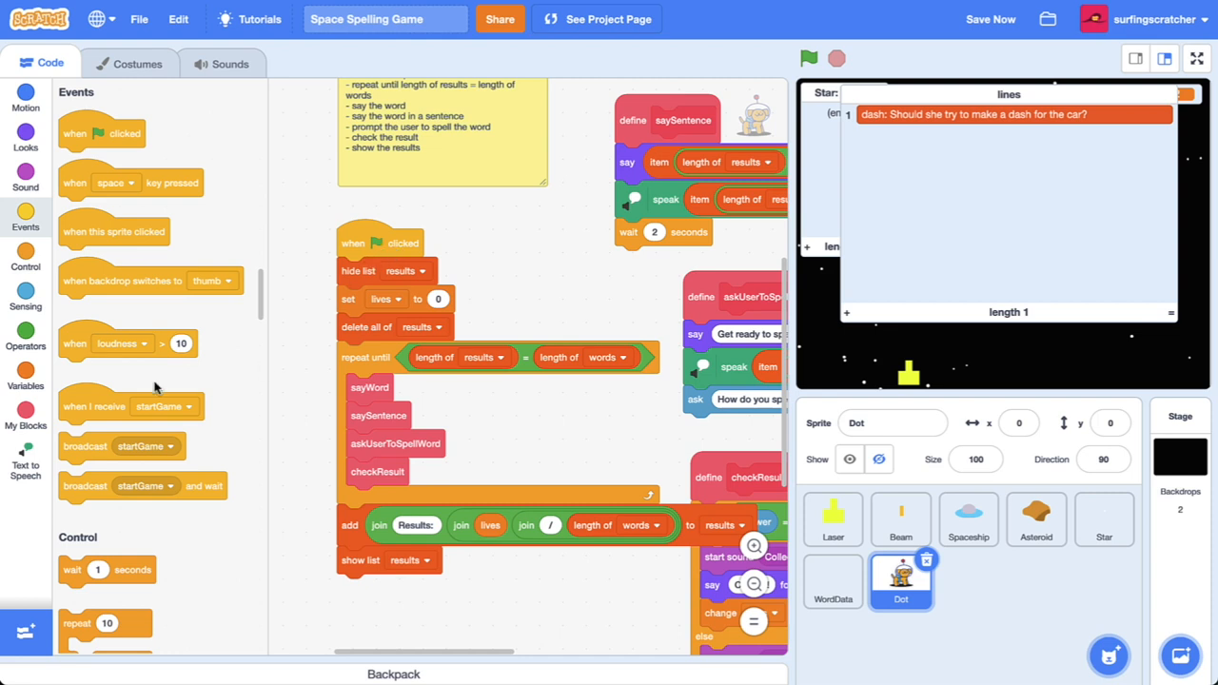
Give Dot a 'when I receive startSpellingGame' hat for its spelling quiz script
{"action": "left_click_drag", "start_coordinate": [130, 406], "coordinate": [549, 296]}
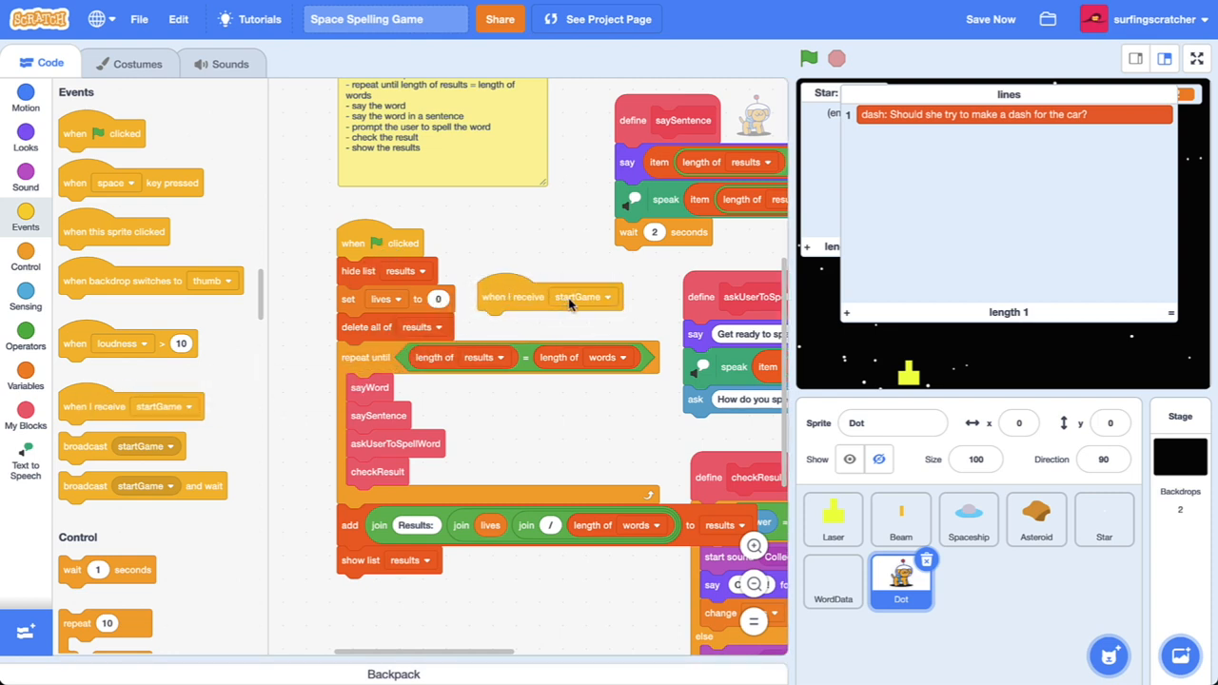
{"action": "left_click", "coordinate": [583, 296]}
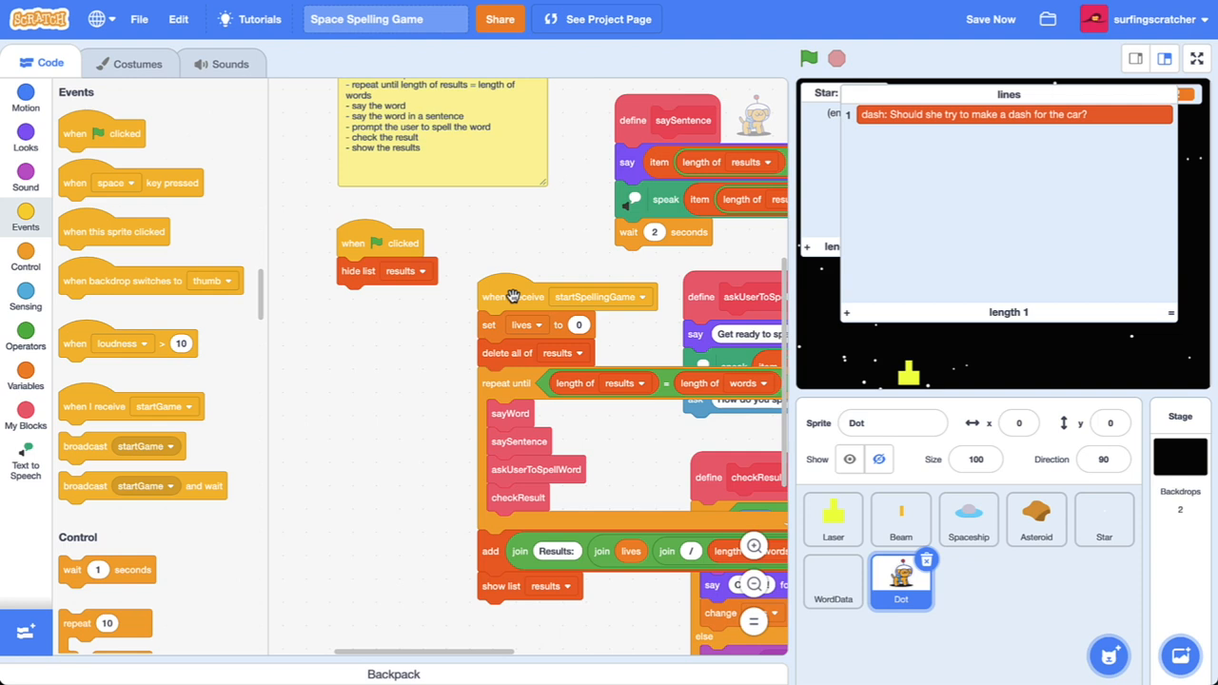
{"action": "mouse_move", "coordinate": [360, 280]}
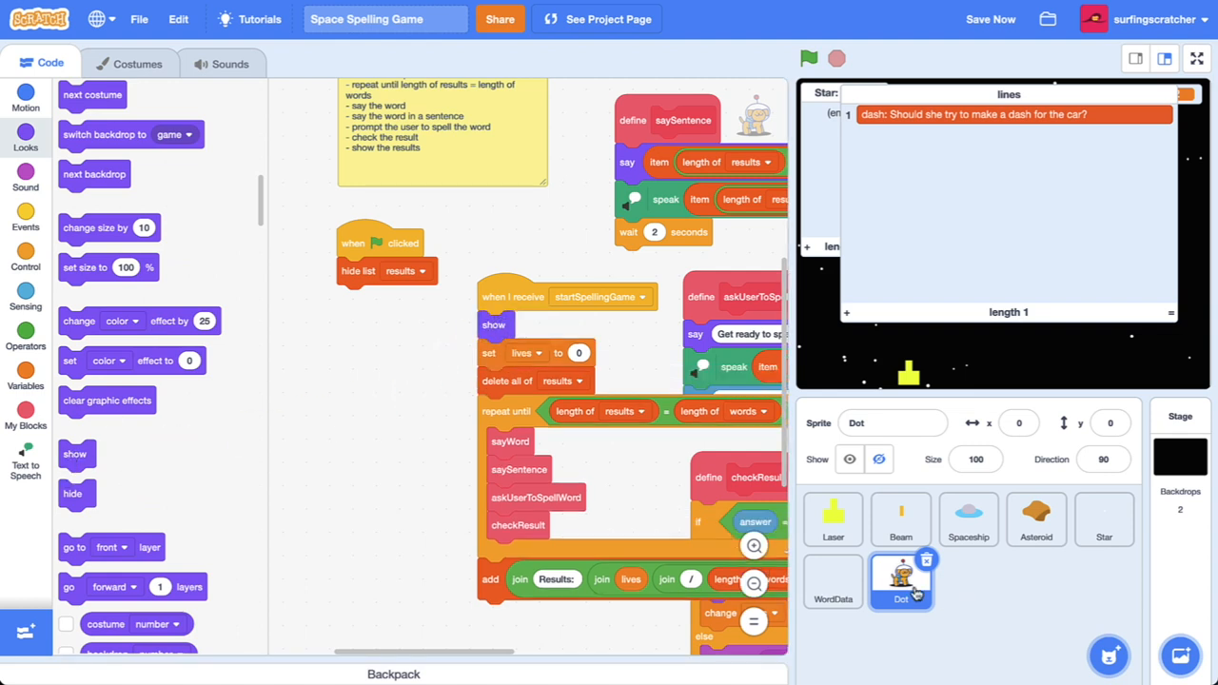
{"action": "mouse_move", "coordinate": [471, 623]}
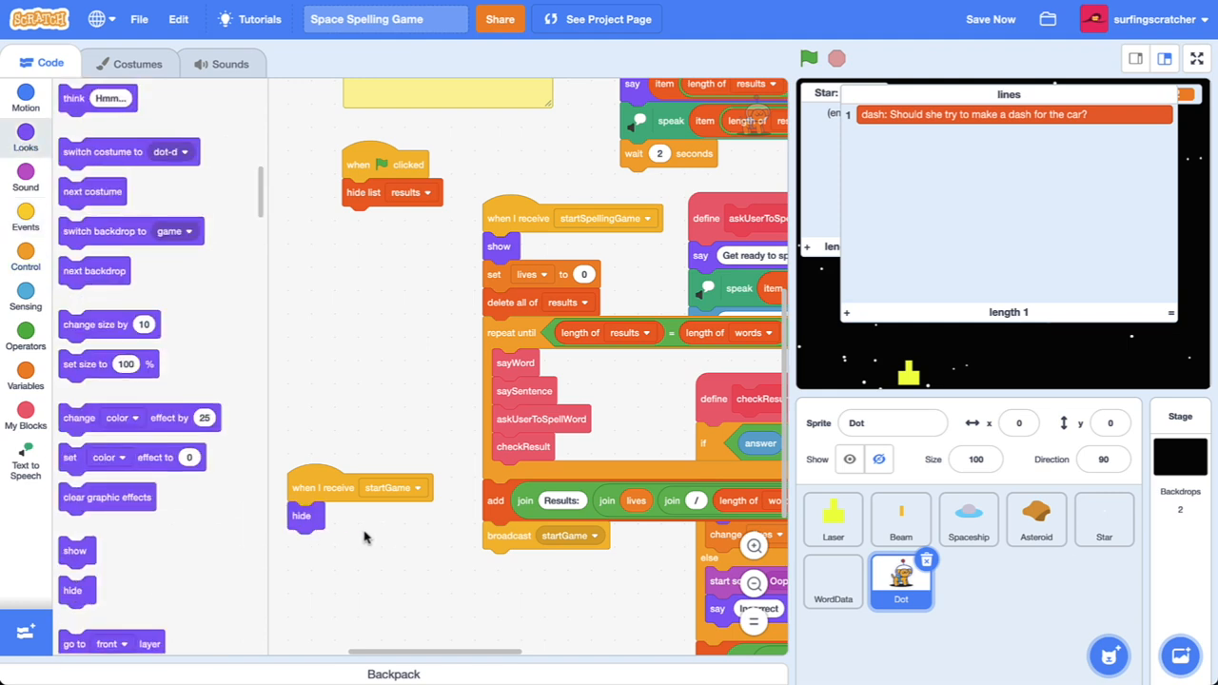
{"action": "mouse_move", "coordinate": [561, 562]}
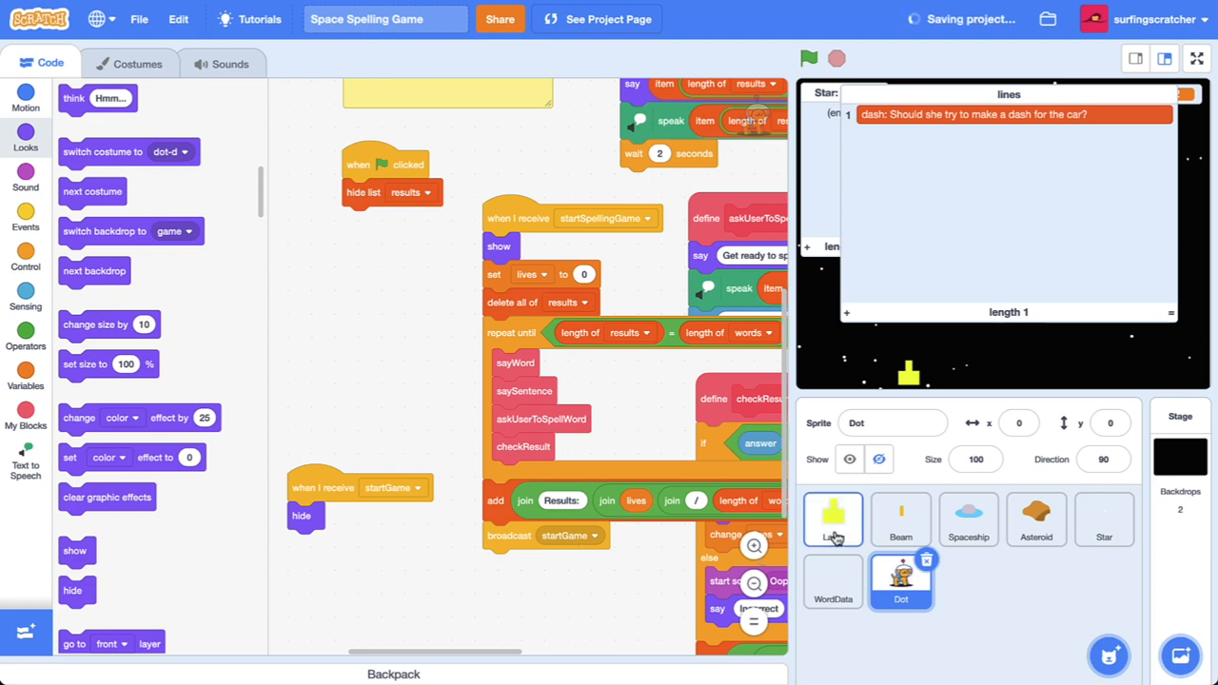
{"action": "mouse_move", "coordinate": [968, 519]}
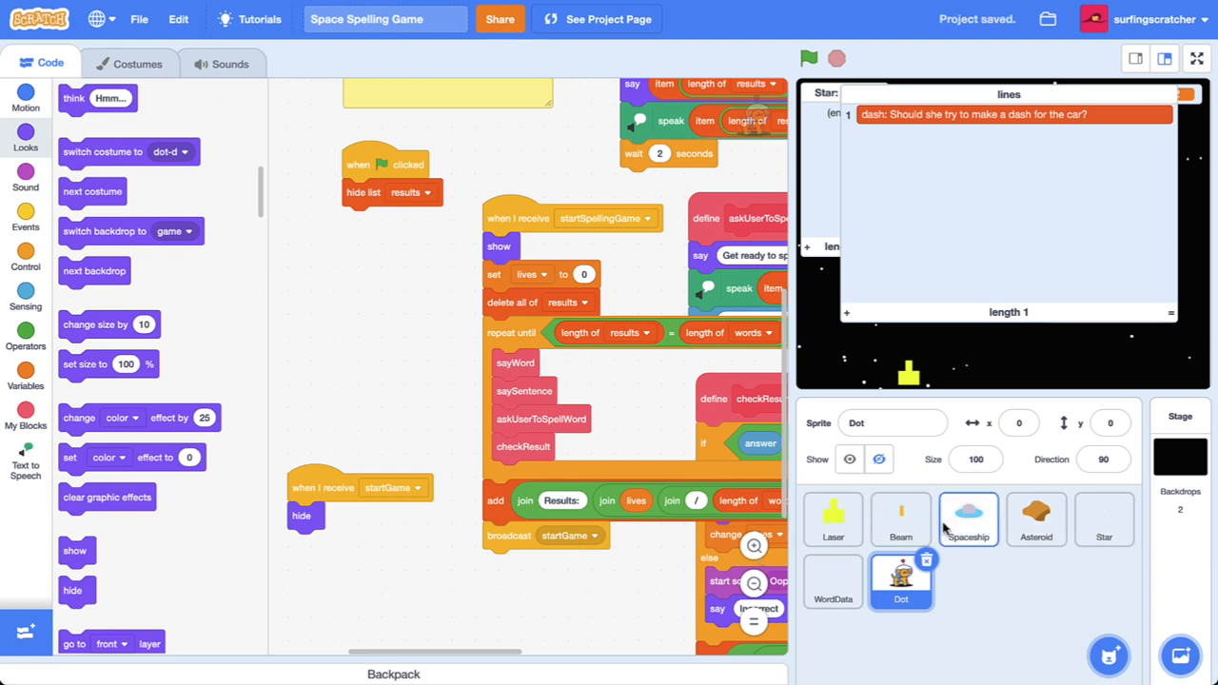
{"action": "mouse_move", "coordinate": [1036, 519]}
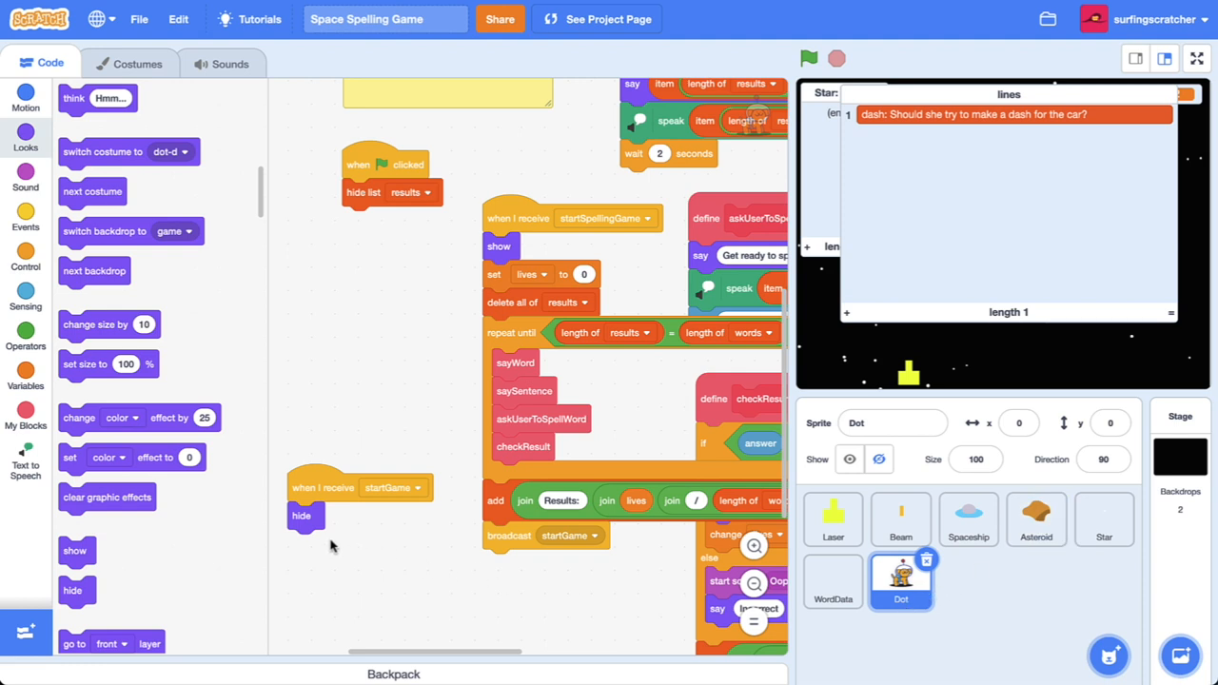
{"action": "mouse_move", "coordinate": [528, 591]}
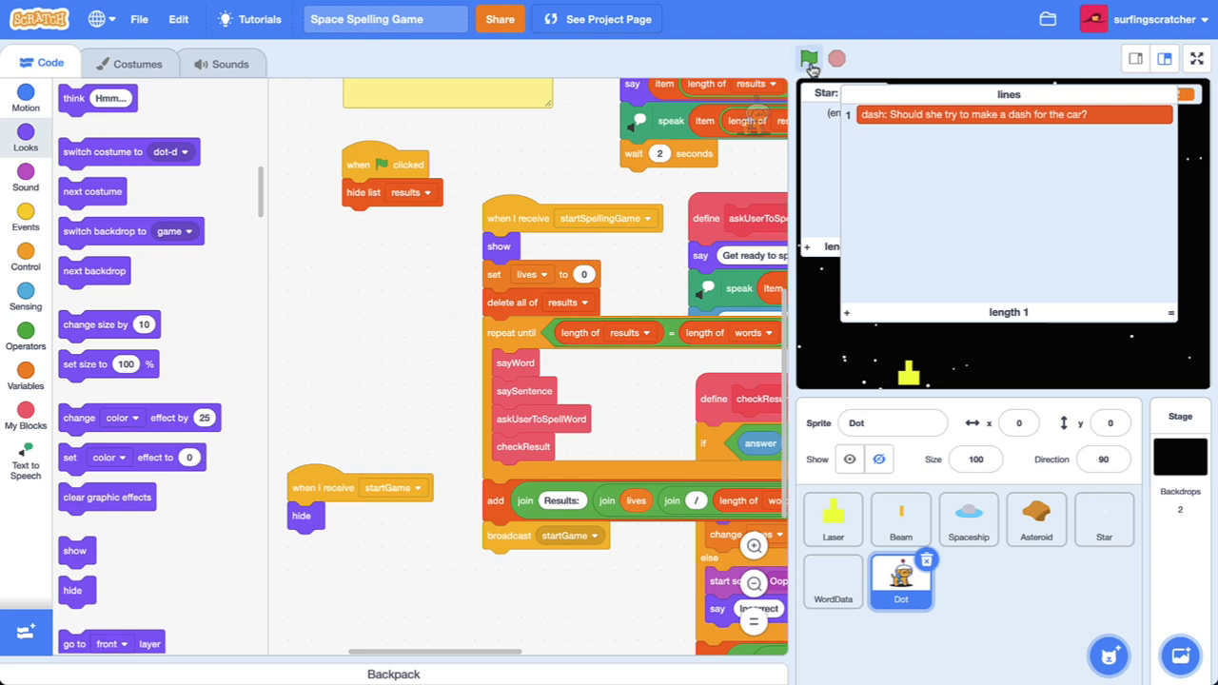
Run the project, answer 'n' then spell 'dash', watch the shooter start, and stop the run
{"action": "left_click", "coordinate": [808, 58]}
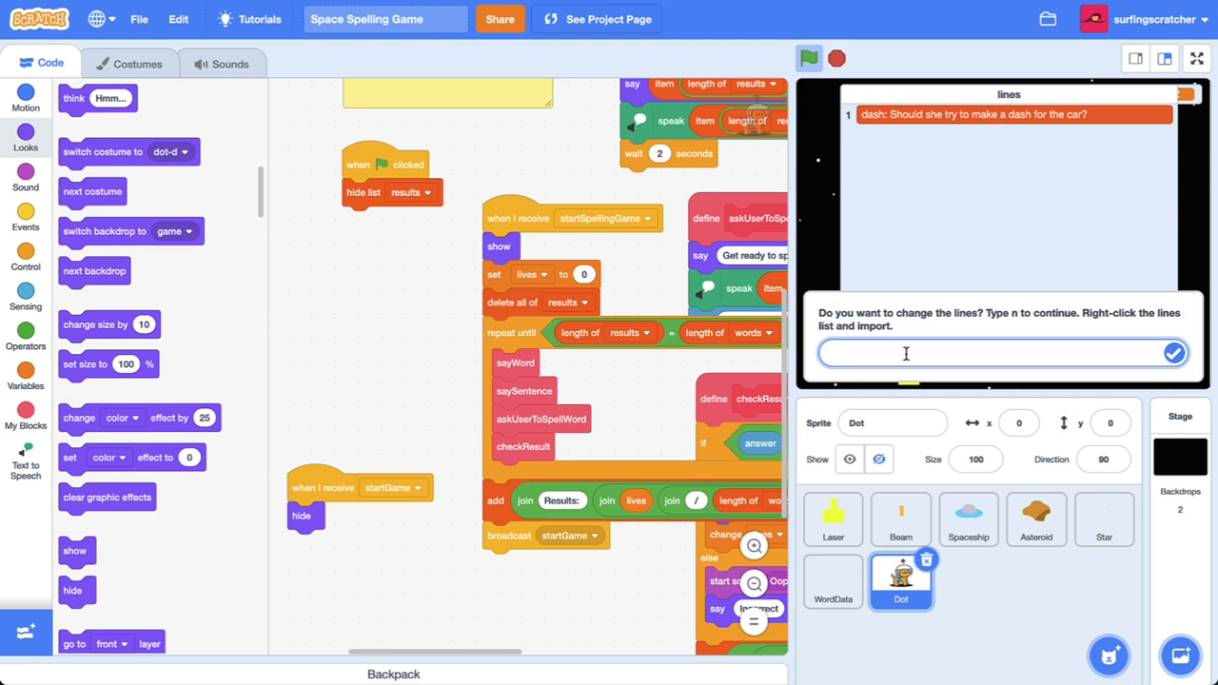
{"action": "type", "text": "n"}
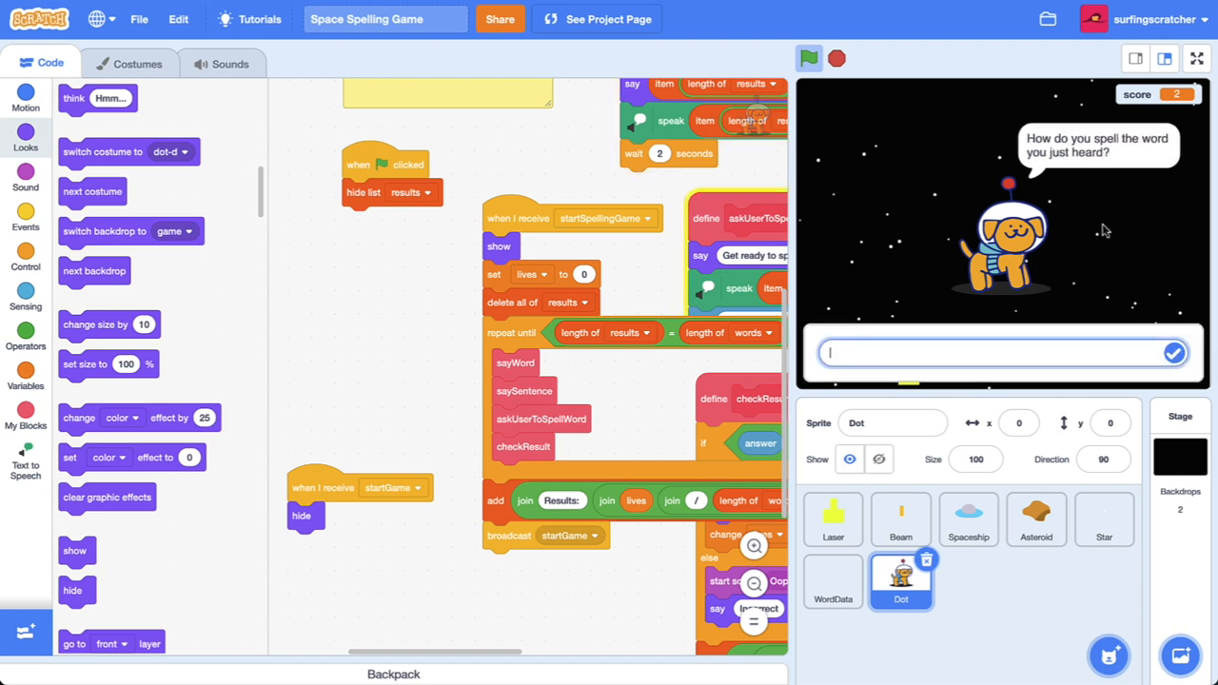
{"action": "mouse_move", "coordinate": [909, 395]}
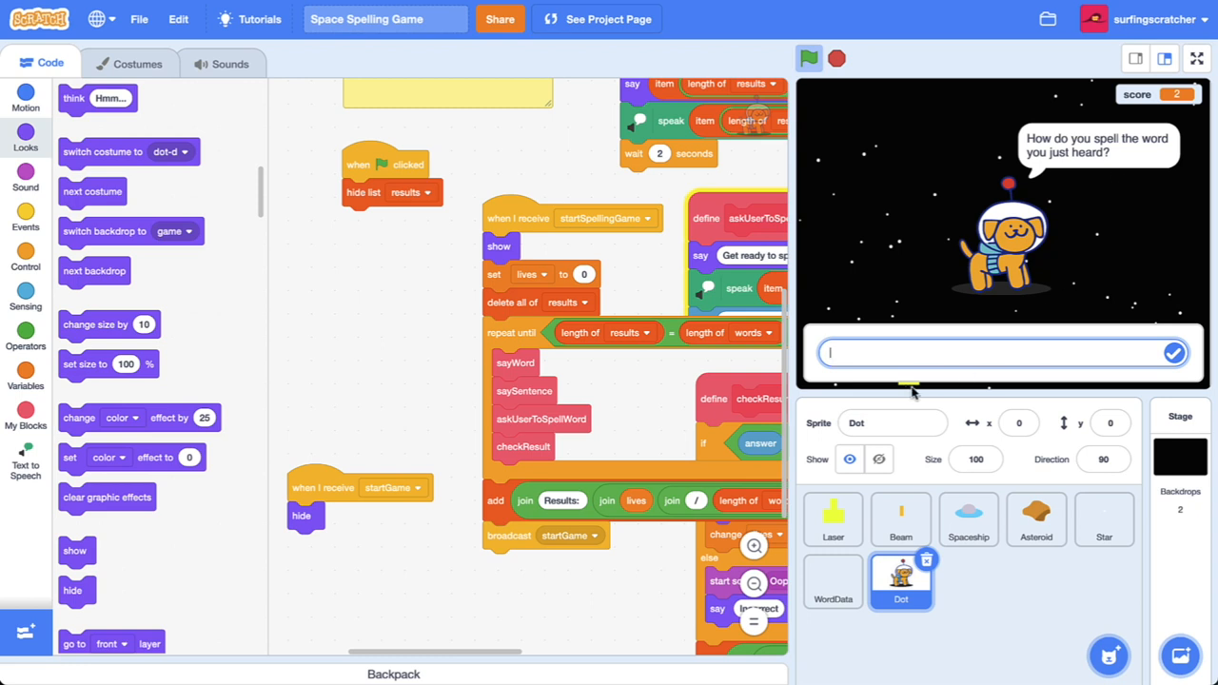
{"action": "mouse_move", "coordinate": [975, 357]}
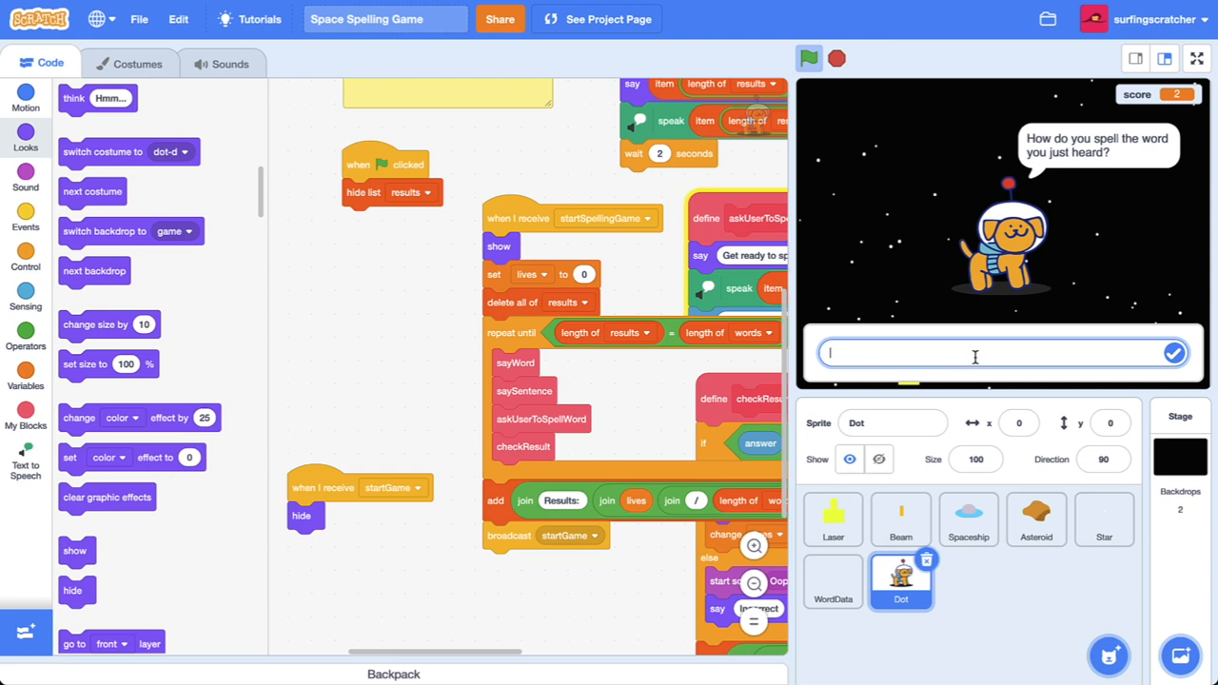
{"action": "type", "text": "dash"}
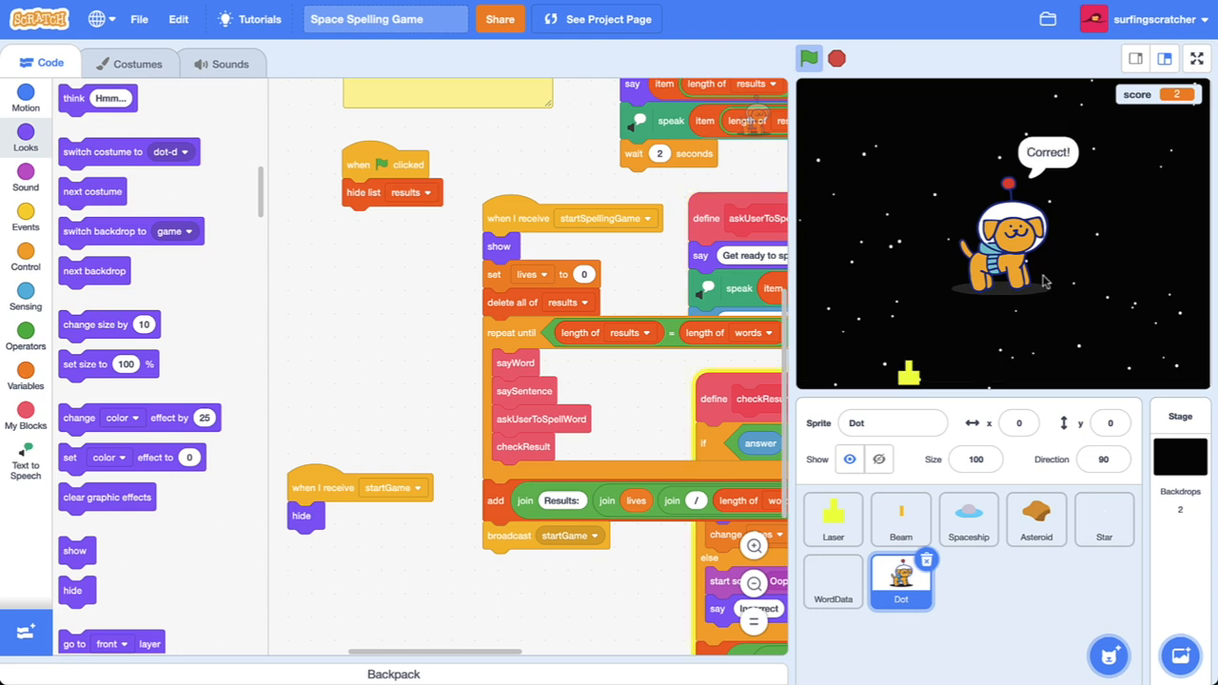
{"action": "left_click", "coordinate": [808, 58]}
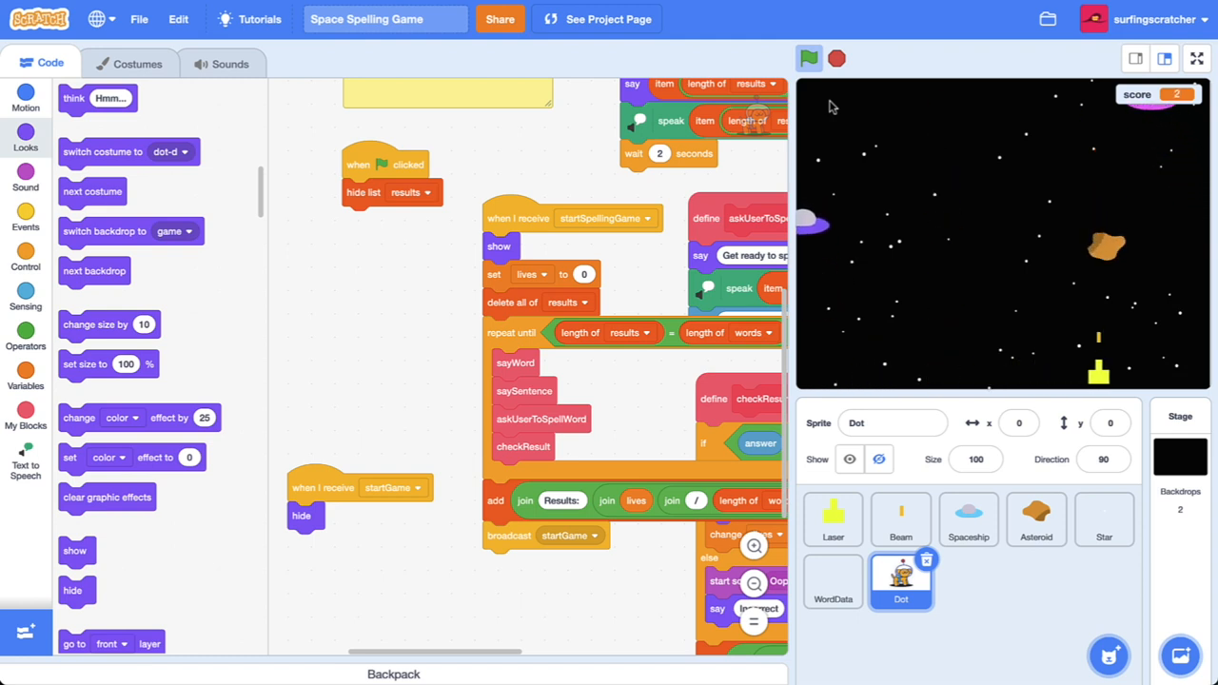
{"action": "left_click", "coordinate": [808, 58]}
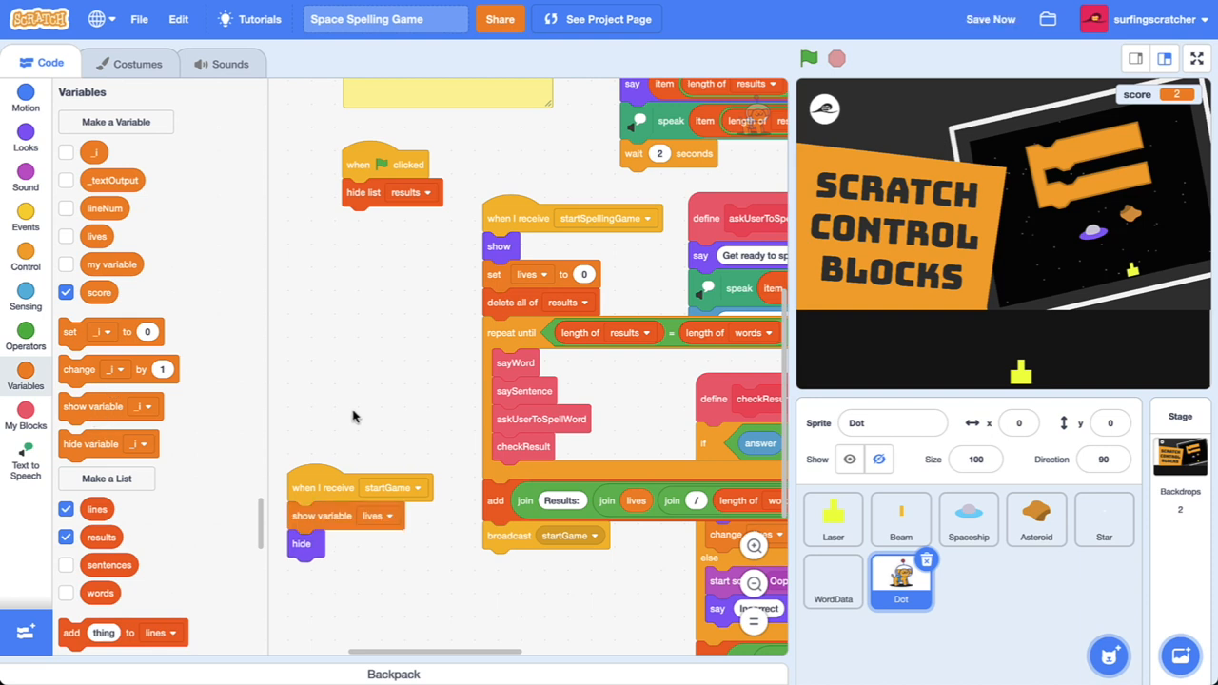
{"action": "mouse_move", "coordinate": [302, 516]}
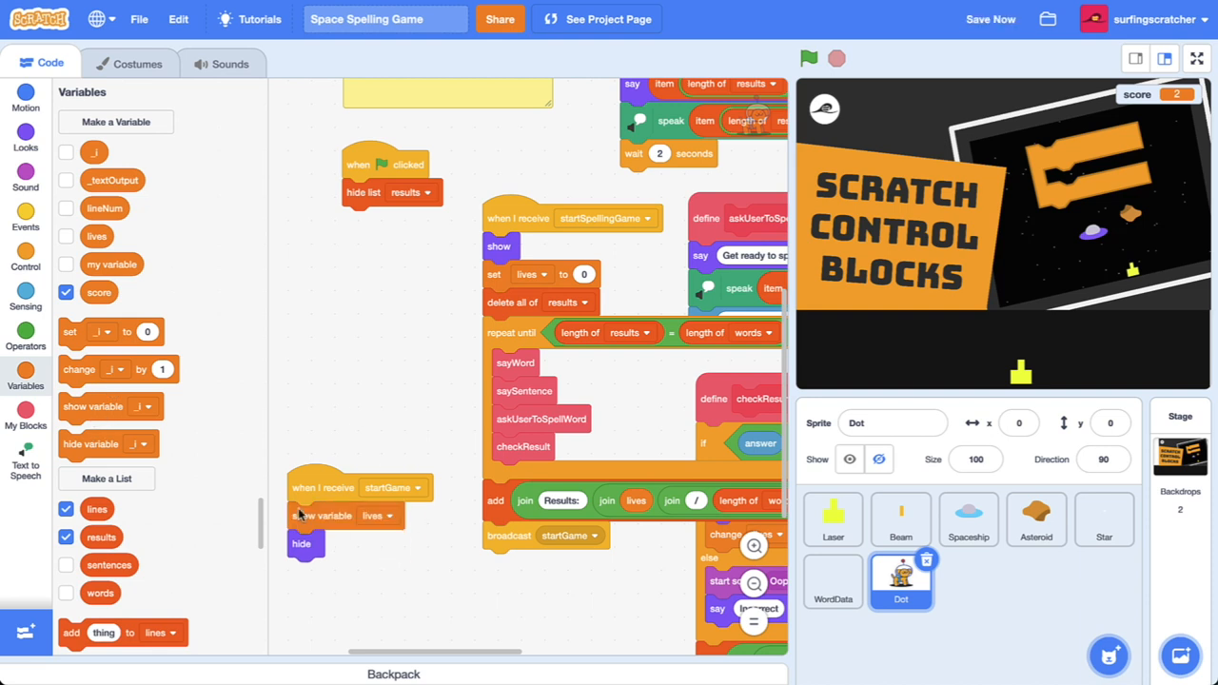
{"action": "mouse_move", "coordinate": [200, 426]}
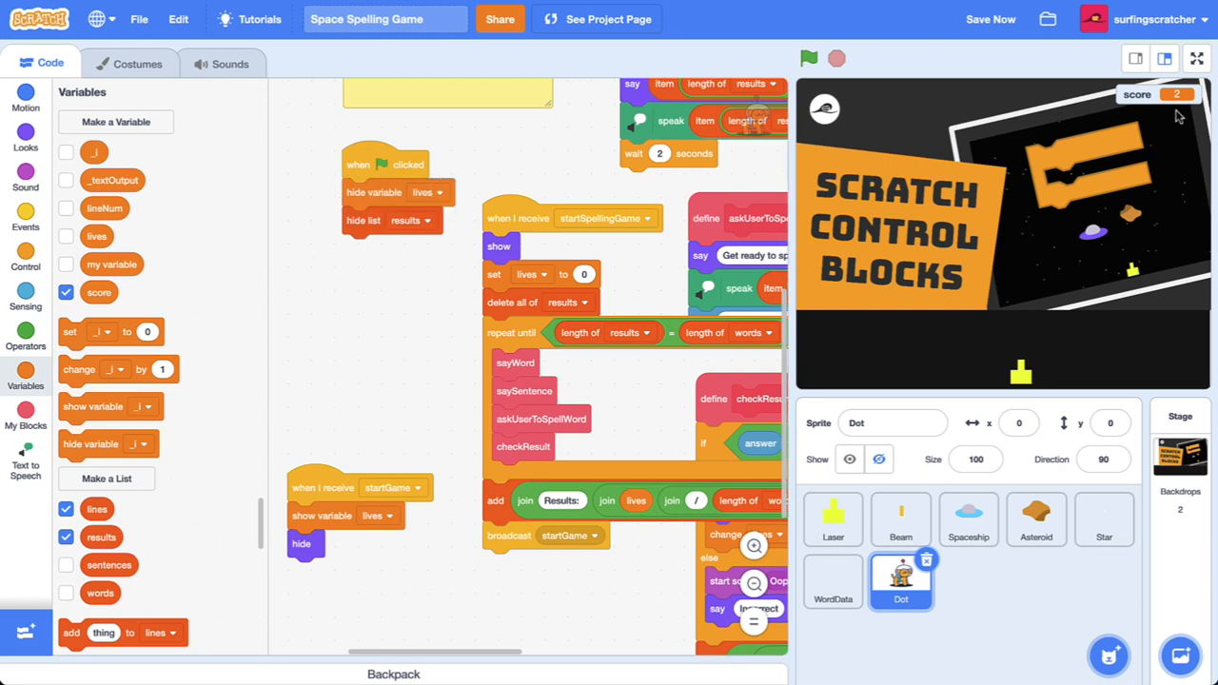
{"action": "mouse_move", "coordinate": [802, 309]}
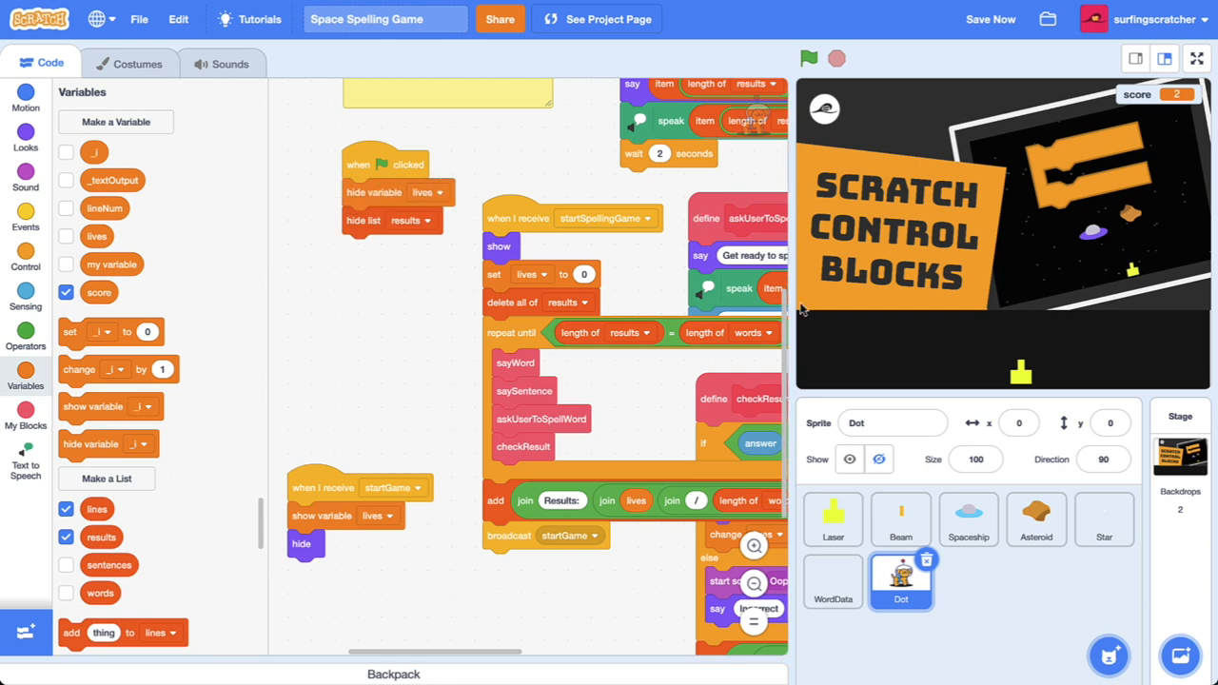
Switch to the Laser sprite's scripts after hiding lives under Dot's green flag
{"action": "left_click", "coordinate": [833, 519]}
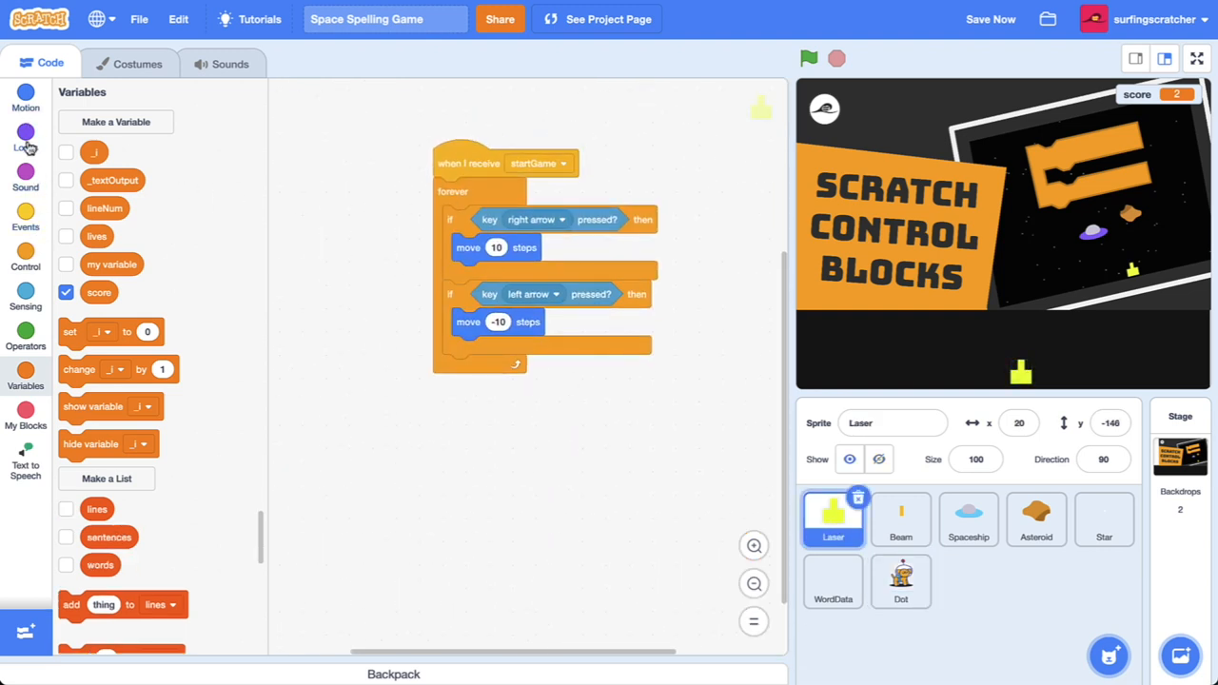
Use Looks blocks so the Laser hides on the flag and shows on startGame, then rerun
{"action": "left_click", "coordinate": [26, 214]}
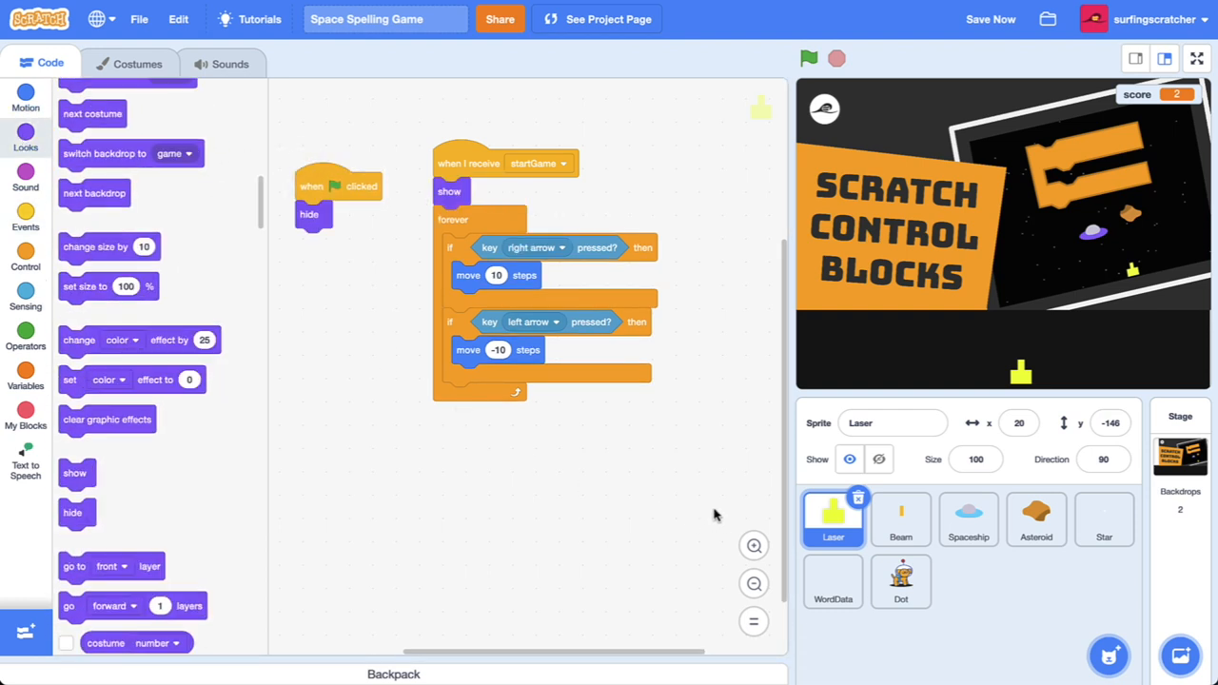
{"action": "left_click", "coordinate": [808, 58]}
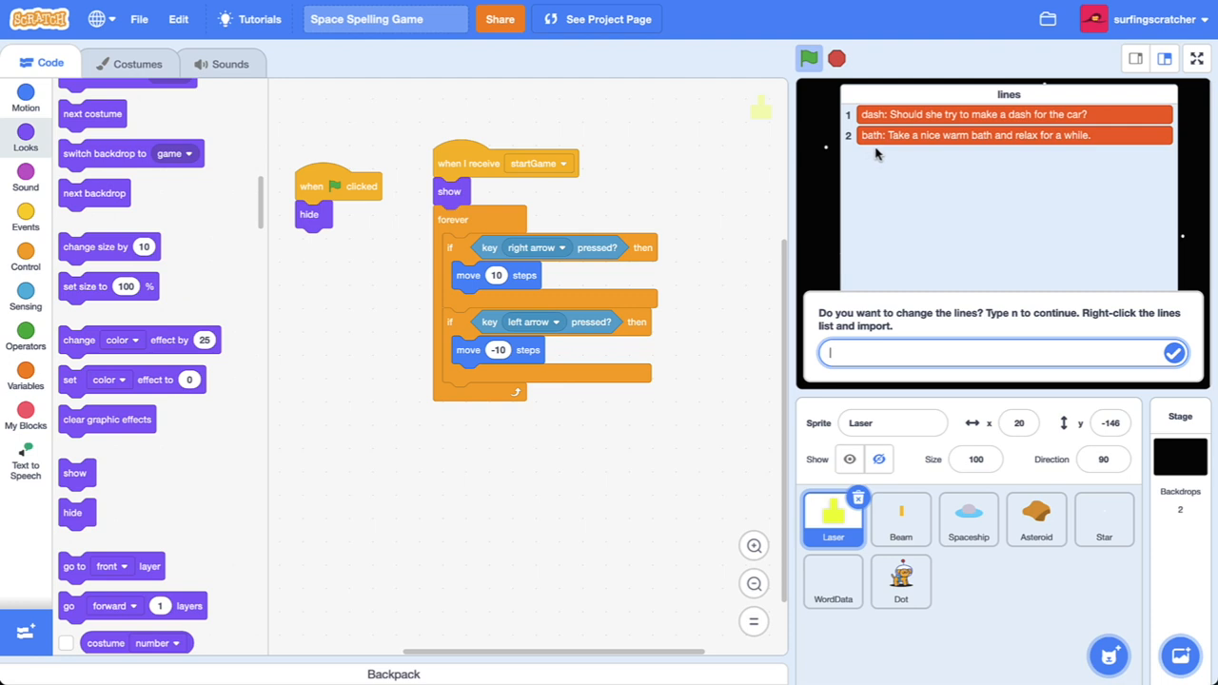
{"action": "mouse_move", "coordinate": [977, 155]}
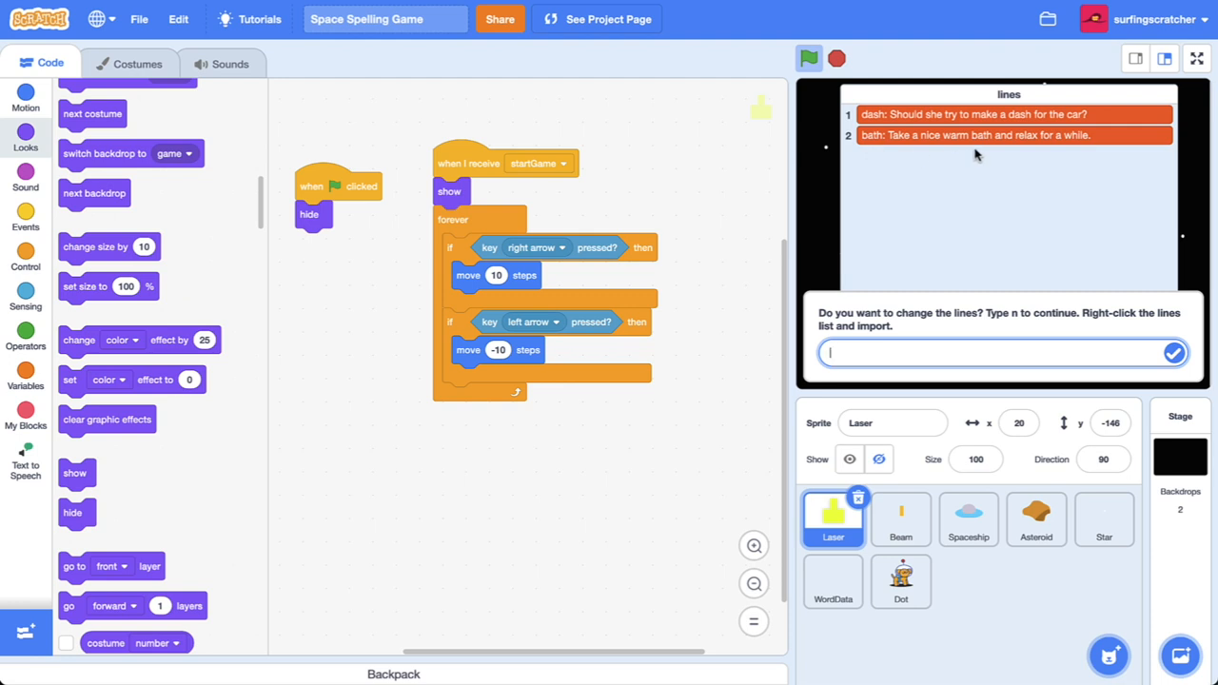
{"action": "mouse_move", "coordinate": [919, 255]}
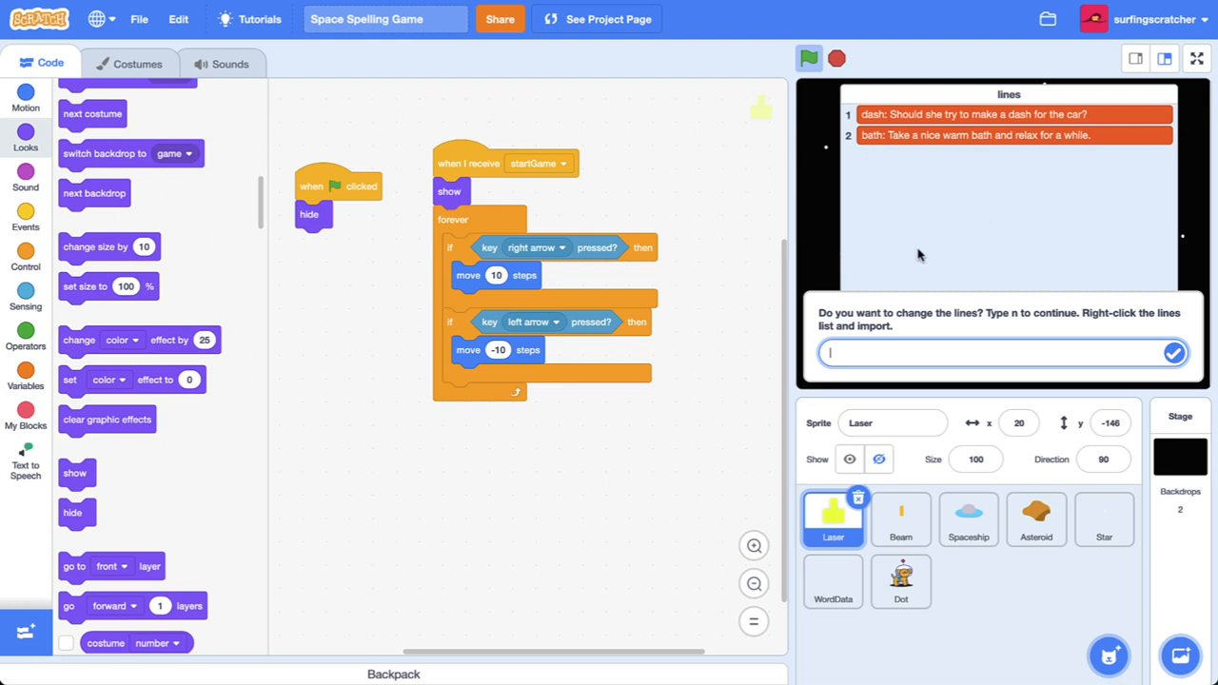
{"action": "mouse_move", "coordinate": [842, 114]}
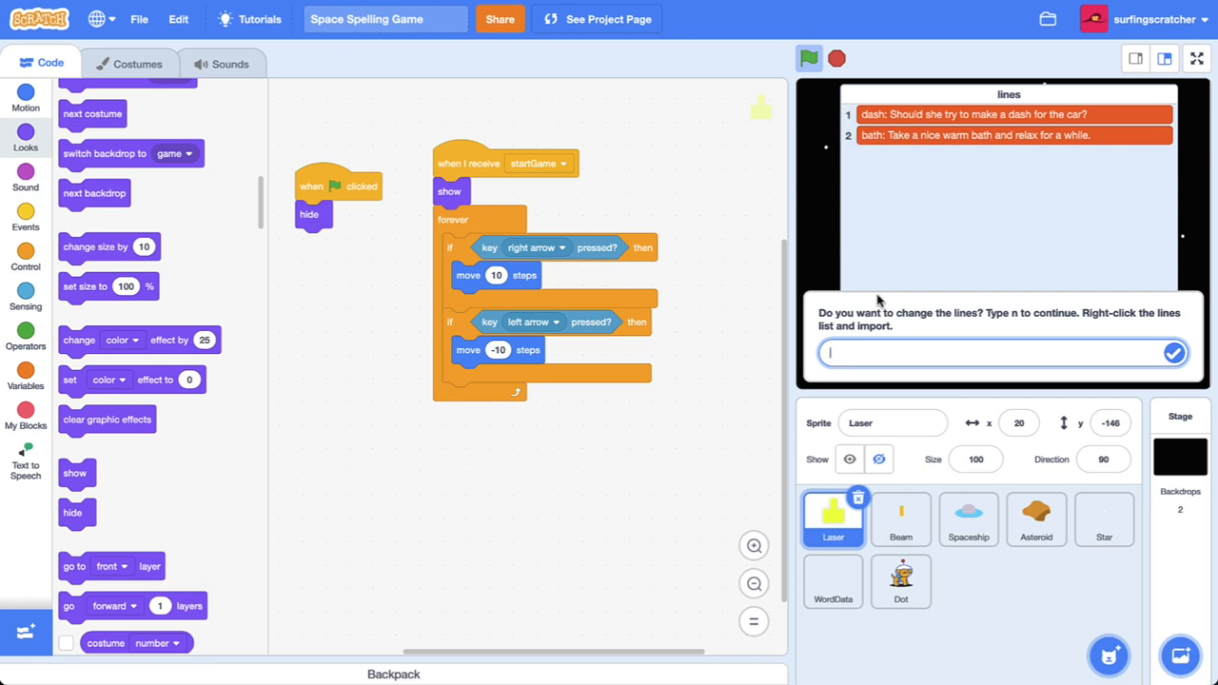
Continue the test run past the lines question until an asteroid hit ends the game
{"action": "left_click", "coordinate": [808, 58]}
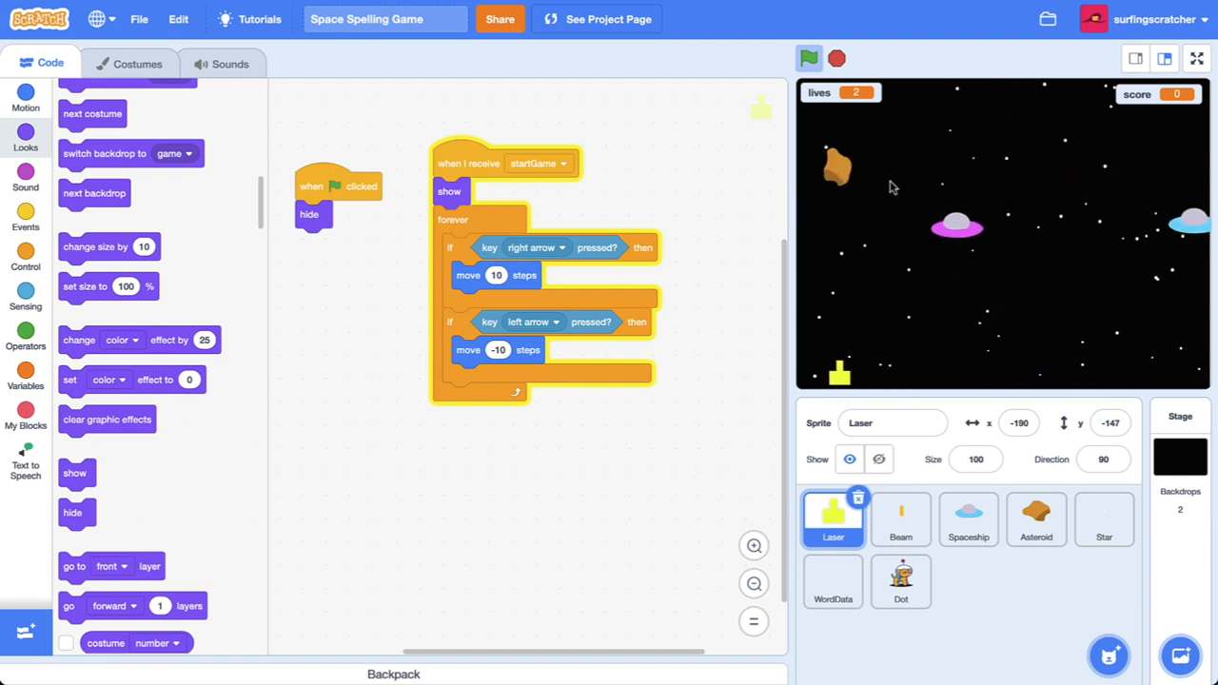
{"action": "left_click", "coordinate": [808, 58]}
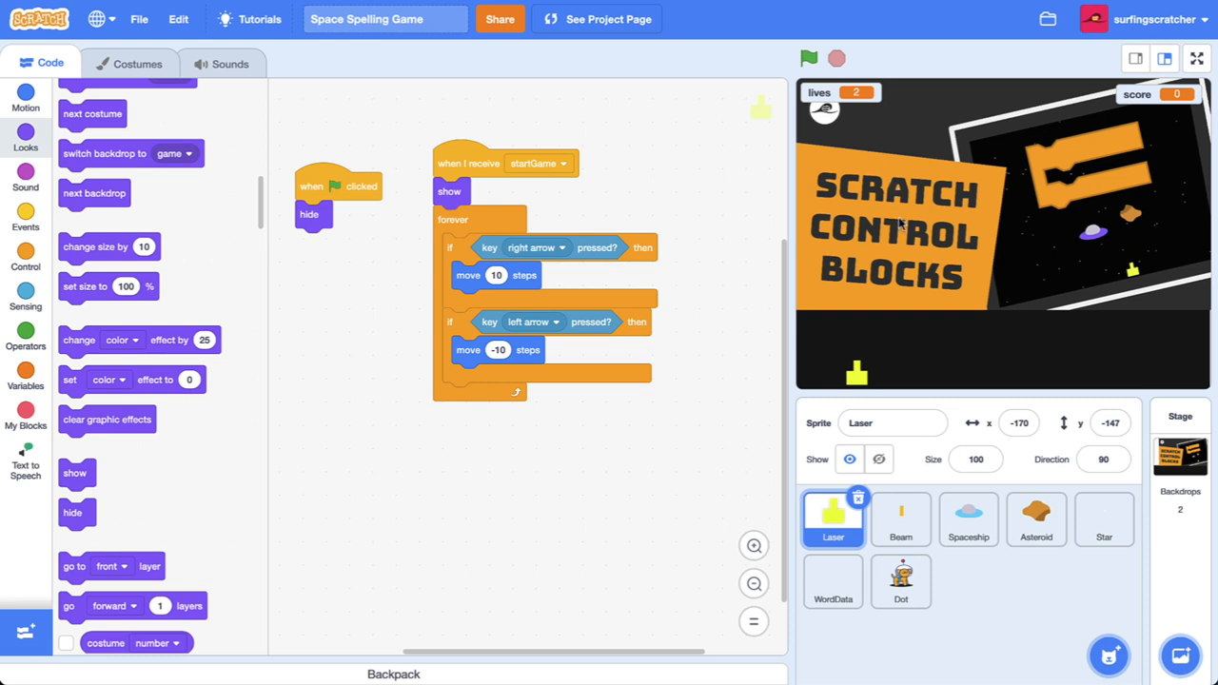
{"action": "mouse_move", "coordinate": [861, 385]}
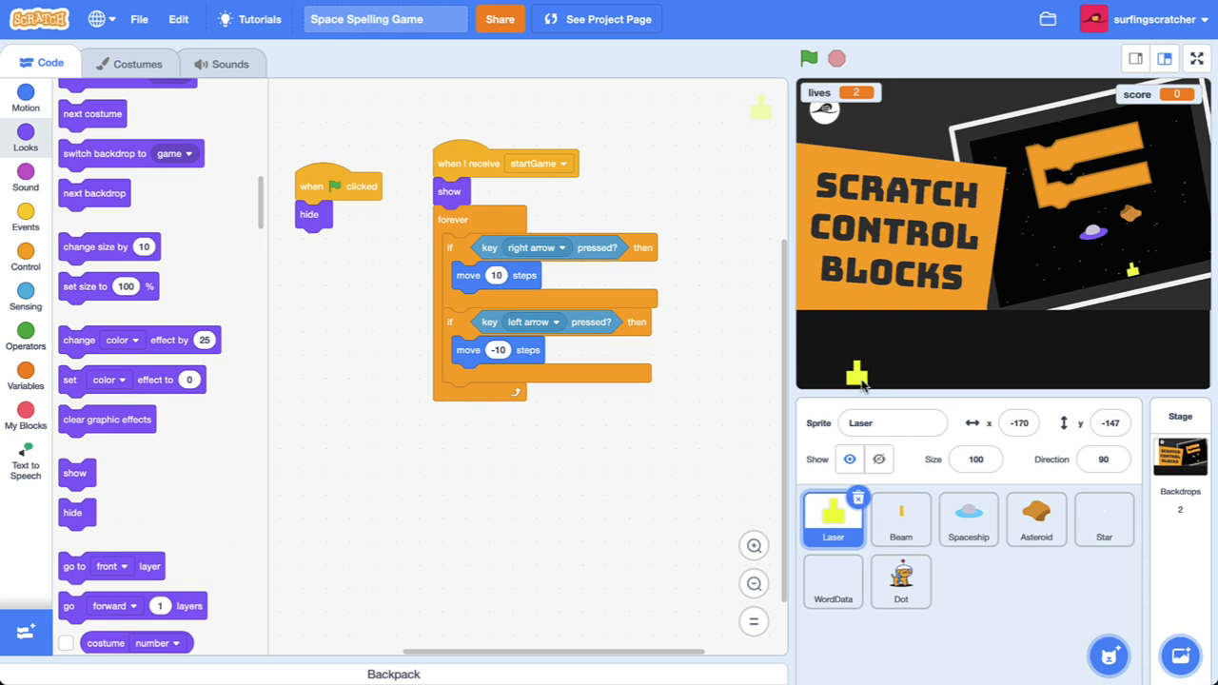
In the Asteroid's Laser-hit check, add if lives > 1: change lives by -1, else the game-over blocks
{"action": "left_click", "coordinate": [1036, 518]}
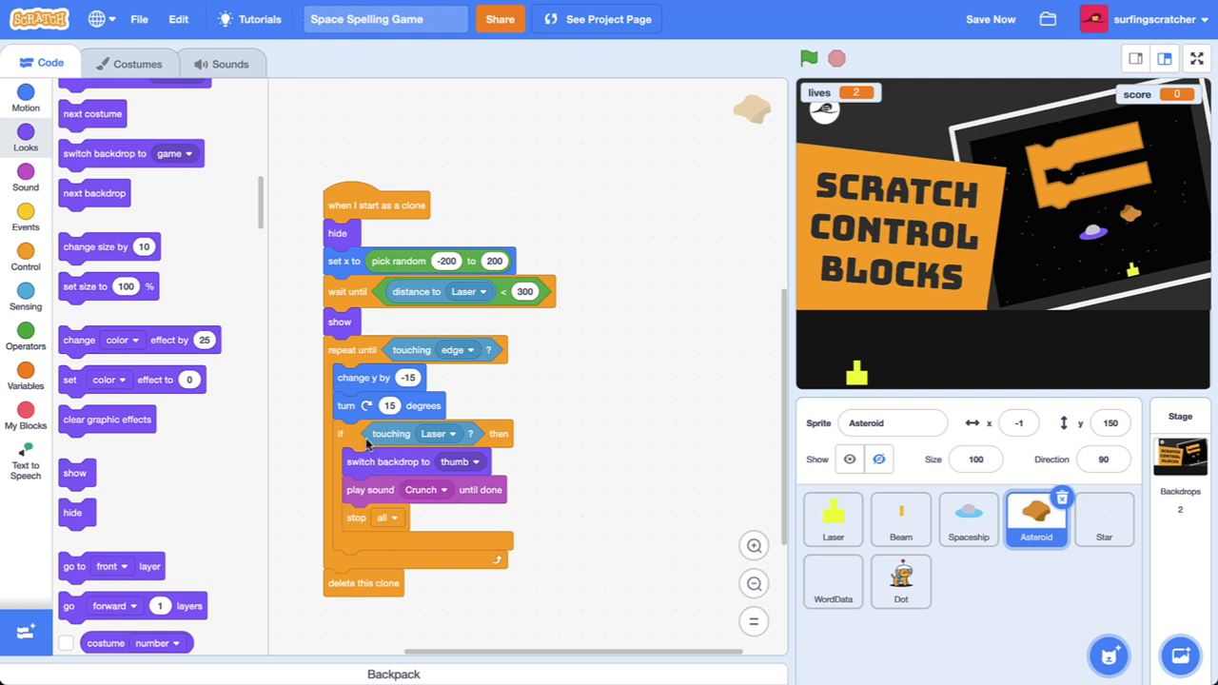
{"action": "mouse_move", "coordinate": [448, 447]}
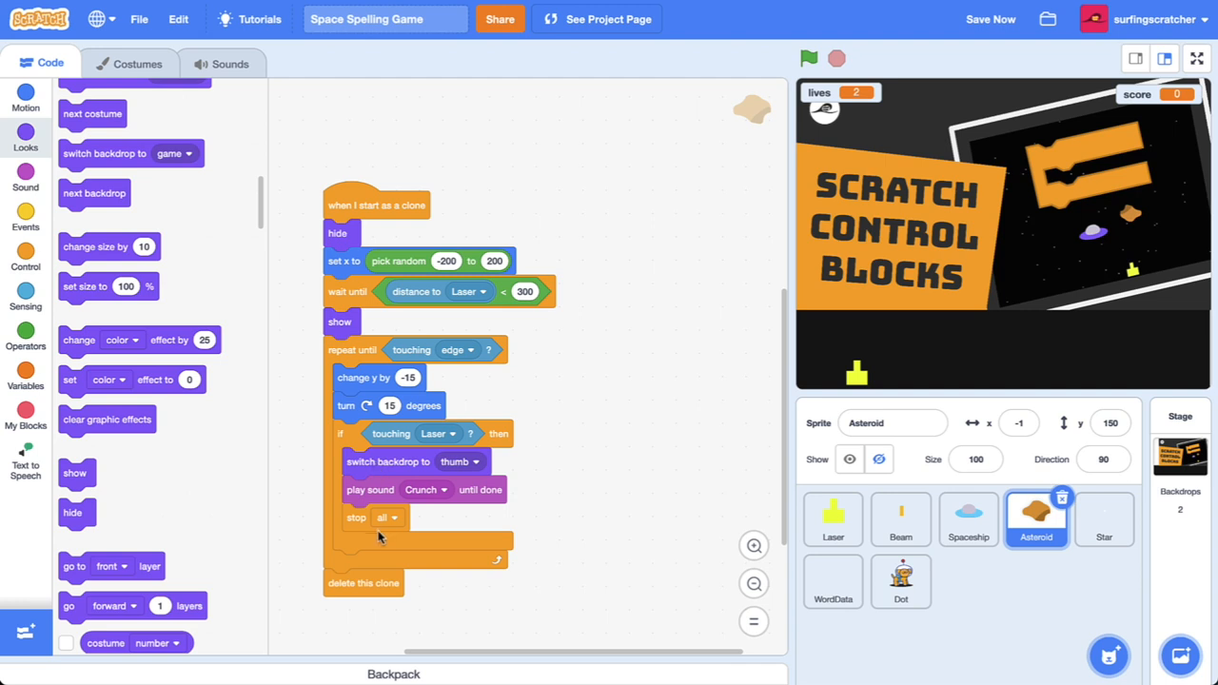
{"action": "left_click", "coordinate": [26, 259]}
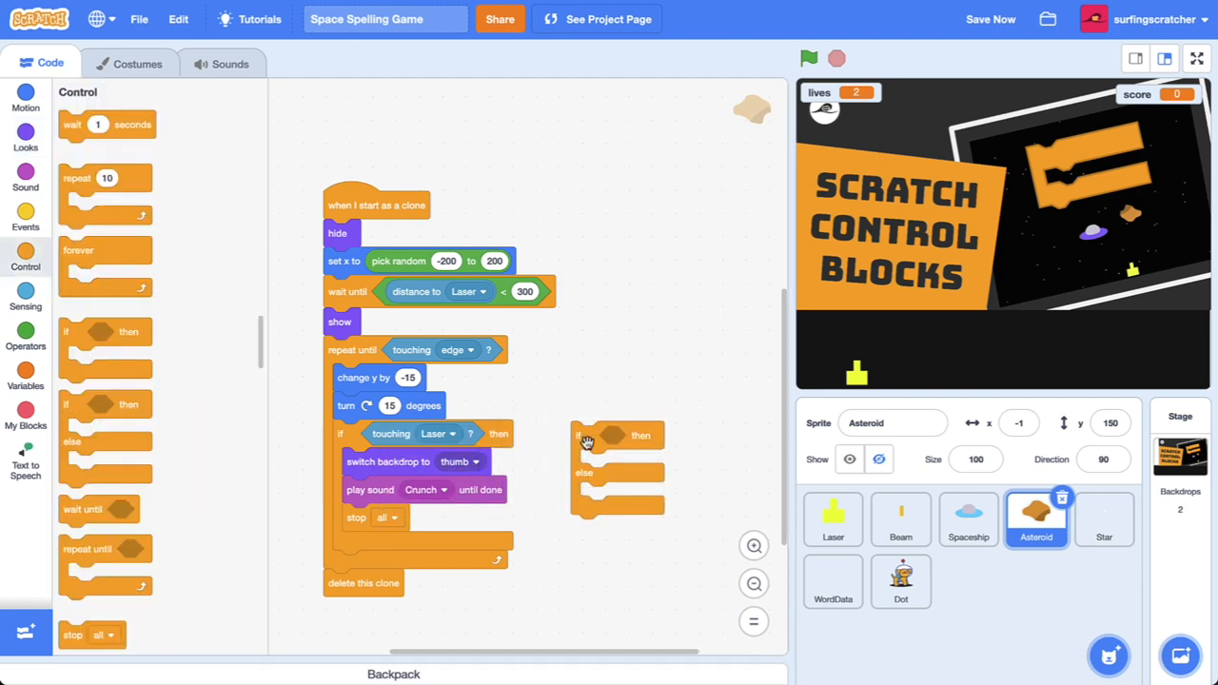
{"action": "left_click", "coordinate": [26, 371]}
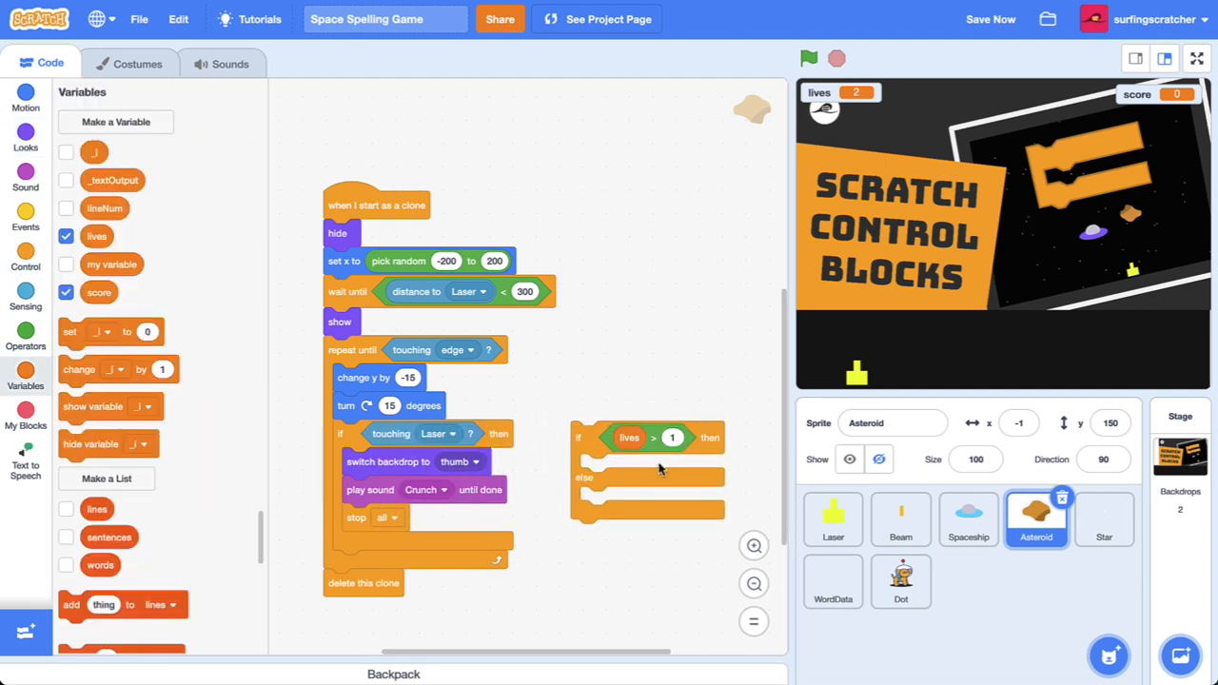
{"action": "left_click", "coordinate": [636, 468]}
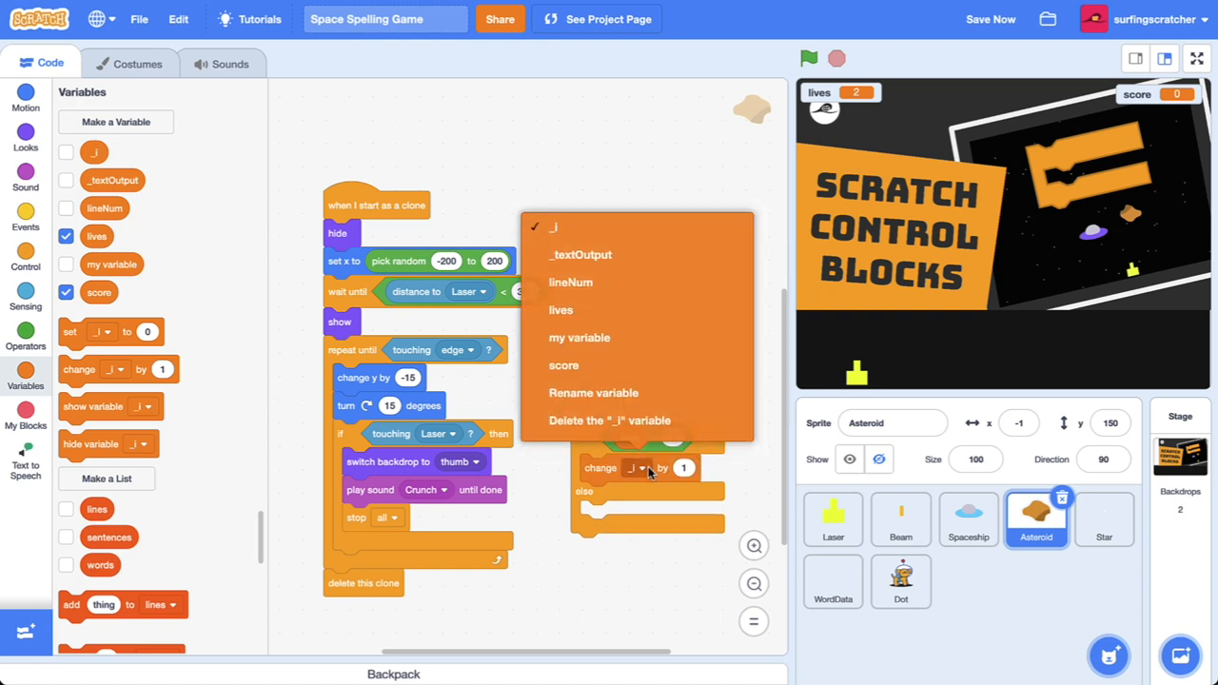
{"action": "mouse_move", "coordinate": [604, 337]}
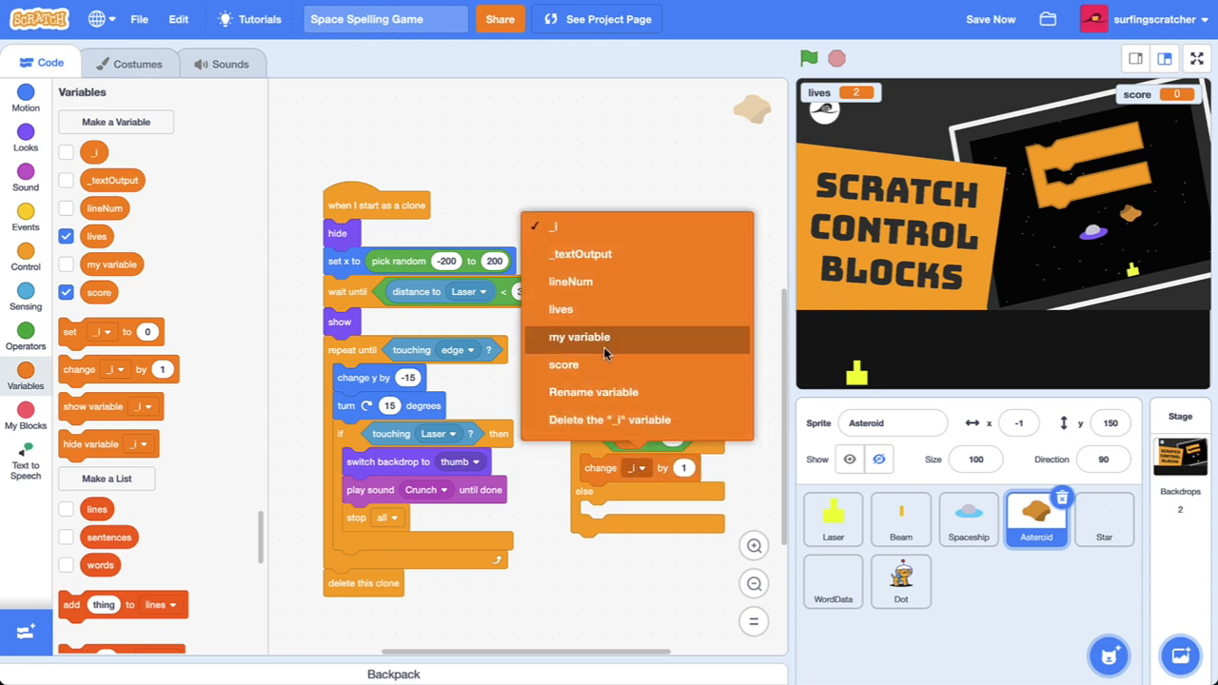
{"action": "left_click", "coordinate": [561, 309]}
{"action": "type", "text": "-1"}
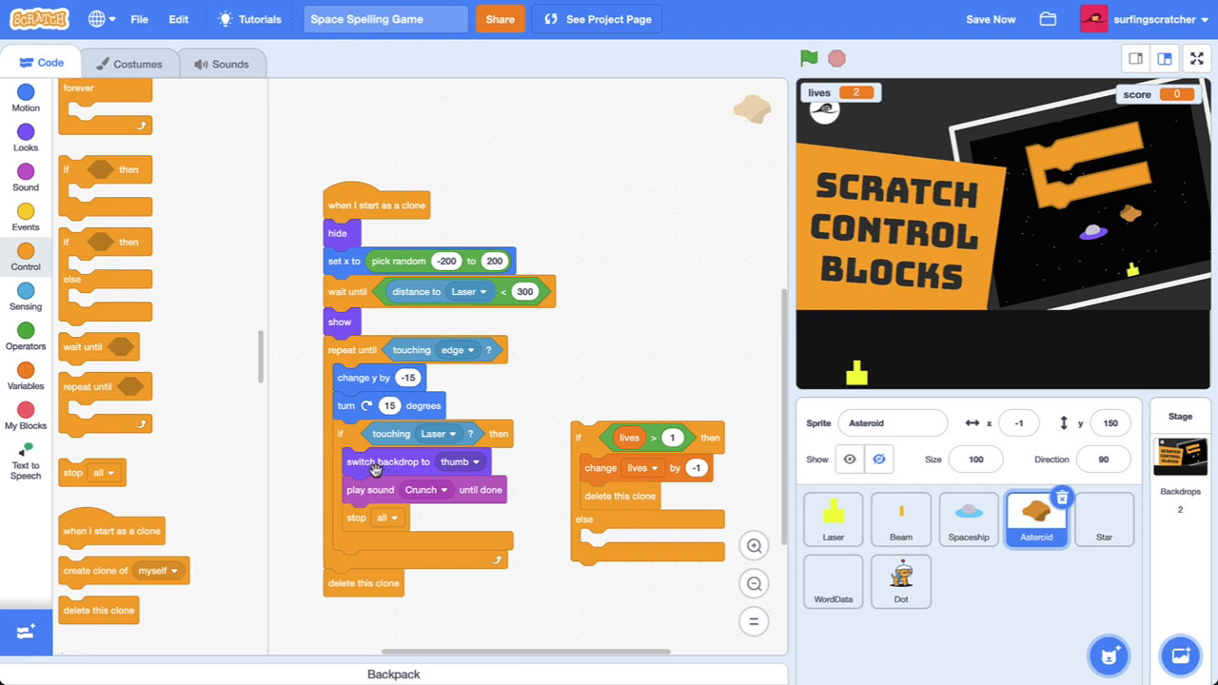
{"action": "left_click_drag", "start_coordinate": [387, 462], "coordinate": [626, 545]}
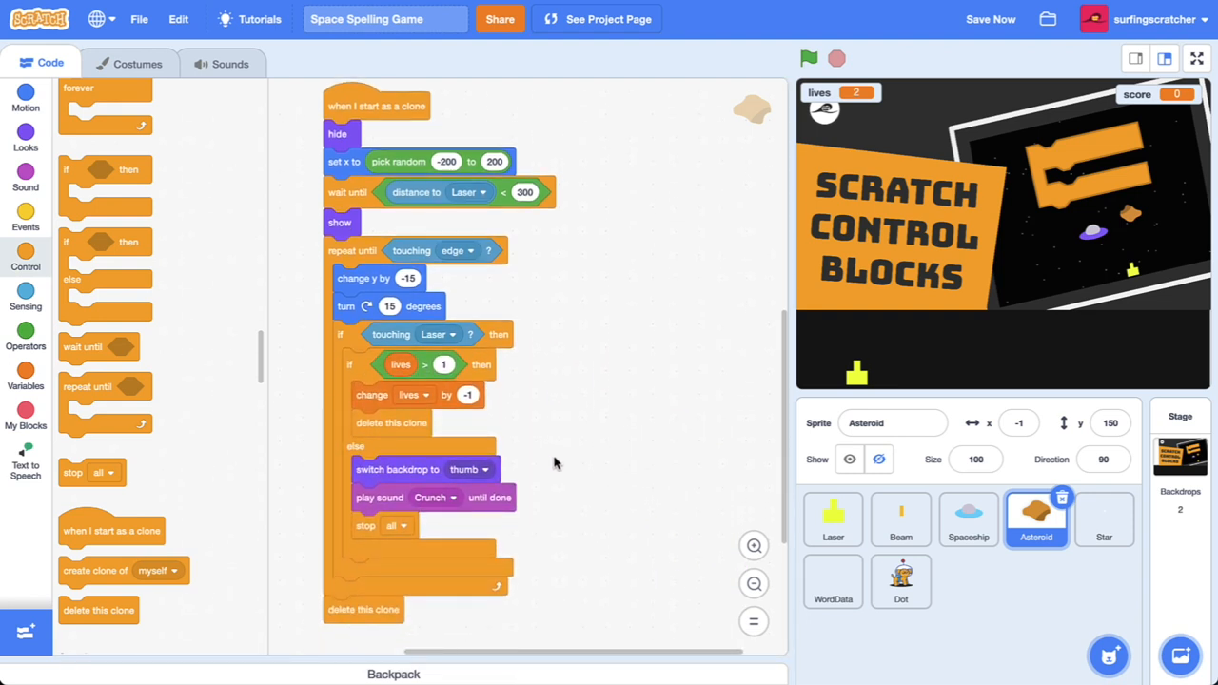
{"action": "mouse_move", "coordinate": [583, 448]}
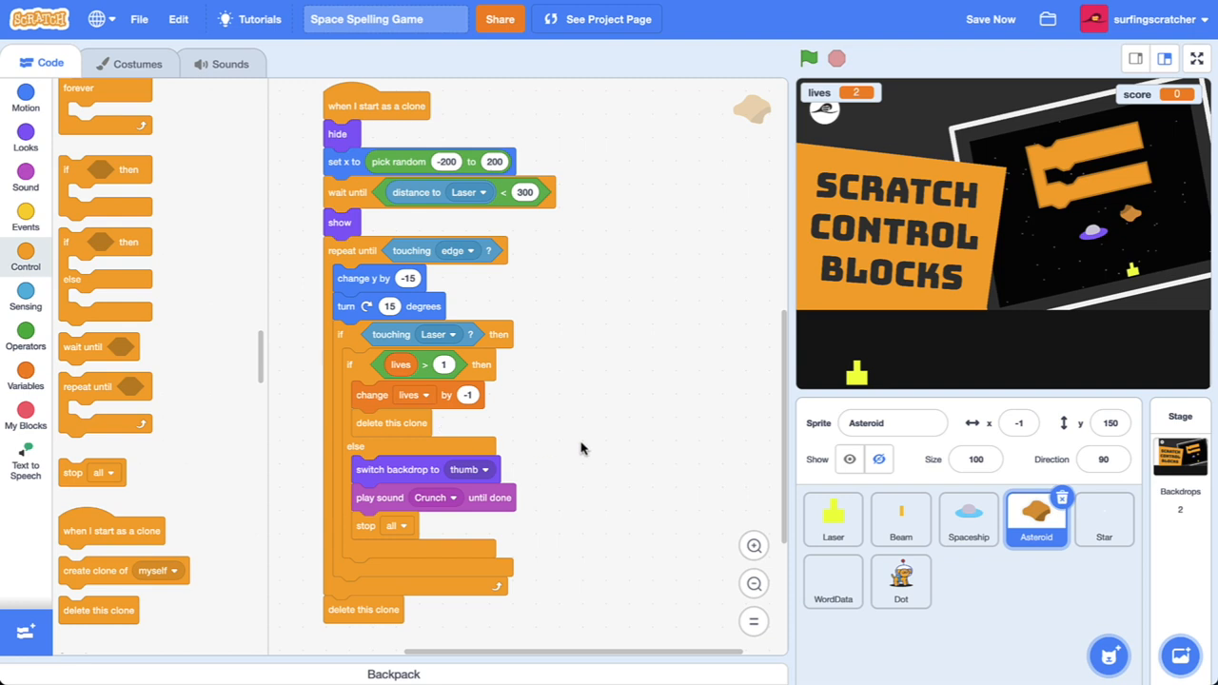
{"action": "mouse_move", "coordinate": [535, 424]}
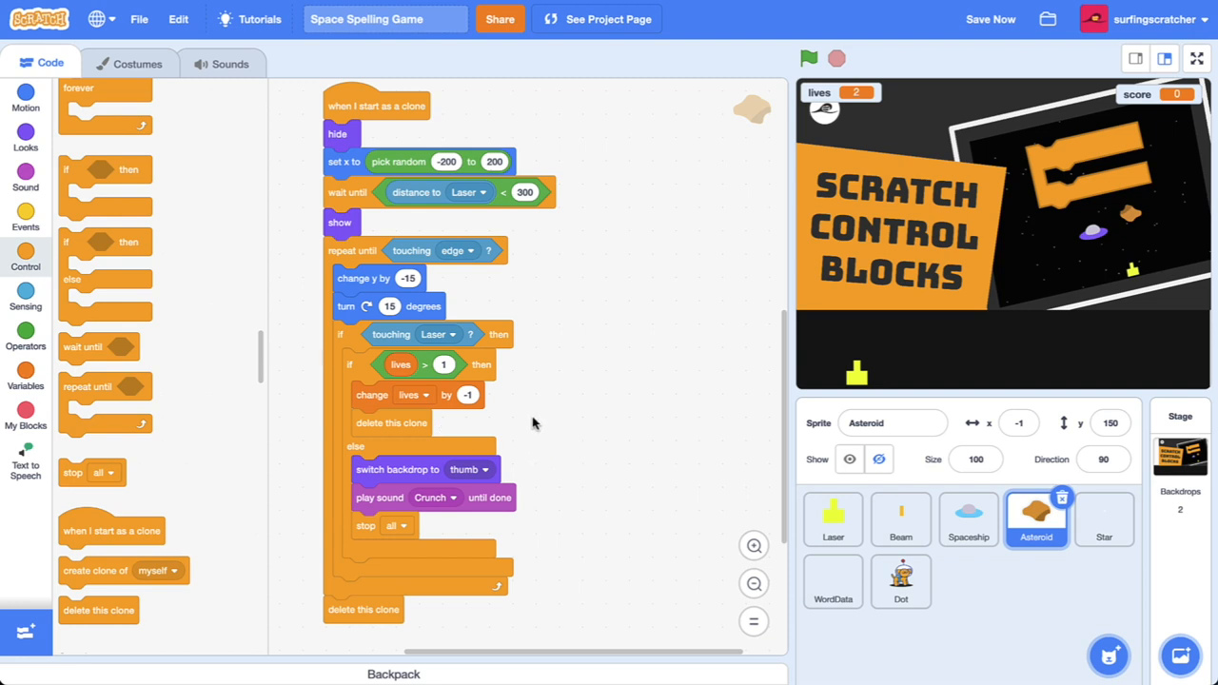
Run the game, spell the word, then take an asteroid hit leaving 1 life and score 10
{"action": "left_click", "coordinate": [808, 58]}
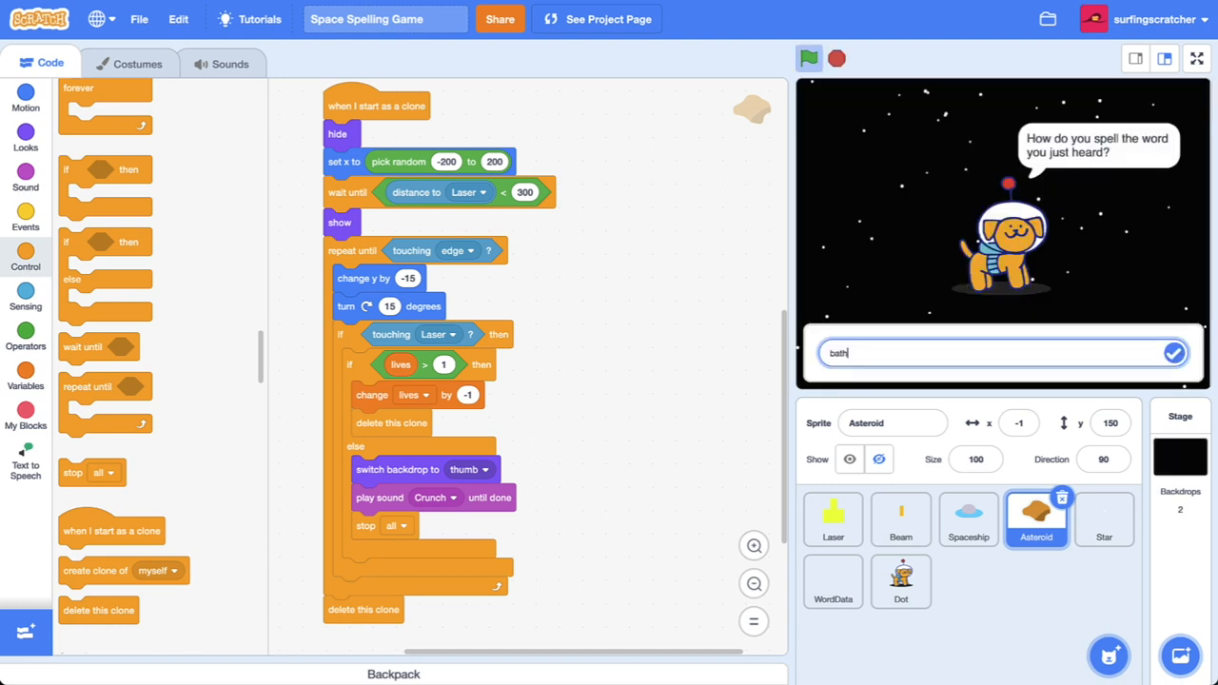
{"action": "mouse_move", "coordinate": [944, 356]}
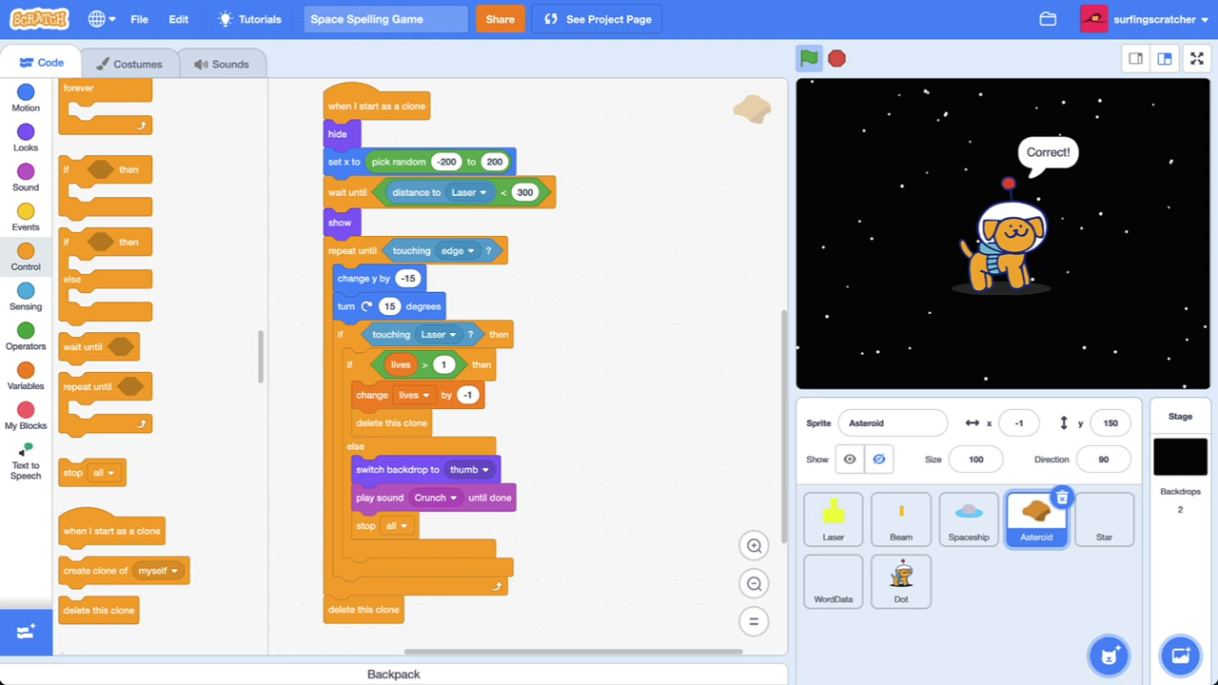
{"action": "left_click", "coordinate": [808, 58]}
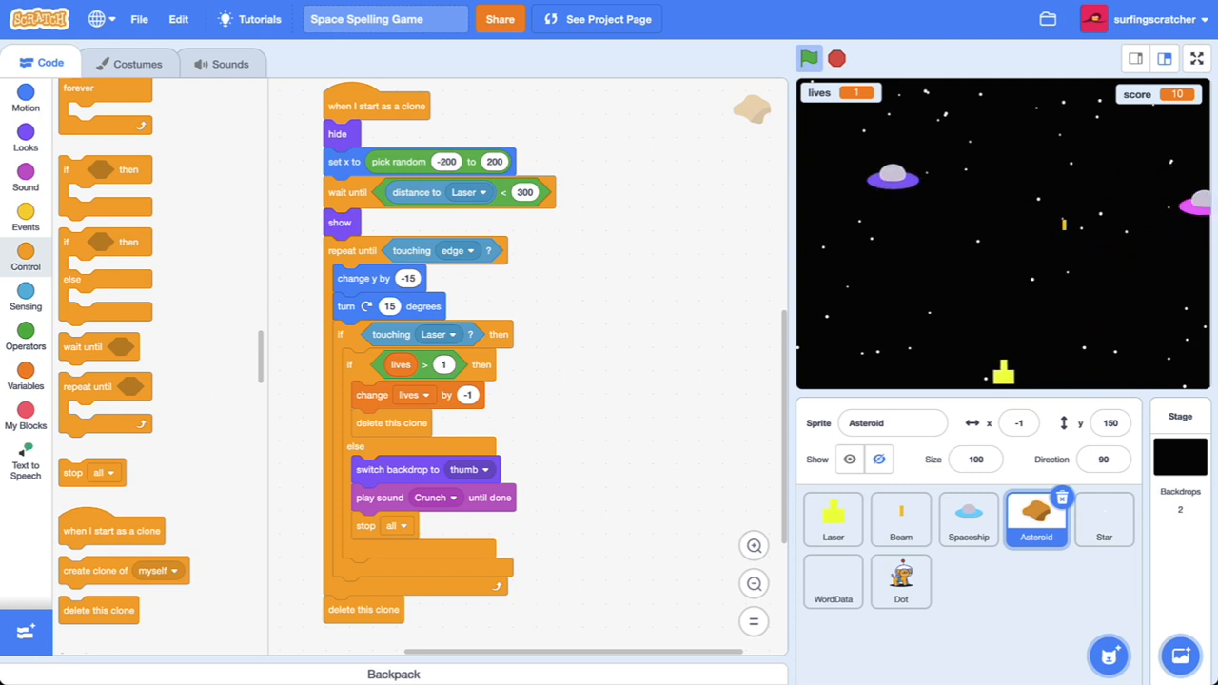
{"action": "left_click", "coordinate": [808, 58]}
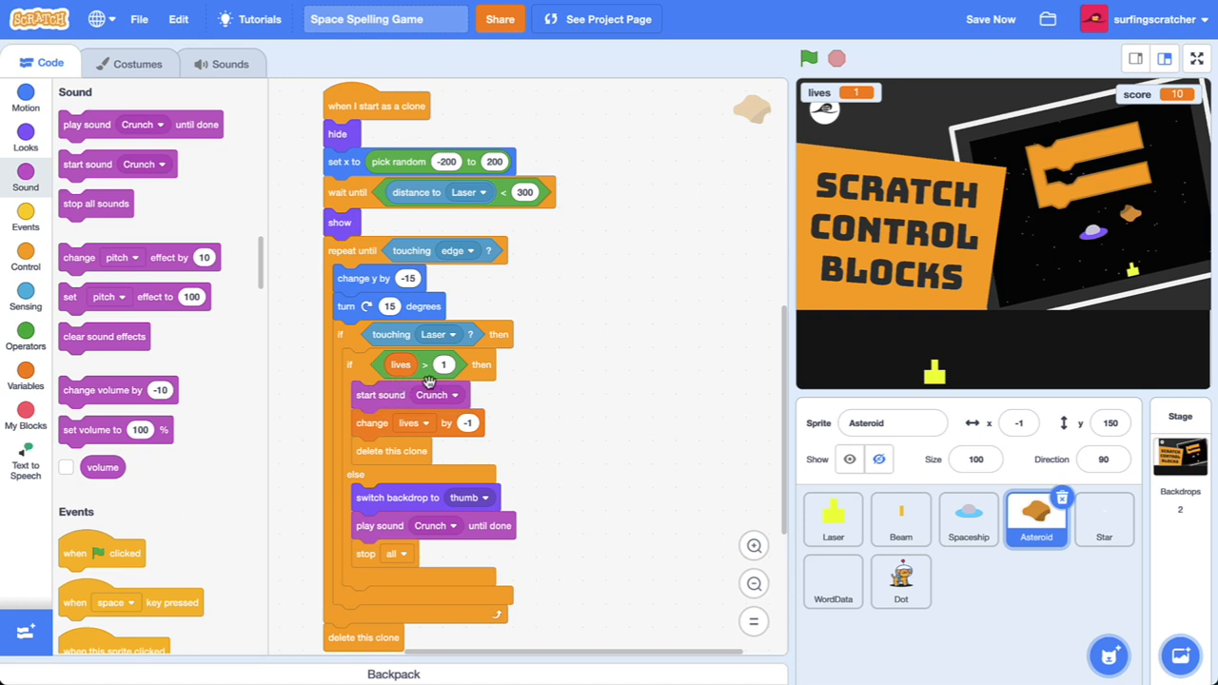
{"action": "mouse_move", "coordinate": [638, 410]}
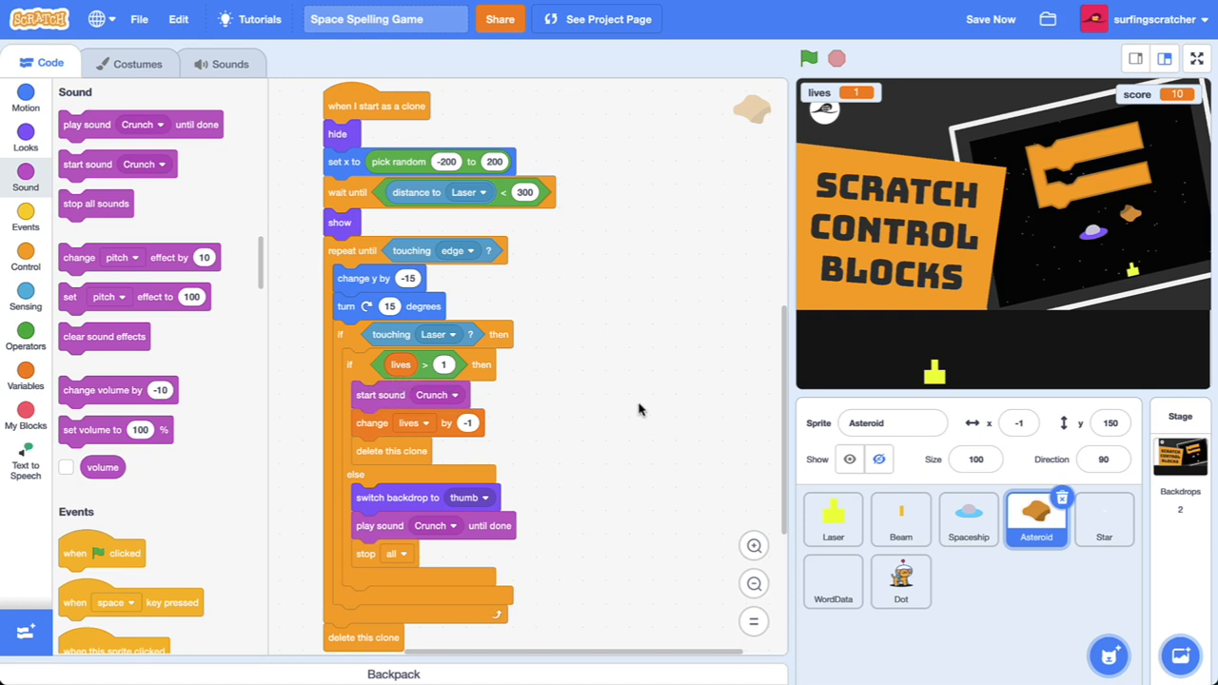
{"action": "mouse_move", "coordinate": [609, 413]}
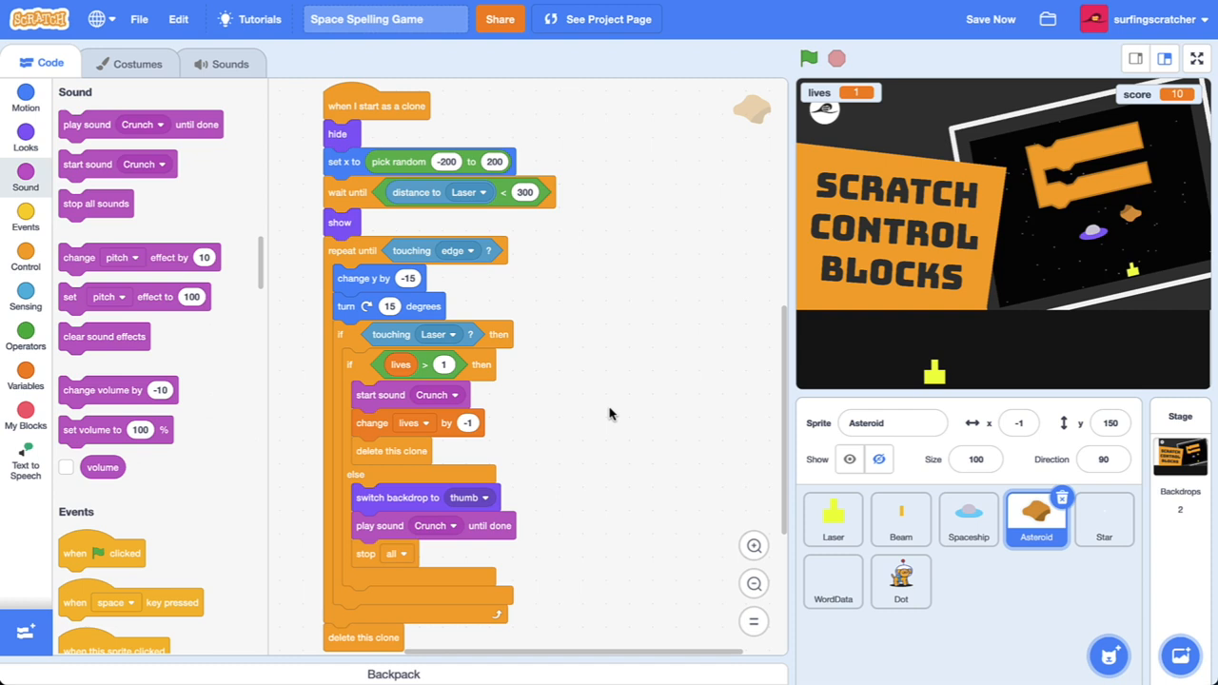
{"action": "mouse_move", "coordinate": [690, 436]}
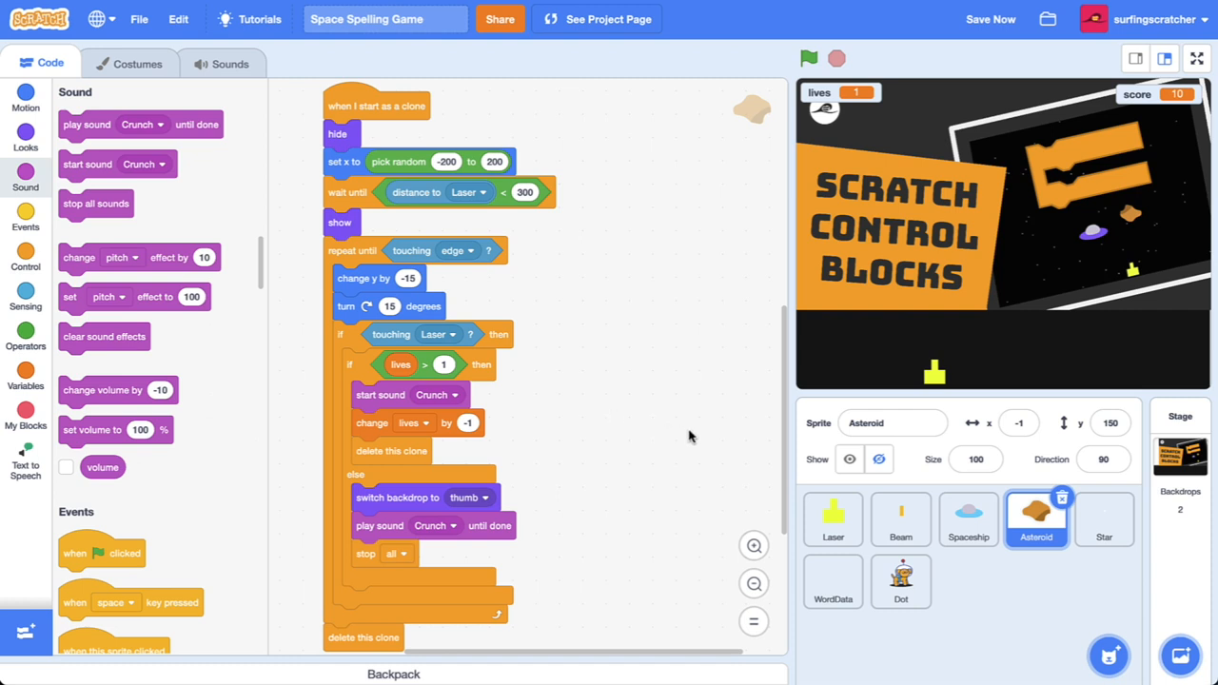
{"action": "mouse_move", "coordinate": [976, 568]}
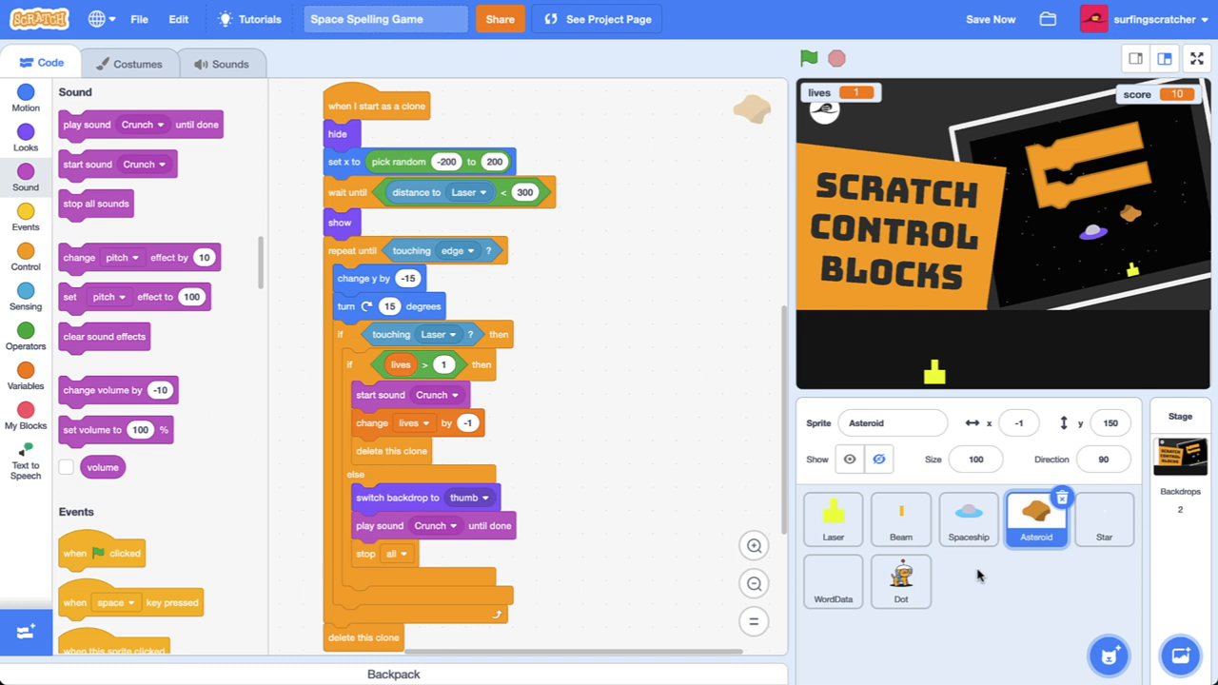
{"action": "mouse_move", "coordinate": [900, 581]}
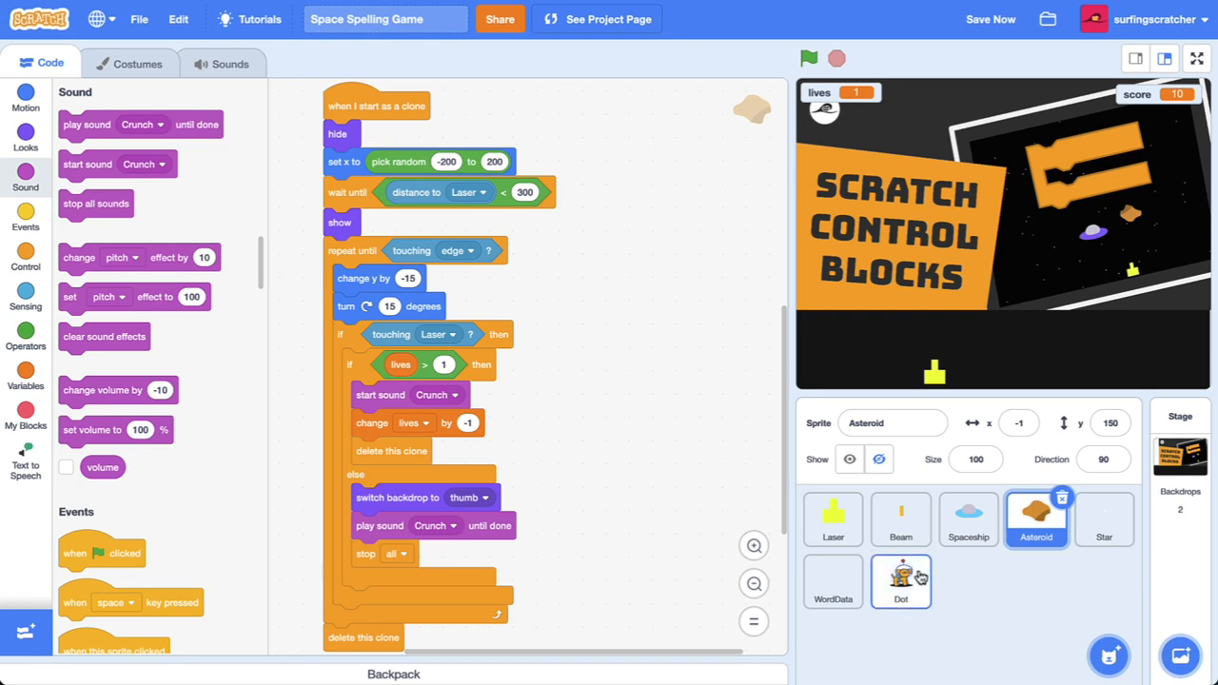
{"action": "mouse_move", "coordinate": [958, 572]}
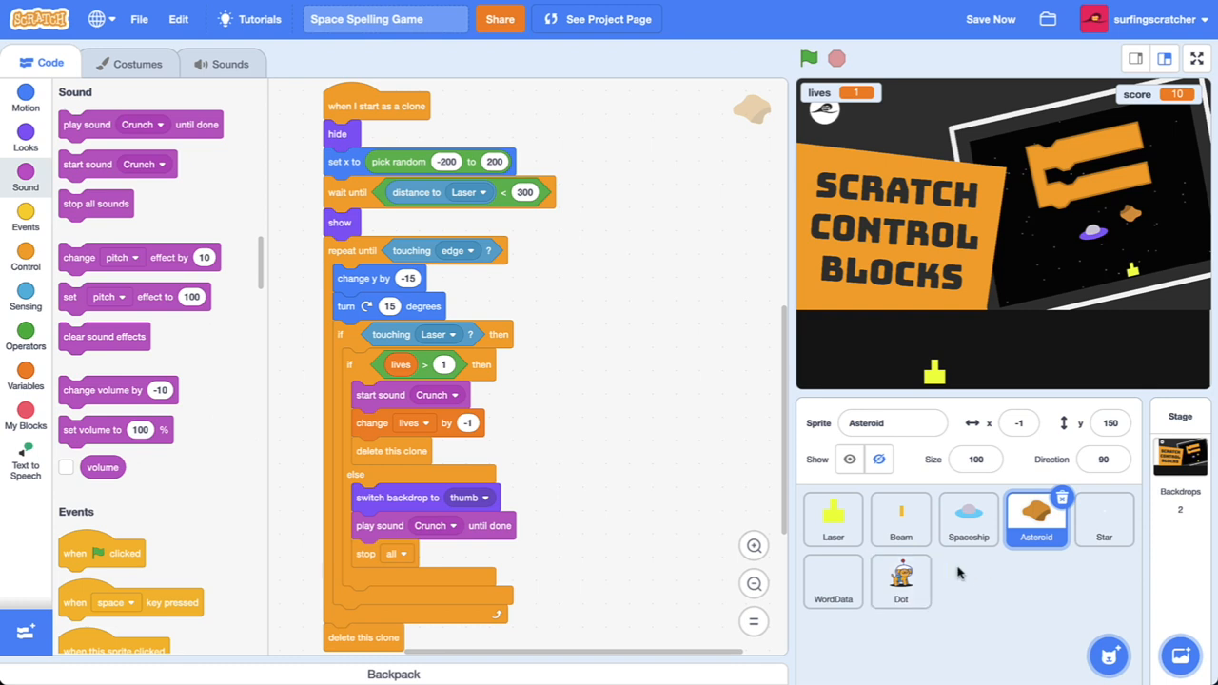